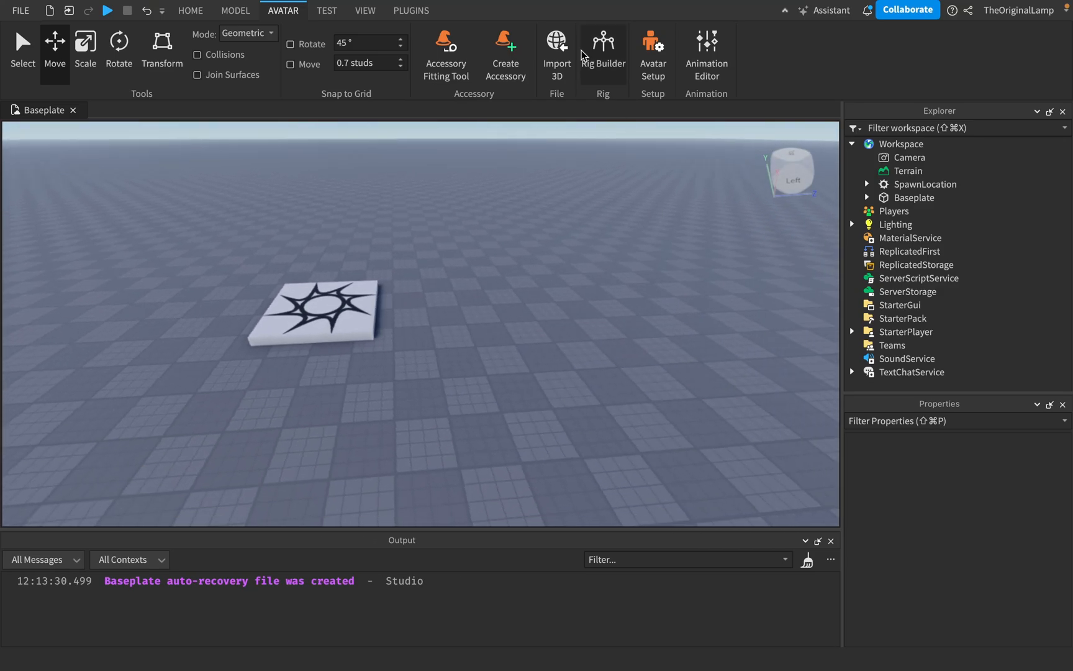
# - Insert a blocky R15 rig named Rig using Rig Builder's Block Avatar option
pyautogui.click(603, 43)
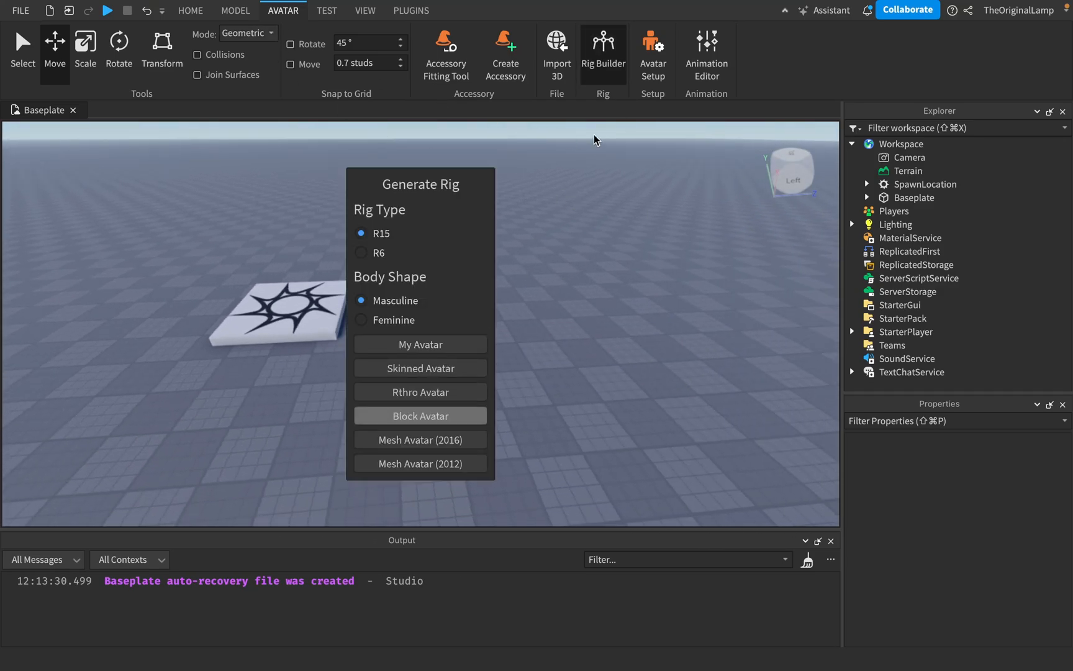
pyautogui.click(420, 416)
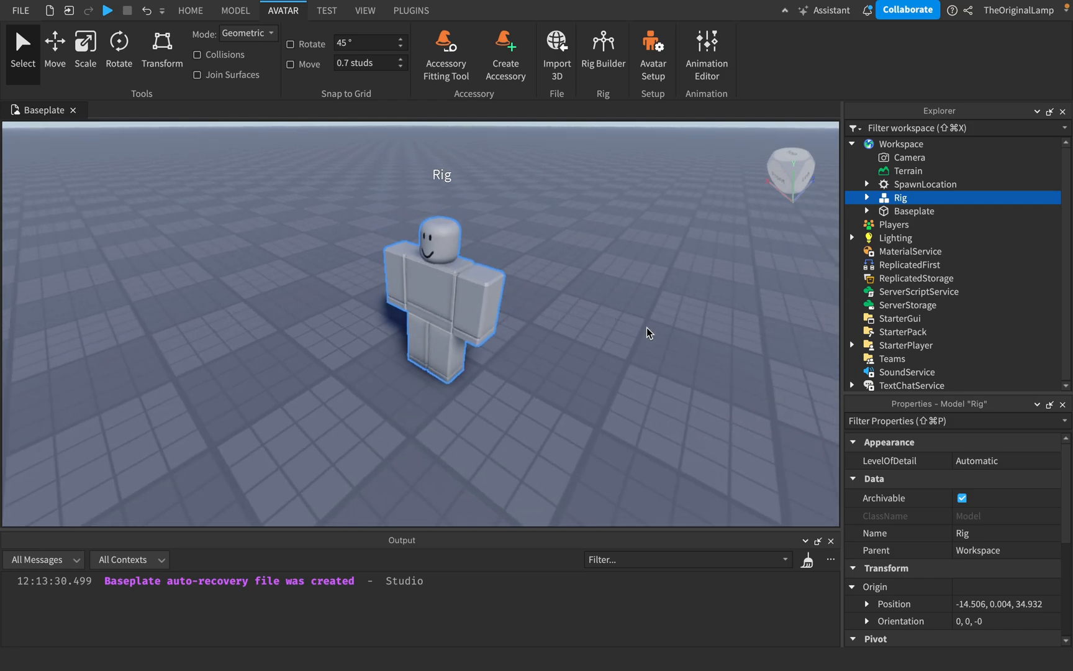
pyautogui.moveTo(908, 450)
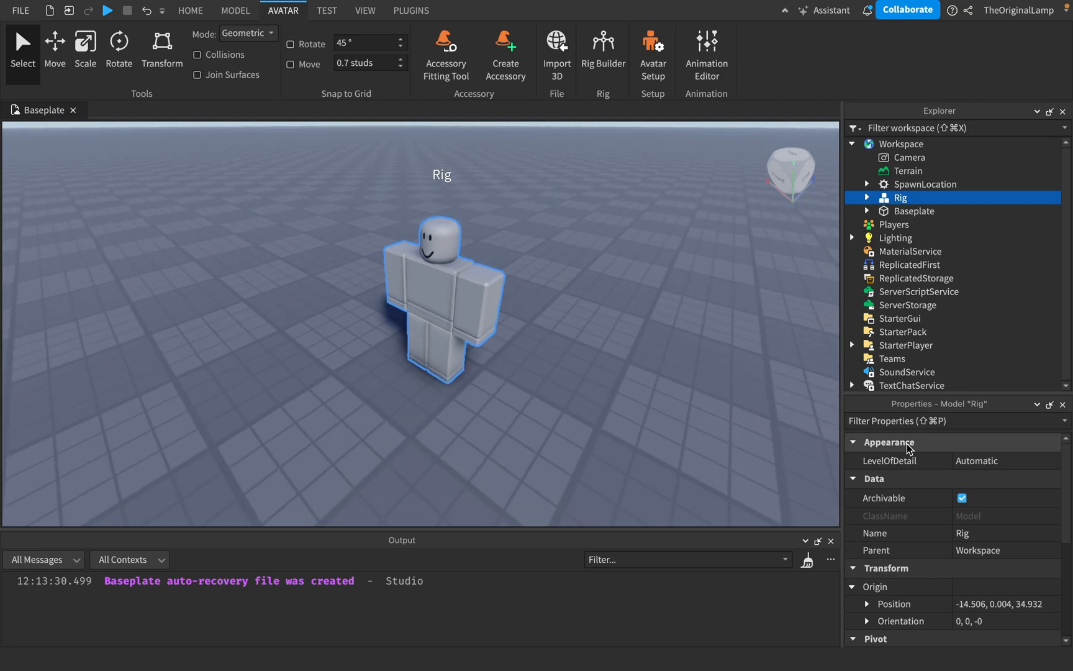
pyautogui.moveTo(541, 294)
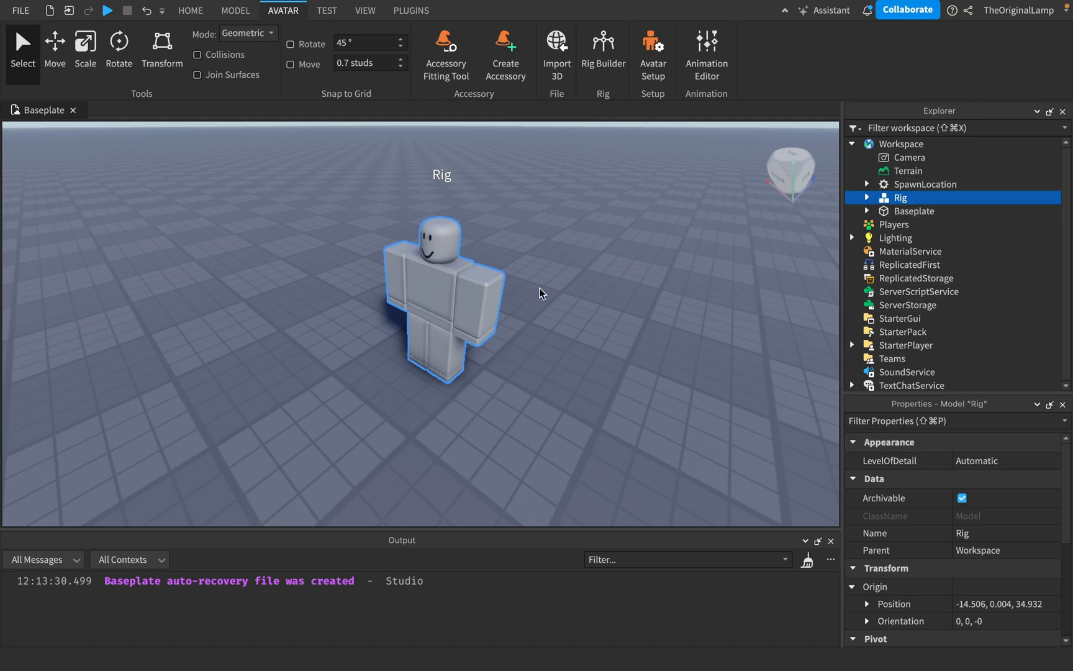
pyautogui.moveTo(445, 287)
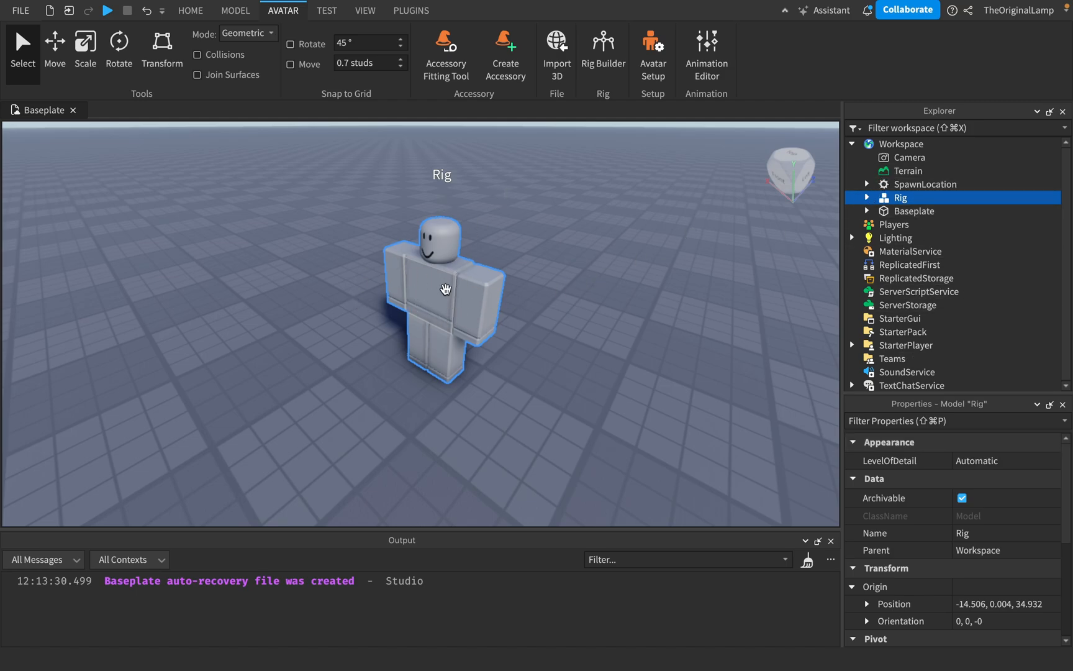
pyautogui.moveTo(470, 210)
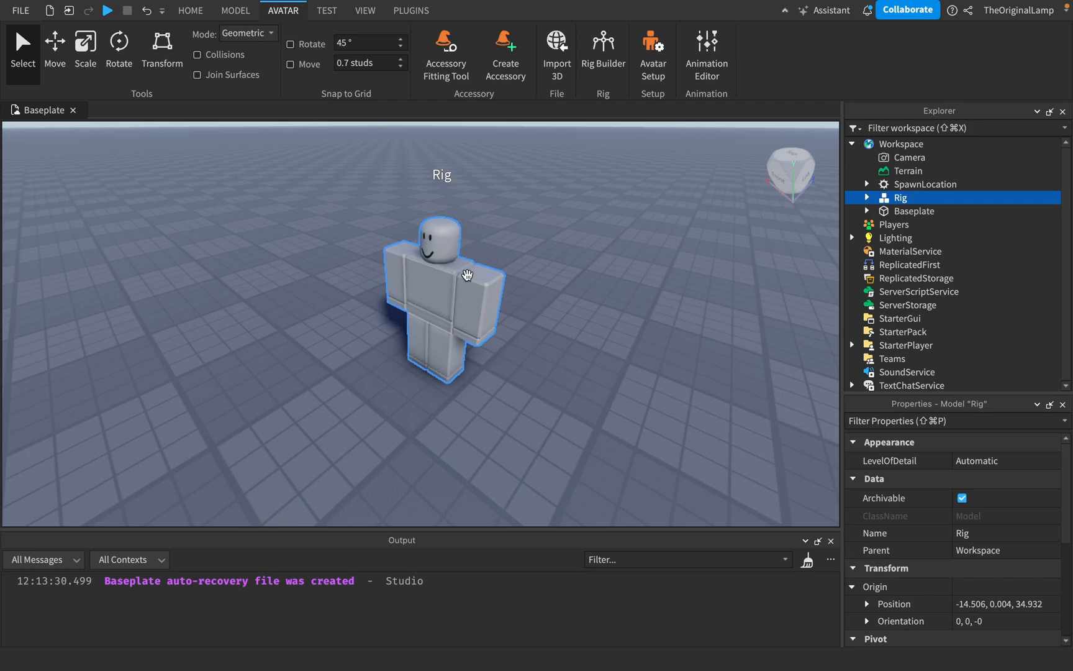
pyautogui.moveTo(503, 347)
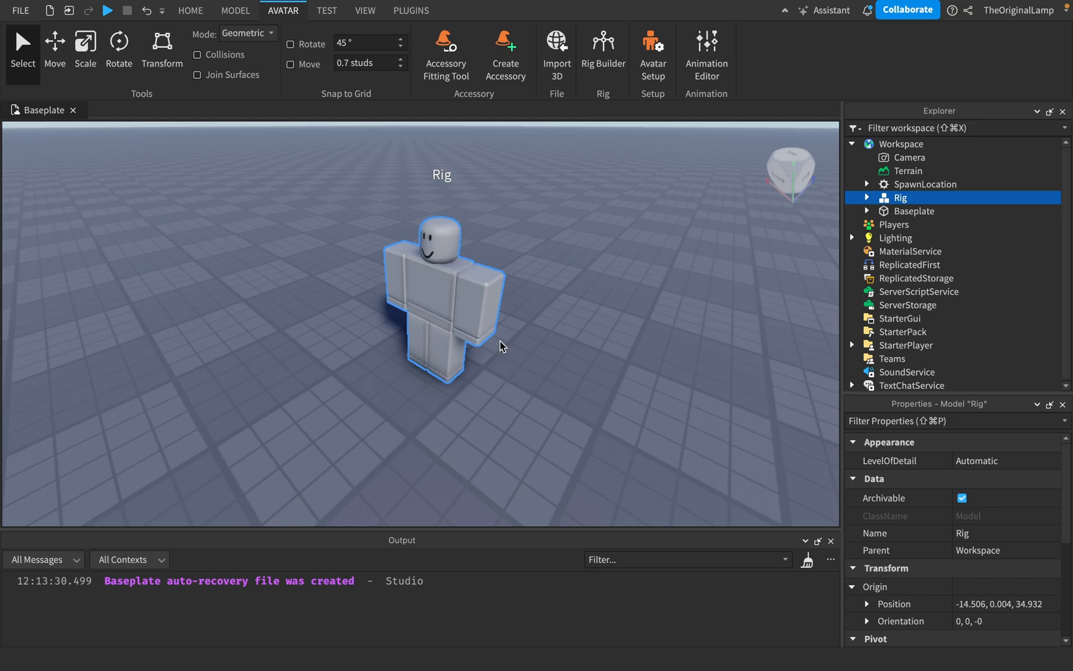
pyautogui.moveTo(507, 197)
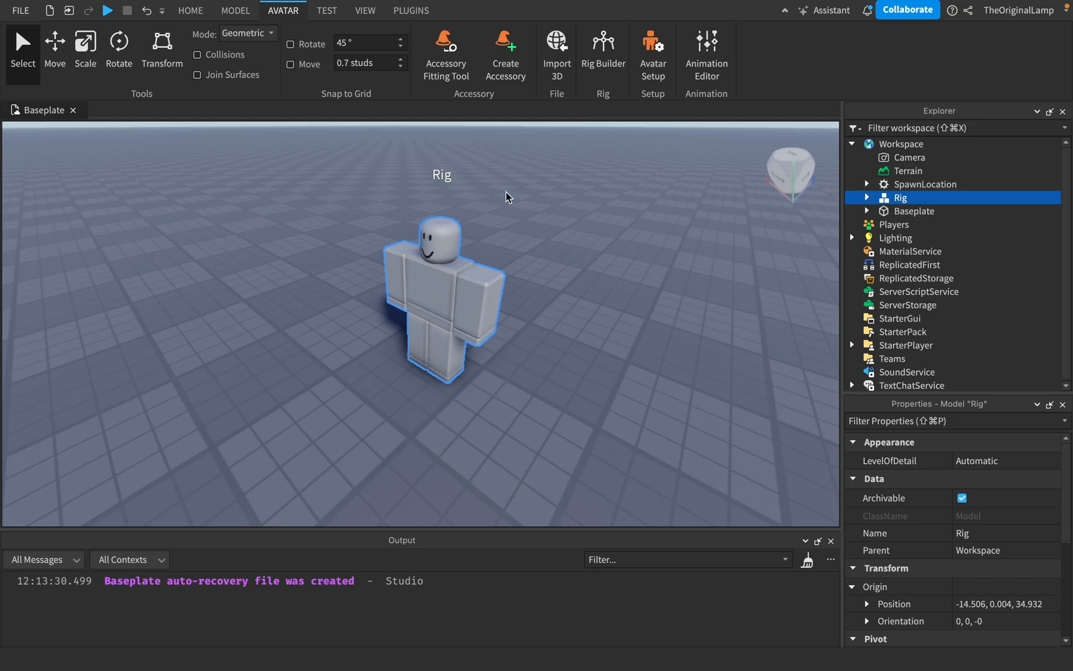
pyautogui.moveTo(452, 221)
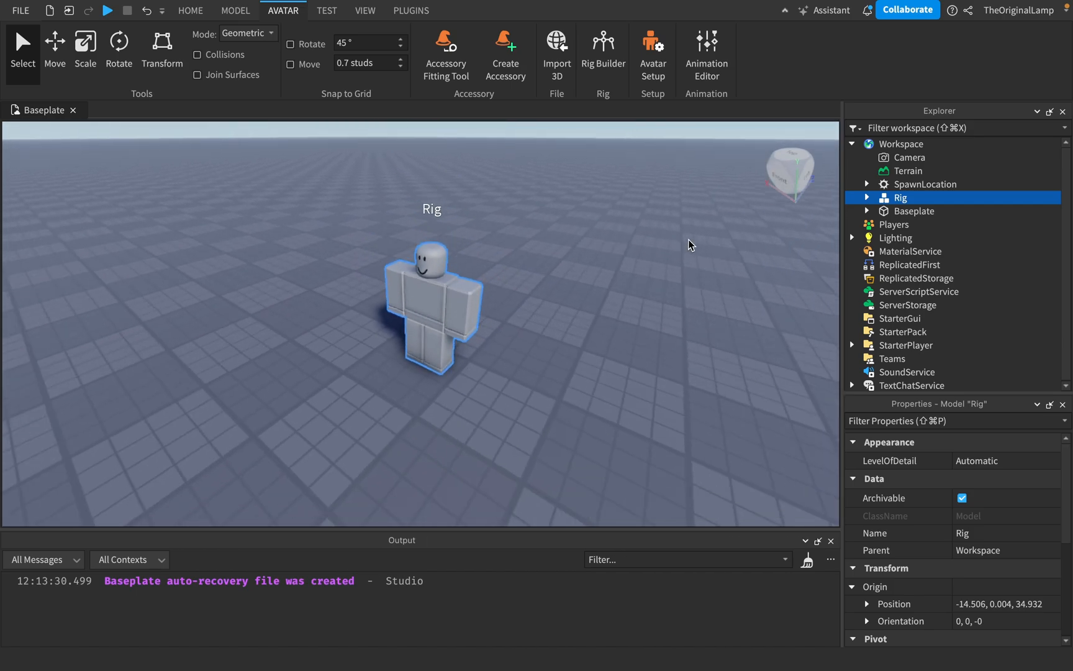
# - Expand Rig in Explorer, select its HumanoidRootPart, then reselect the Rig model
pyautogui.click(867, 198)
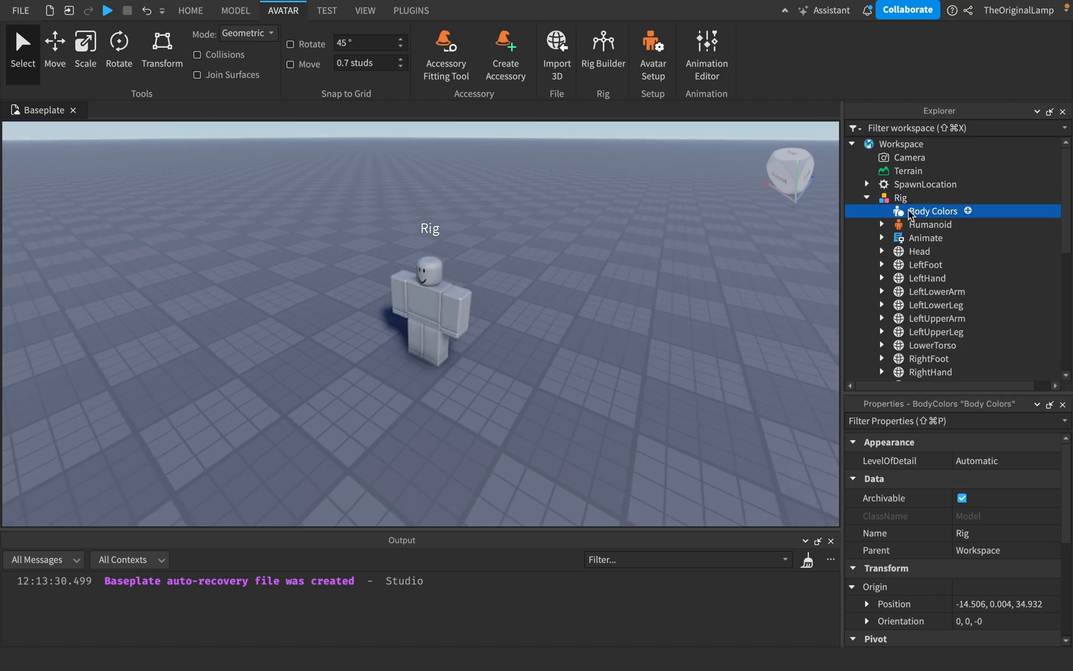
pyautogui.click(900, 196)
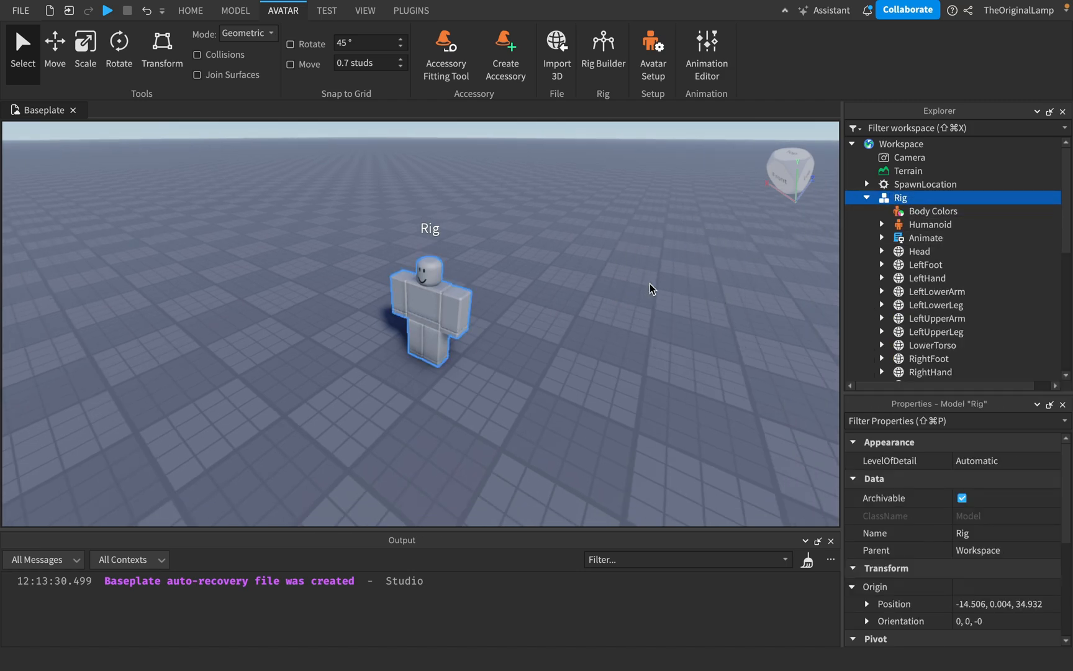
pyautogui.moveTo(638, 281)
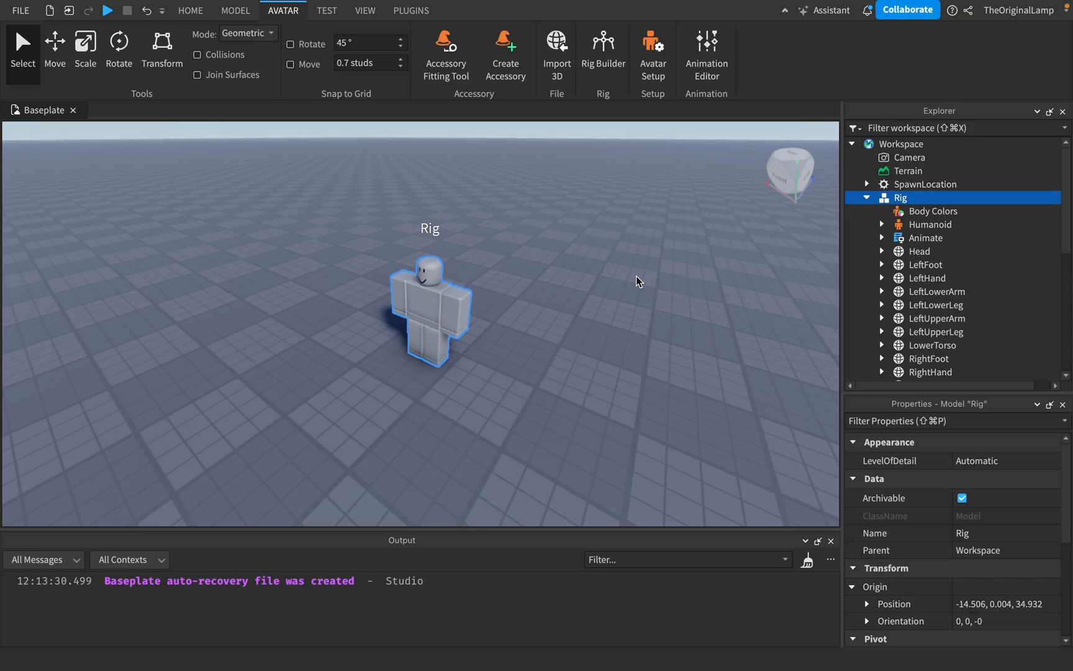
pyautogui.moveTo(900, 212)
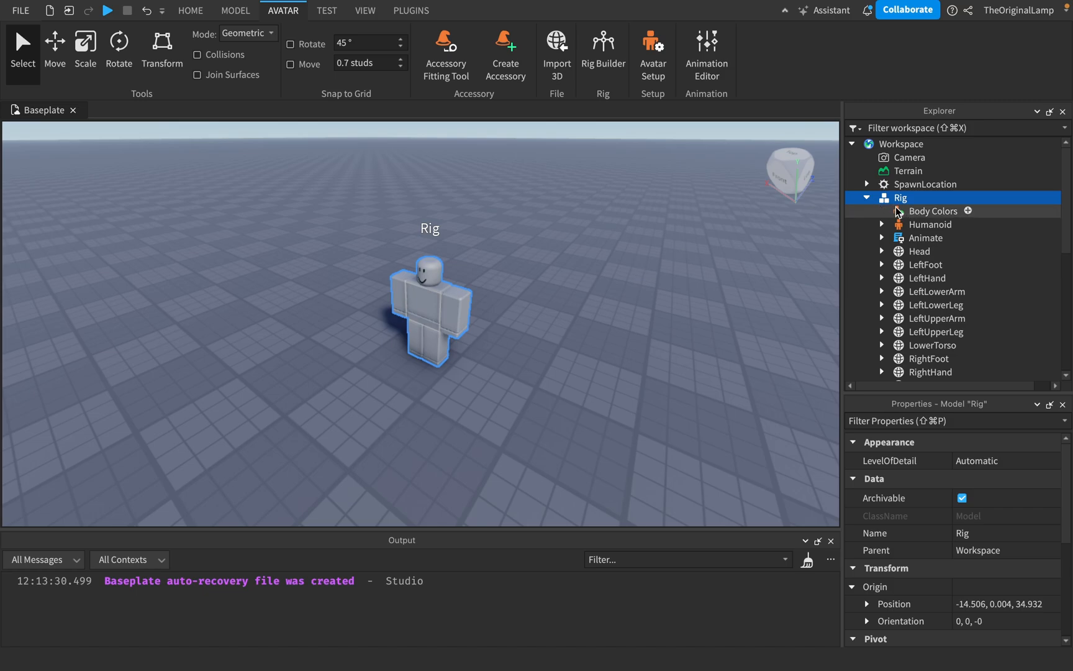
pyautogui.scroll(-3)
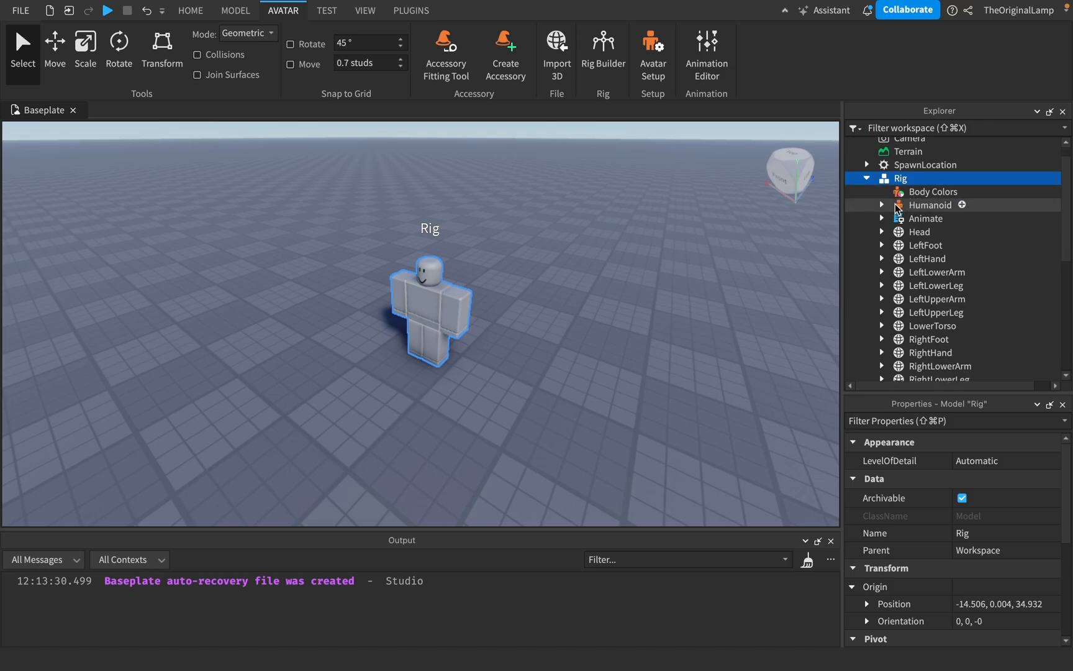
pyautogui.scroll(-3)
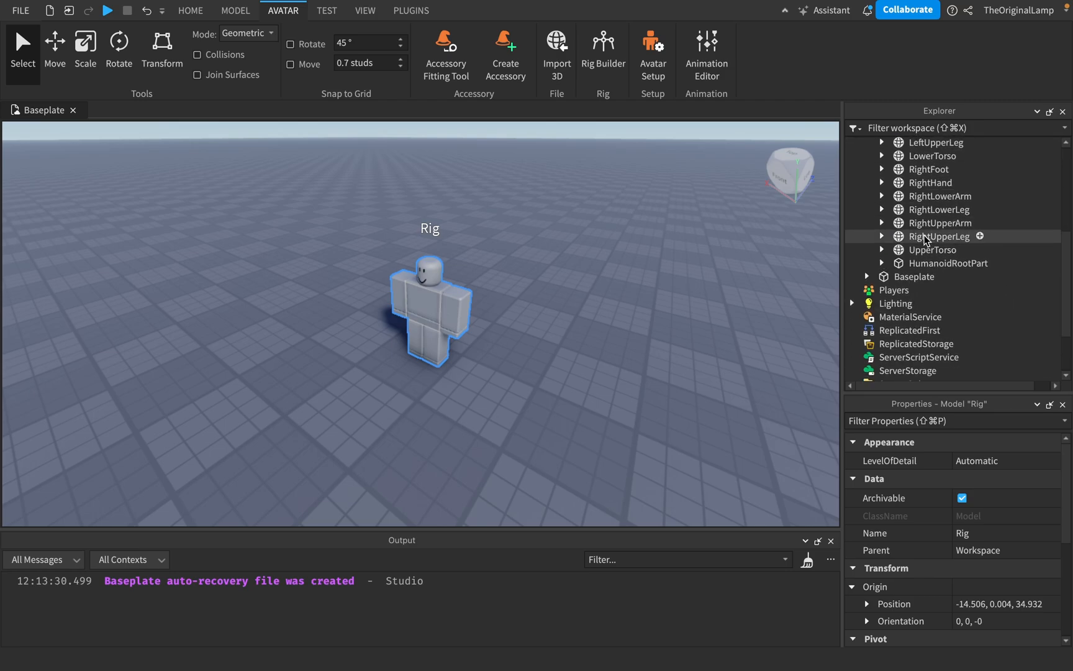
pyautogui.click(948, 242)
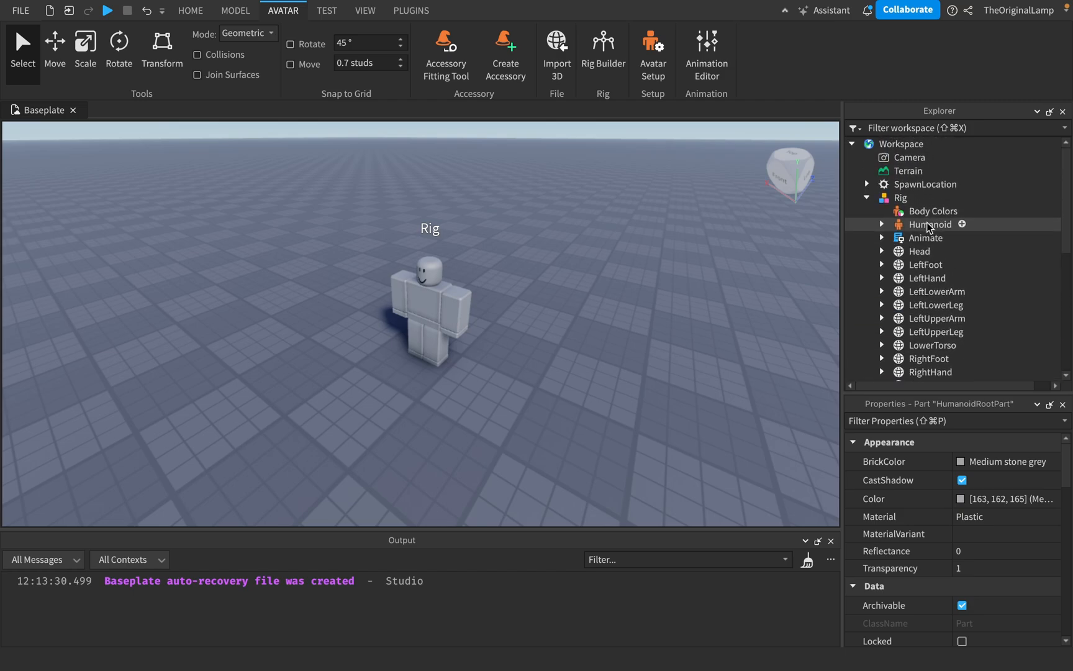
pyautogui.click(901, 197)
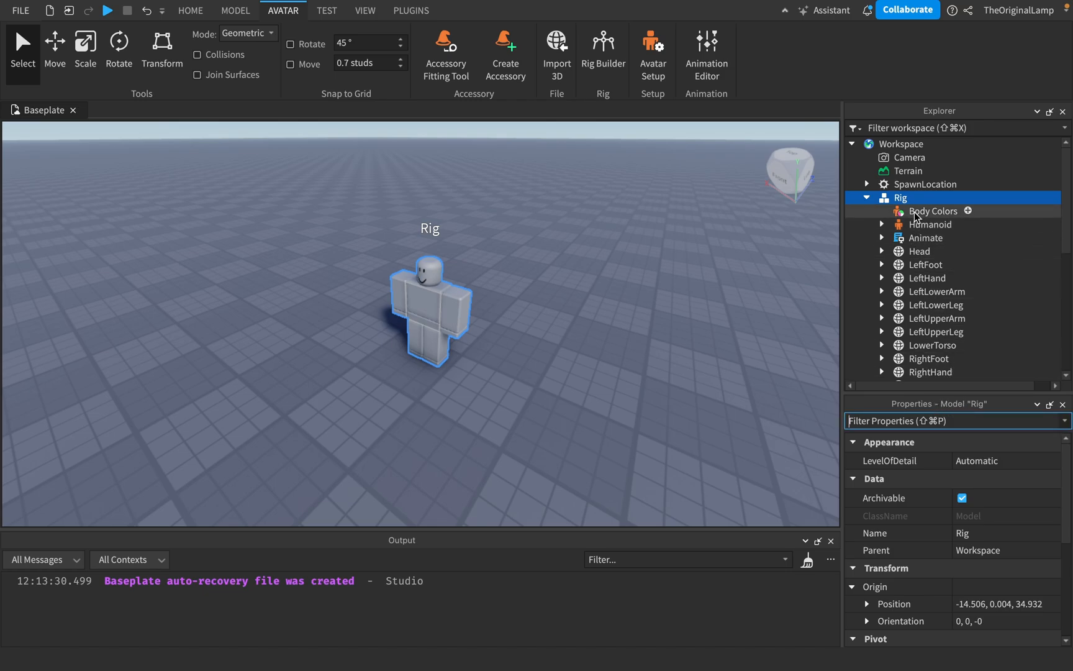
# - Select the Rig's Body Colors and briefly bring up the insert-object list
pyautogui.click(933, 211)
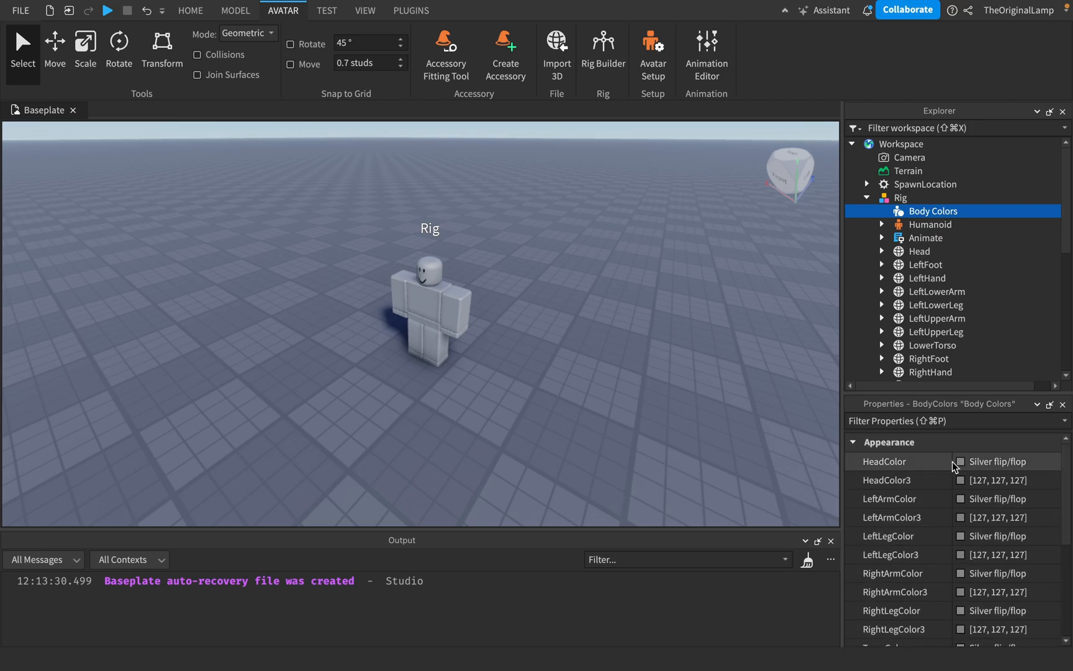
pyautogui.click(962, 461)
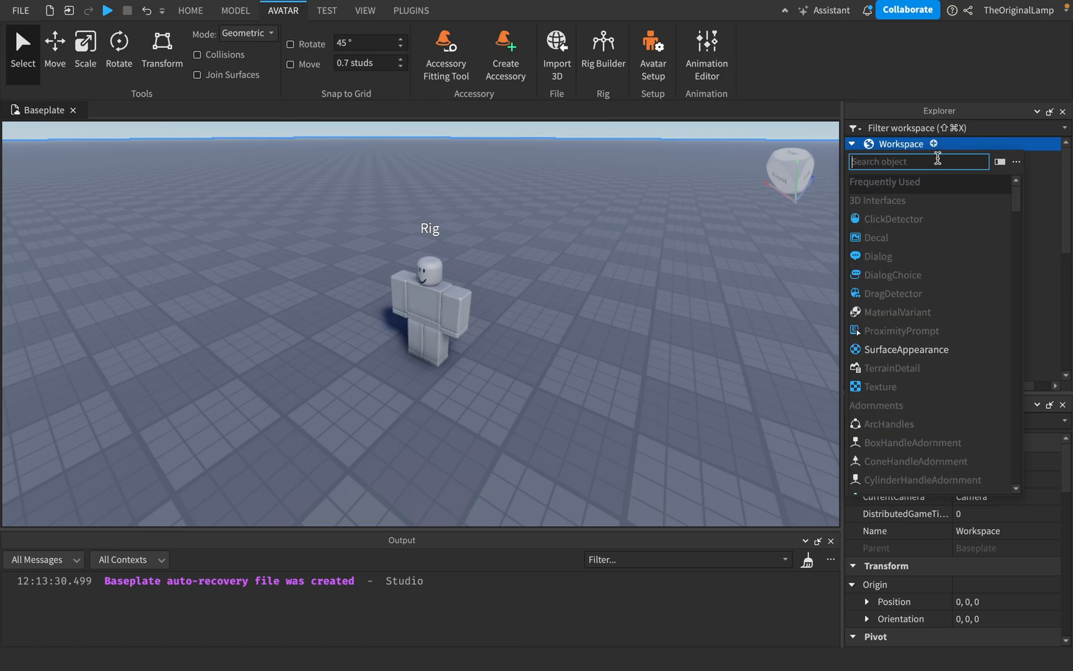
pyautogui.click(933, 210)
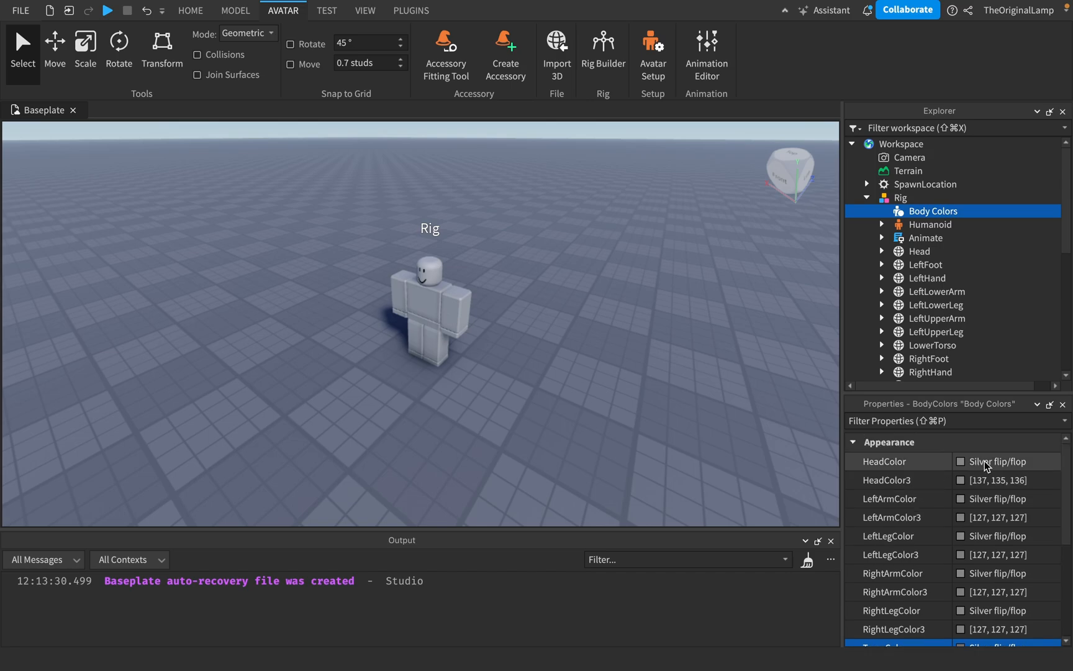
pyautogui.moveTo(958, 491)
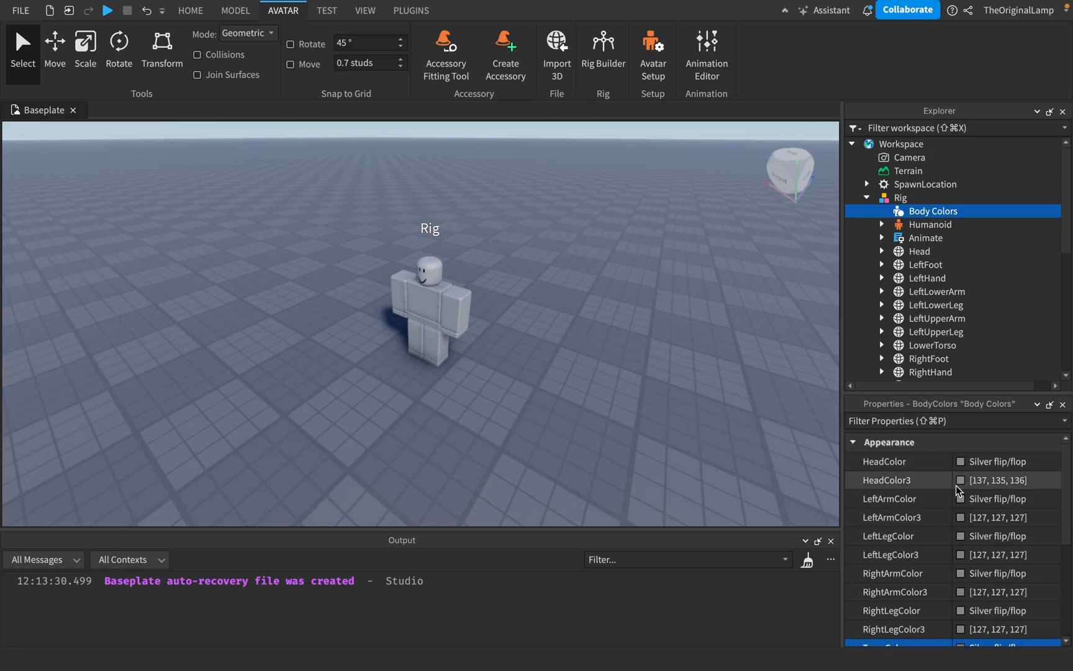
# - Add a second Body Colors to Rig, then review the body colour entries
pyautogui.click(917, 198)
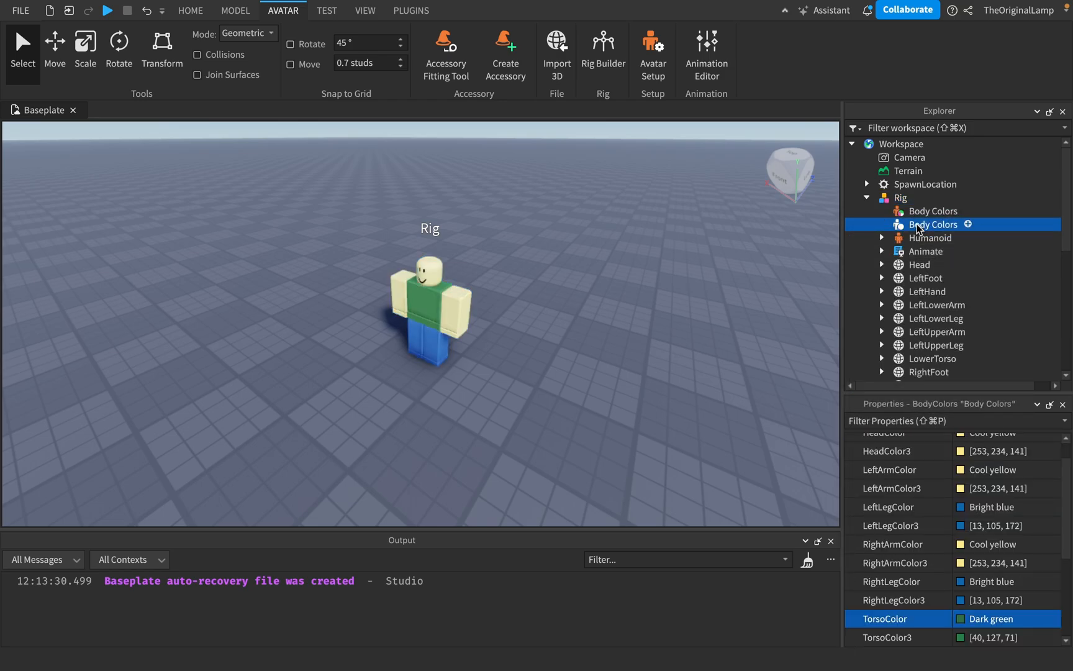
pyautogui.scroll(-3)
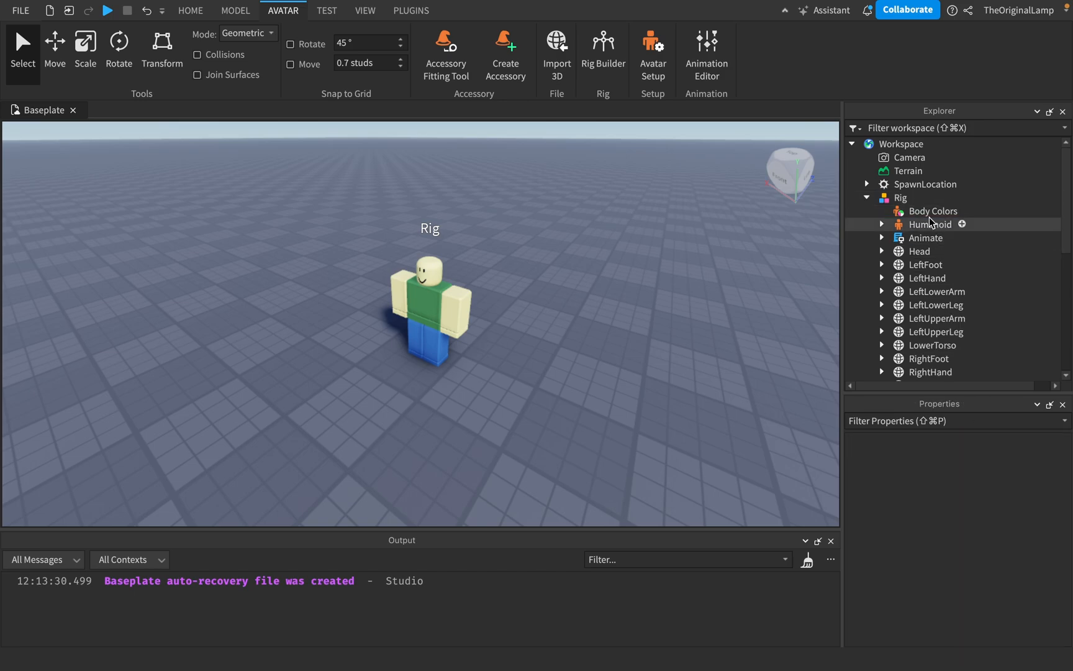
pyautogui.click(933, 211)
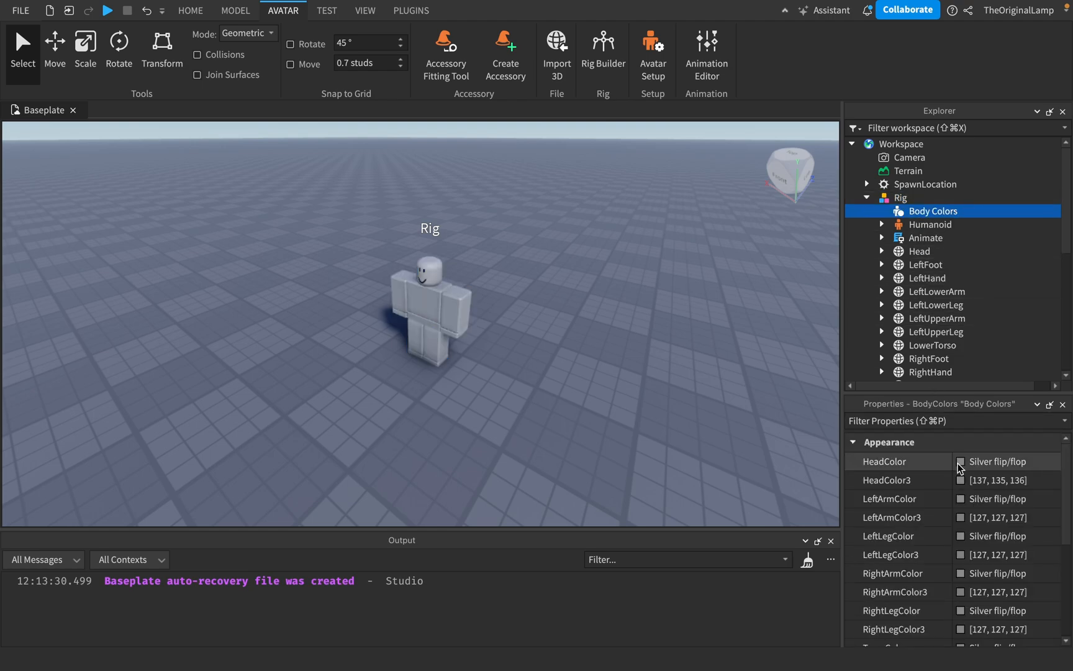
pyautogui.moveTo(941, 522)
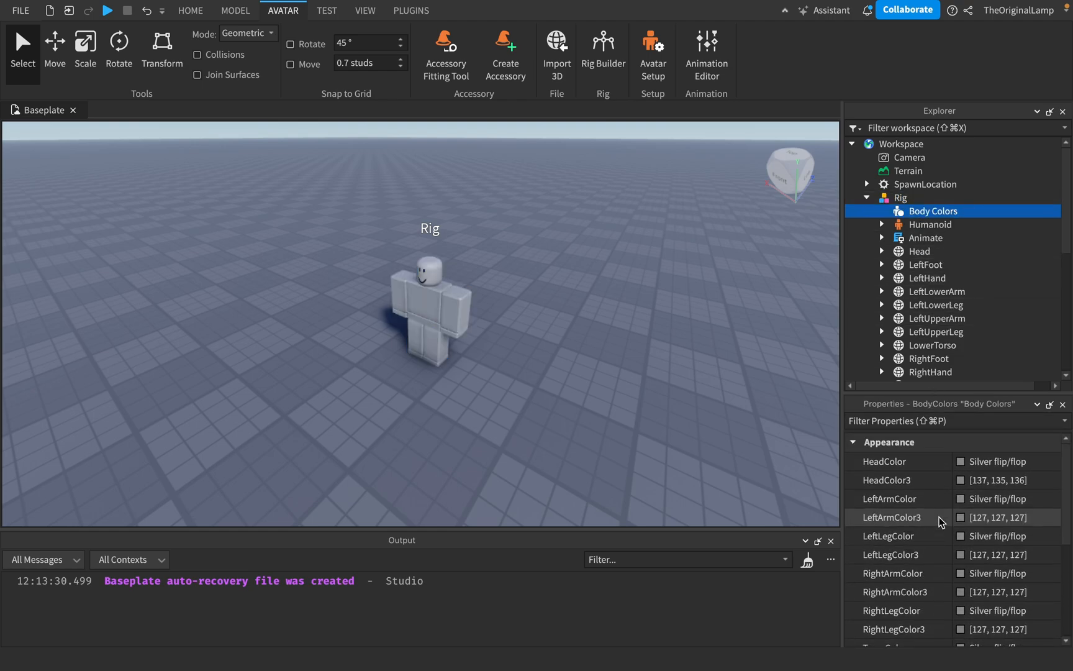
pyautogui.scroll(-3)
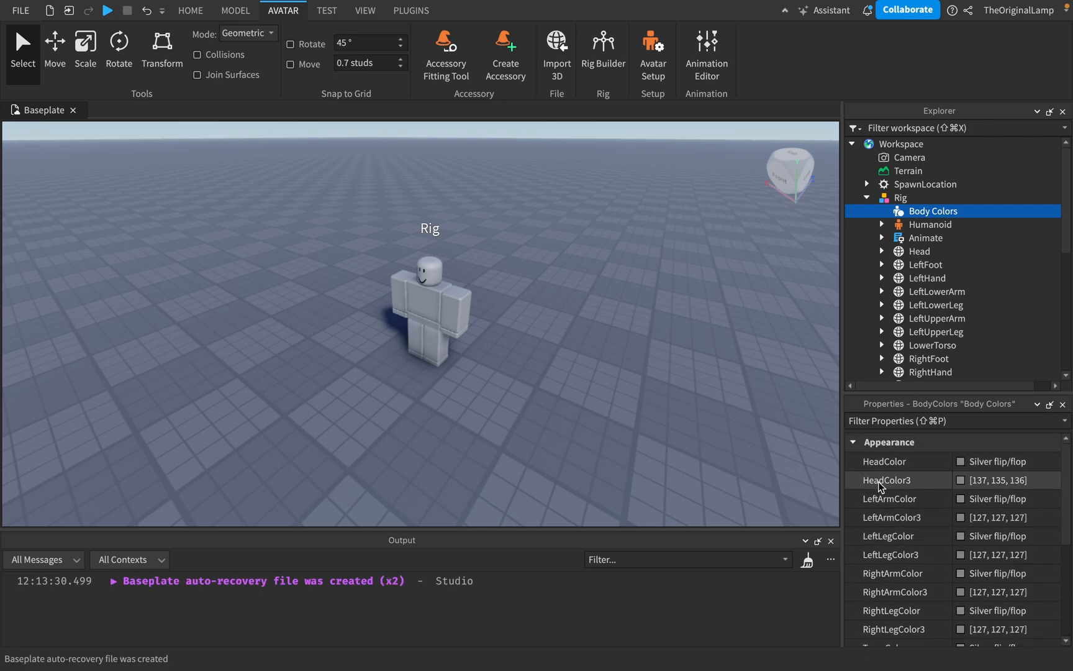
pyautogui.scroll(-3)
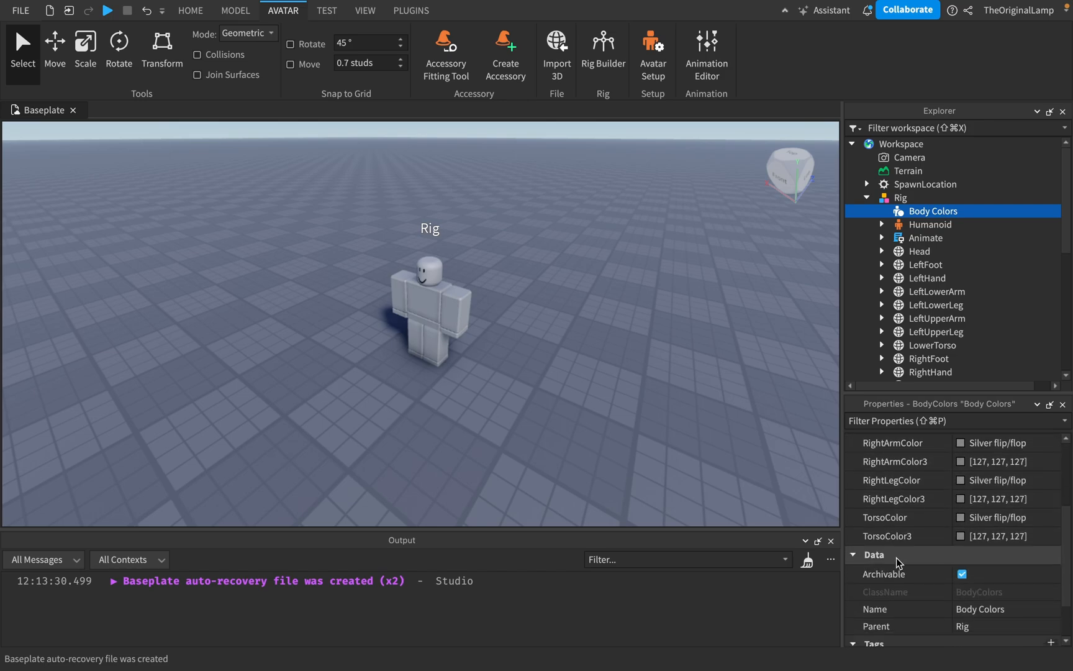
pyautogui.scroll(3)
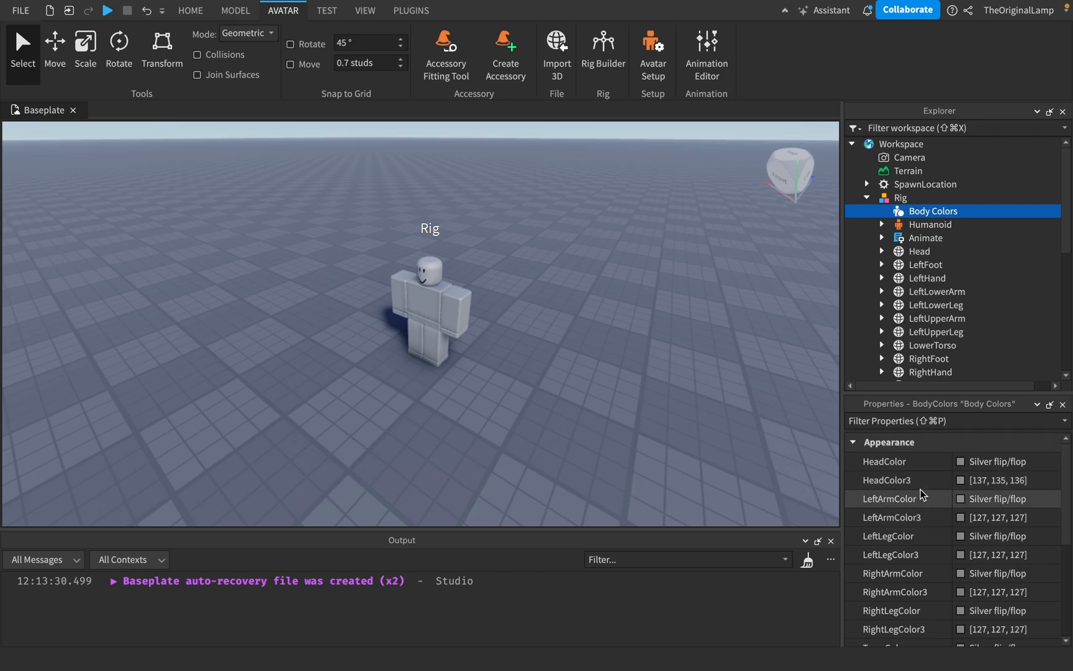
pyautogui.moveTo(942, 495)
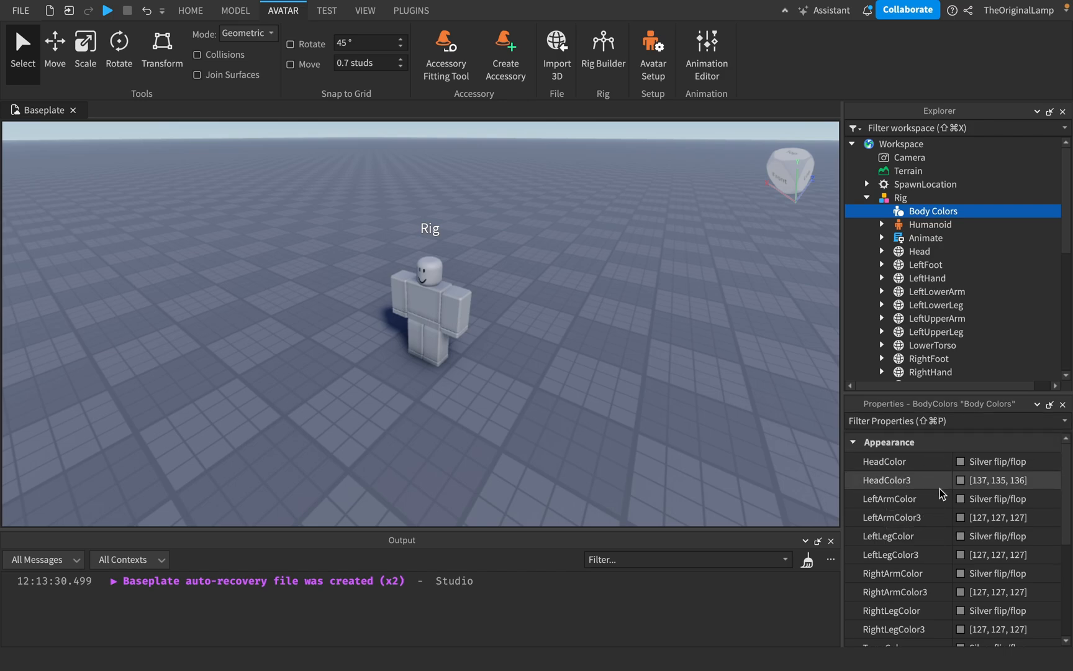
pyautogui.moveTo(939, 251)
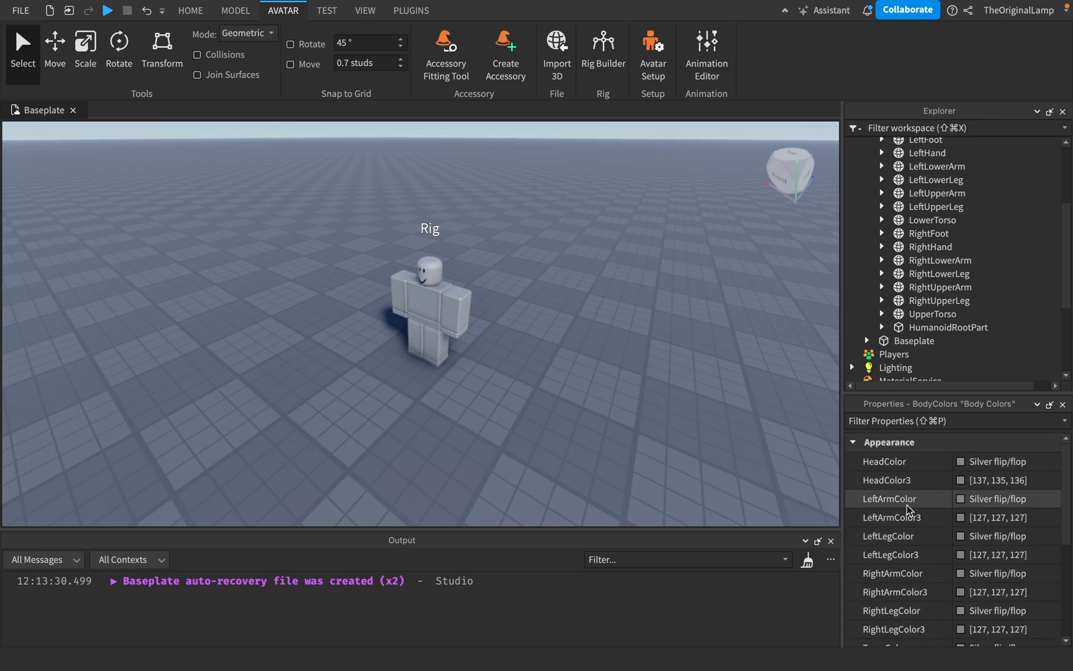
# - Select Rig > Humanoid and expand it to list HumanoidDescription, scales, Status and Animator
pyautogui.click(930, 210)
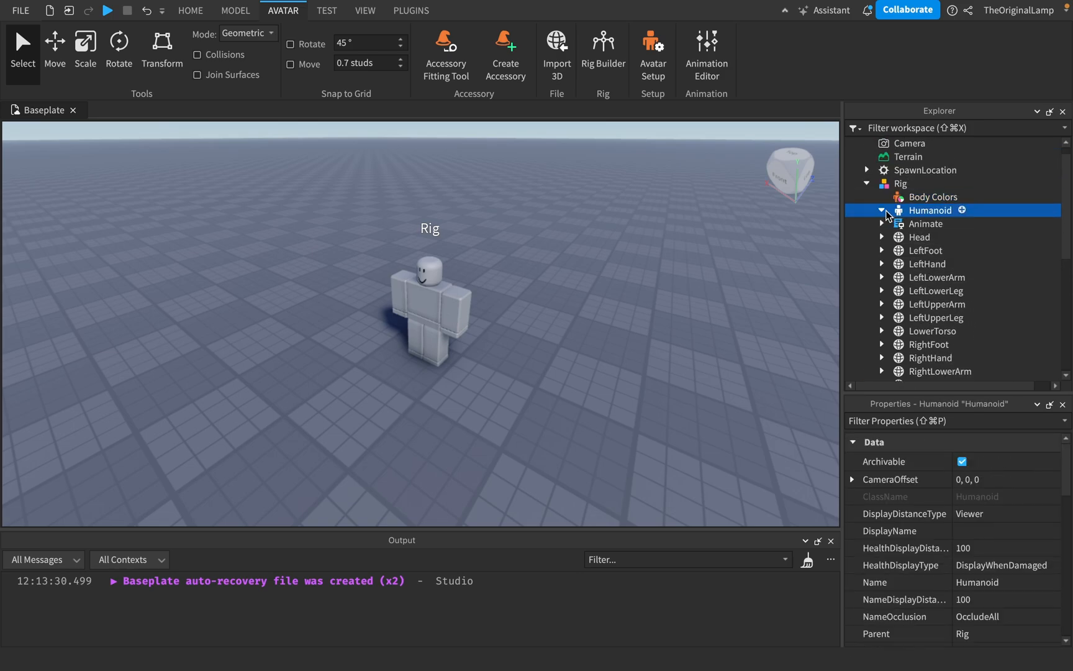
pyautogui.click(882, 210)
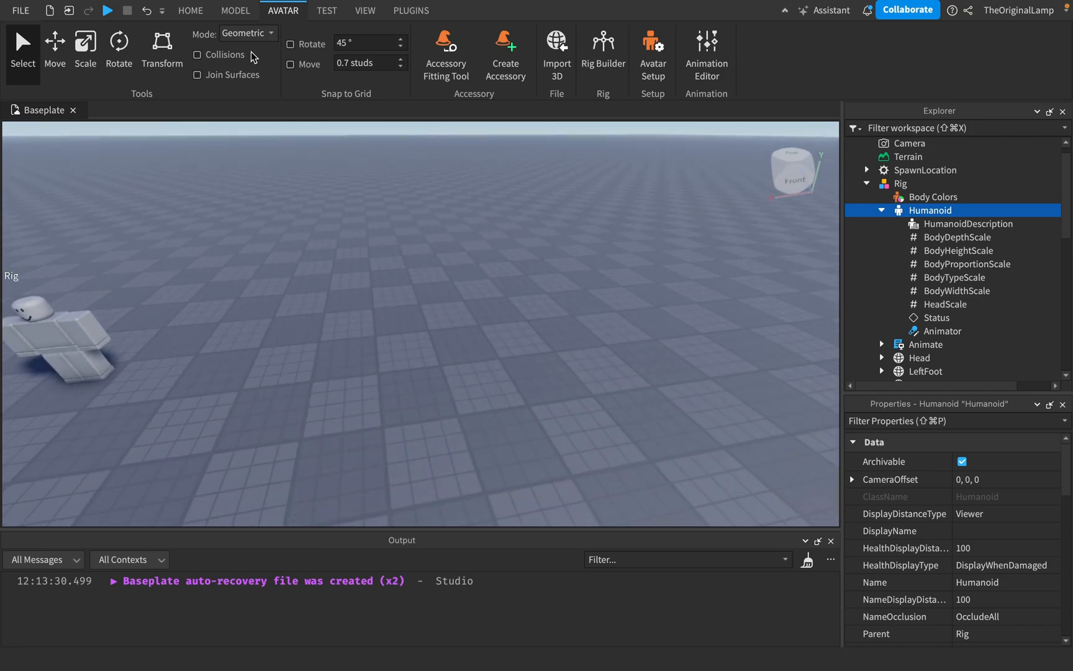
# - Group the three parts into a Model with a Humanoid named 'Hello' and Body Colors
pyautogui.click(235, 10)
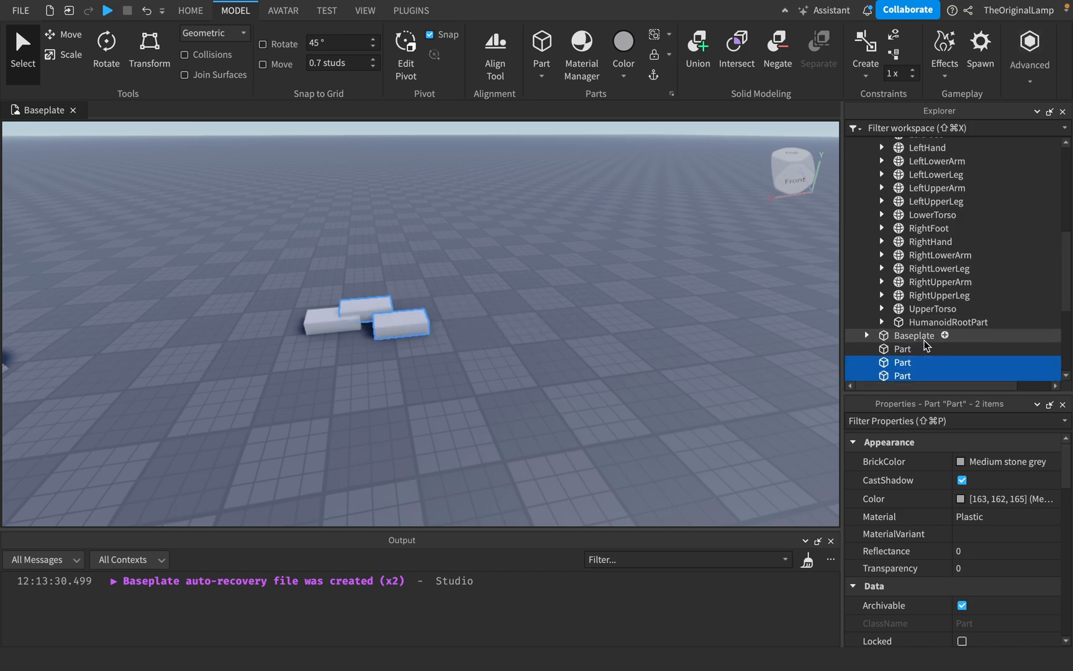
pyautogui.click(902, 330)
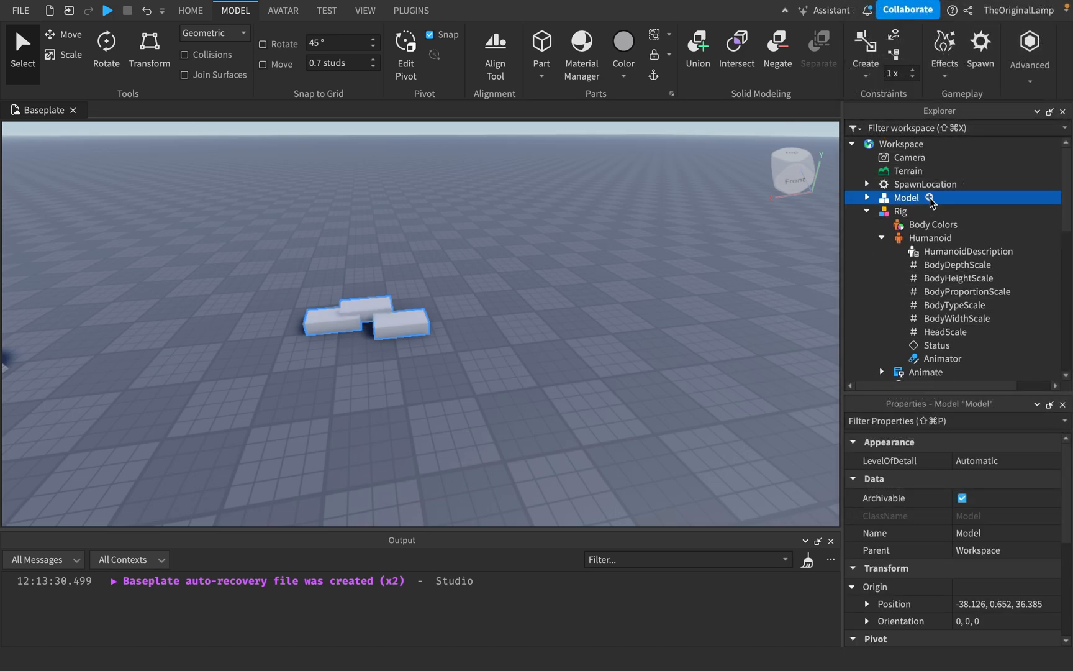
pyautogui.click(866, 197)
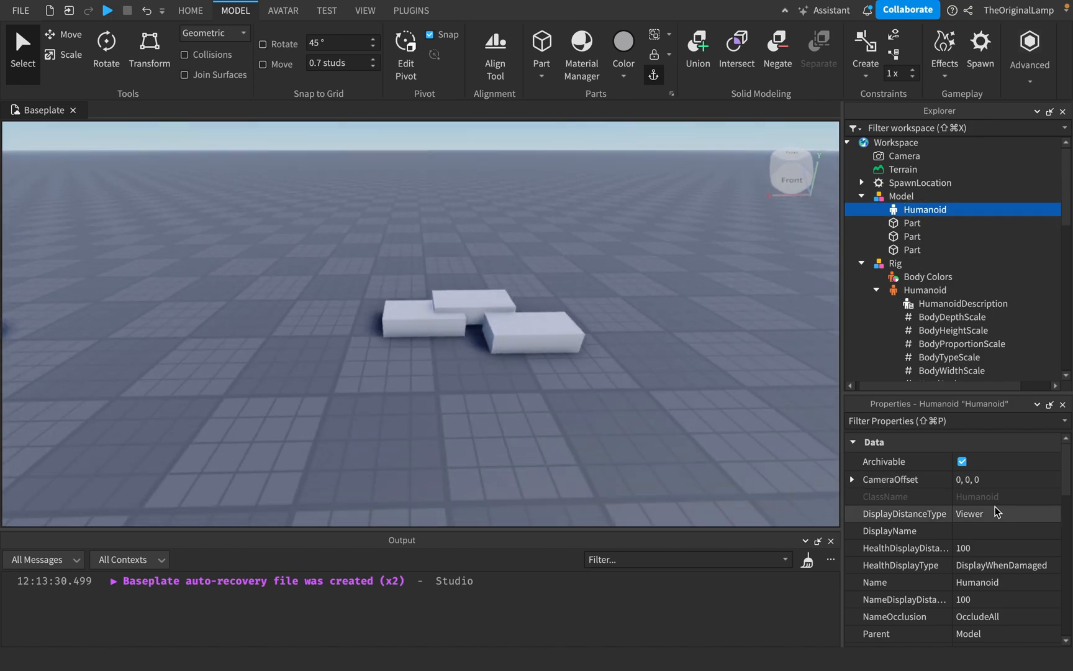
pyautogui.write('"Hello')
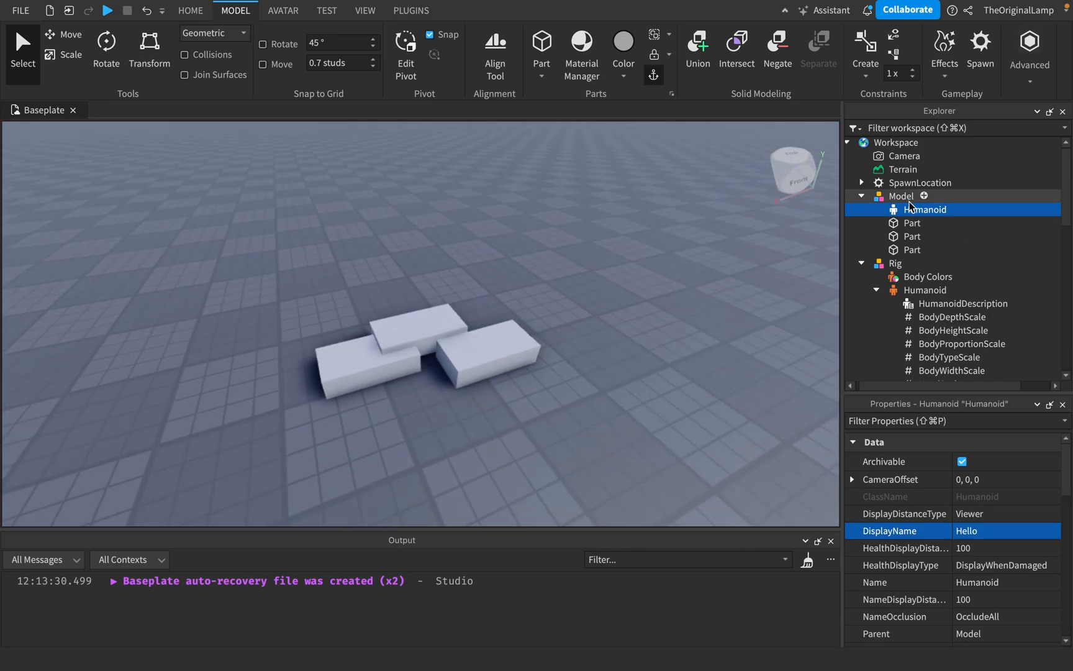
pyautogui.click(923, 196)
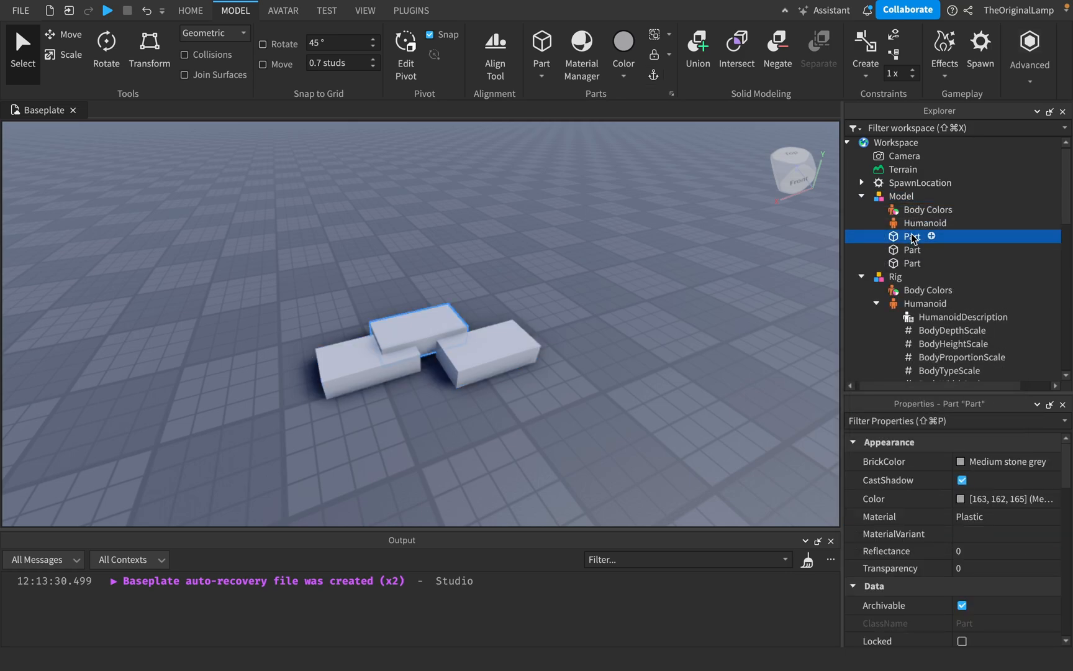
pyautogui.scroll(-3)
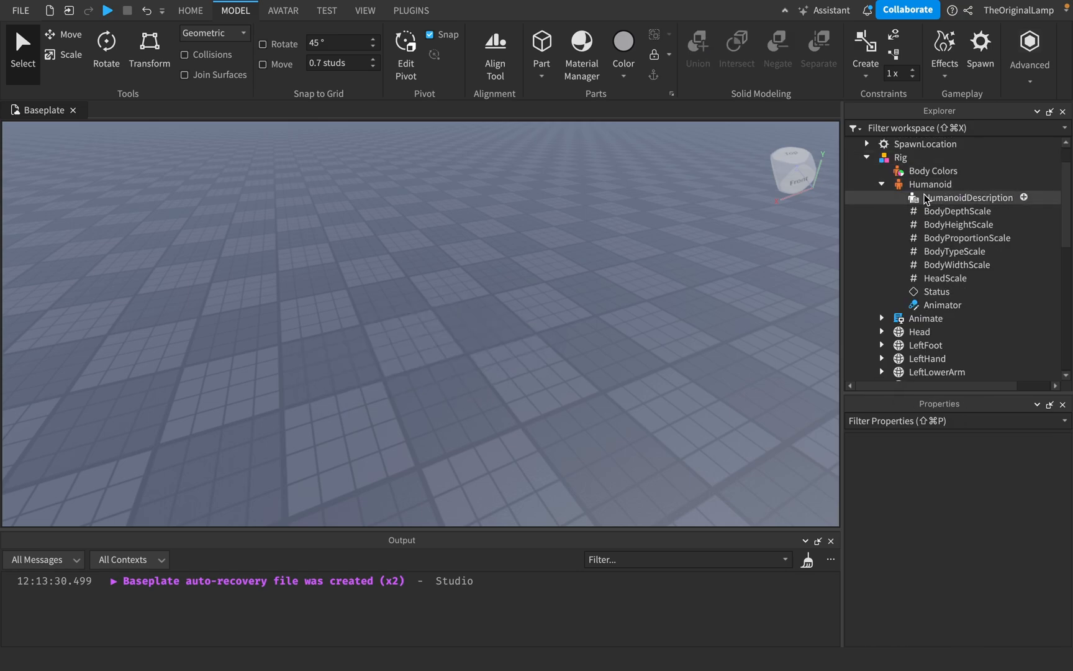
# - Select the Rig's Body Colors, then scroll through the Humanoid's properties
pyautogui.click(933, 171)
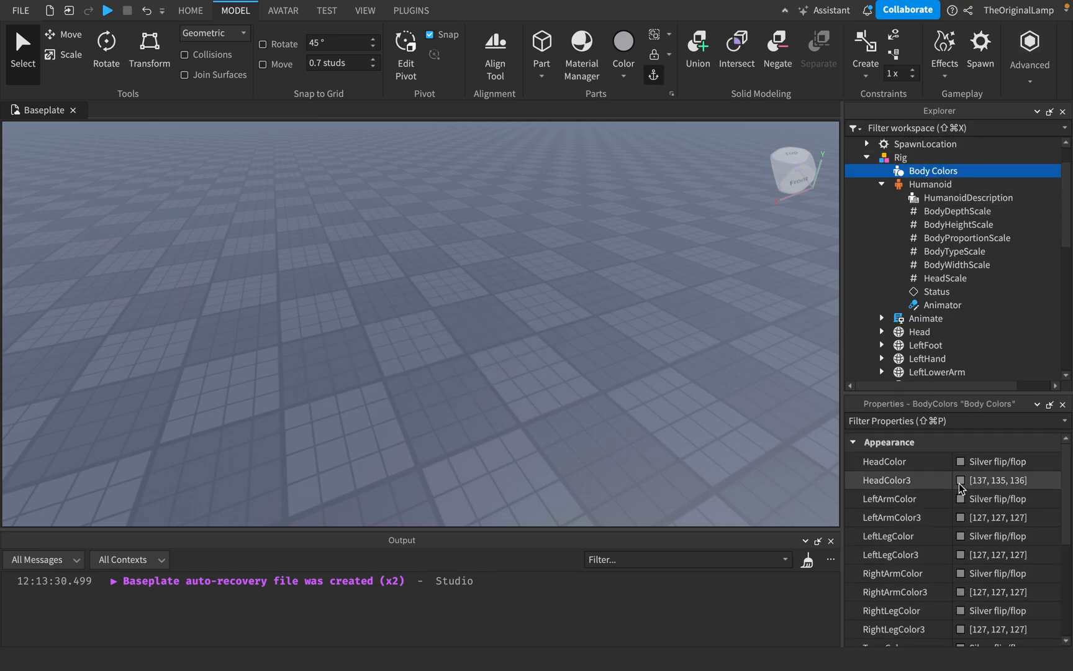
pyautogui.moveTo(931, 194)
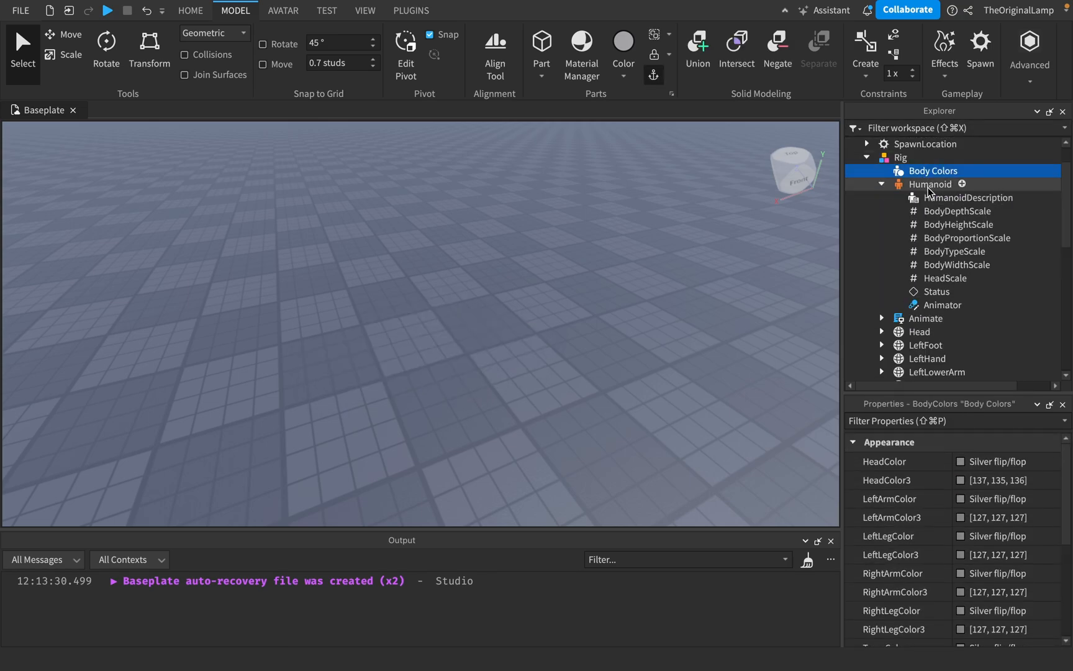
pyautogui.click(930, 184)
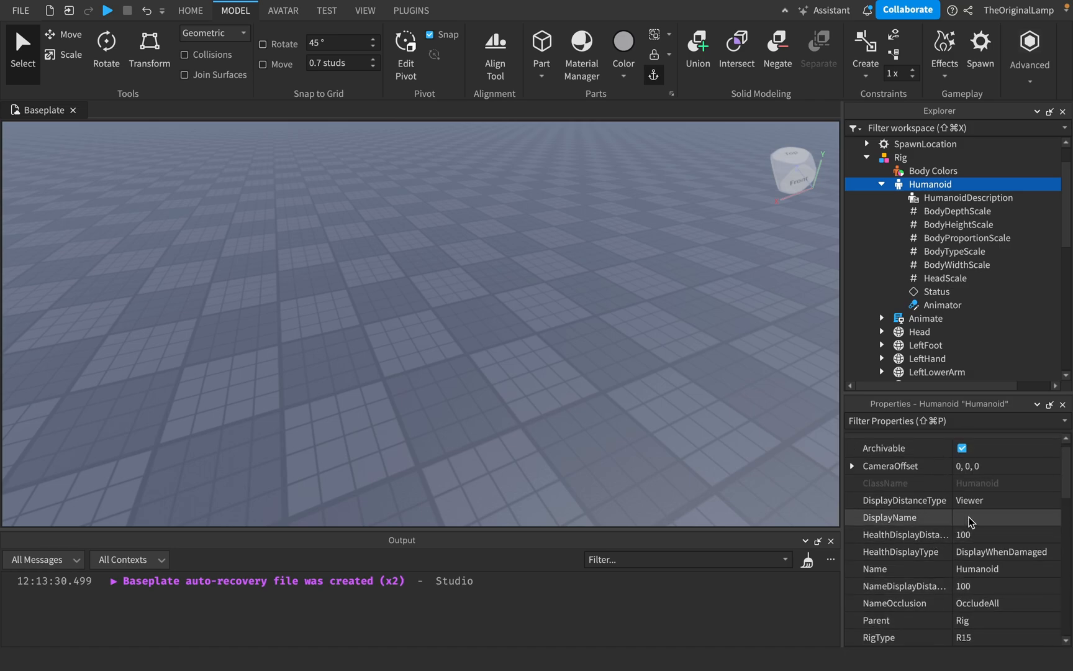
pyautogui.scroll(-3)
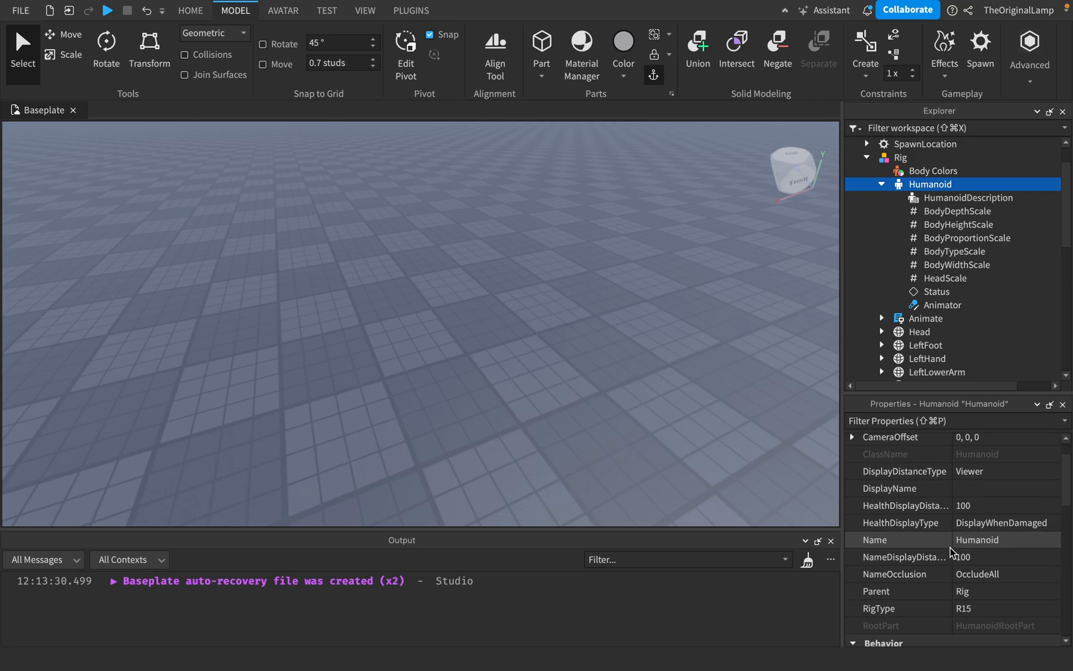
pyautogui.scroll(-3)
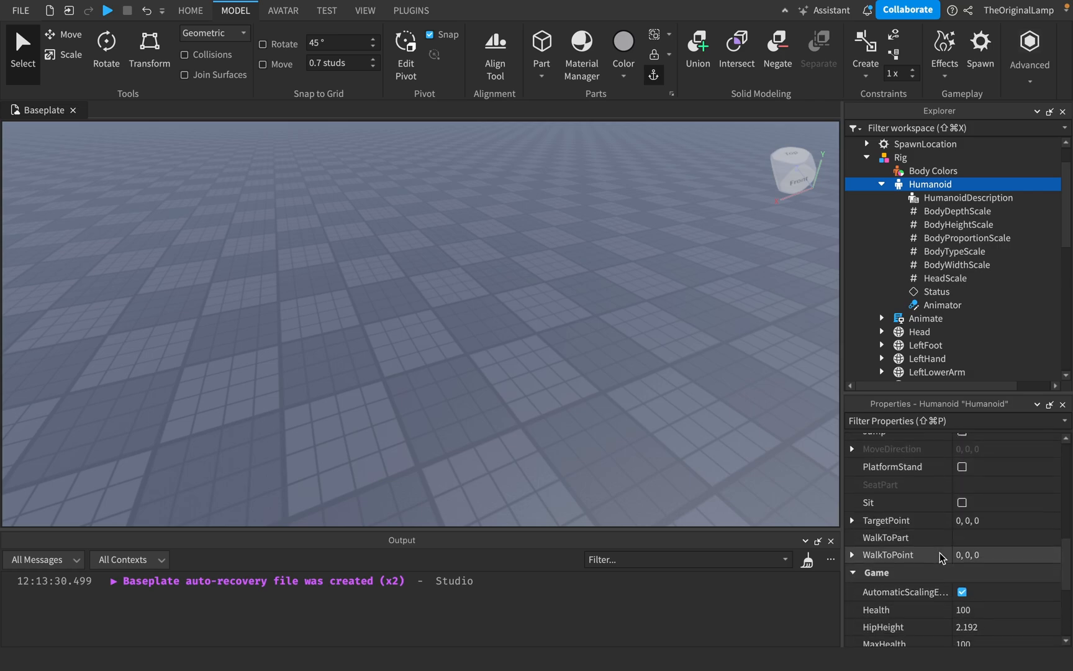
pyautogui.scroll(-3)
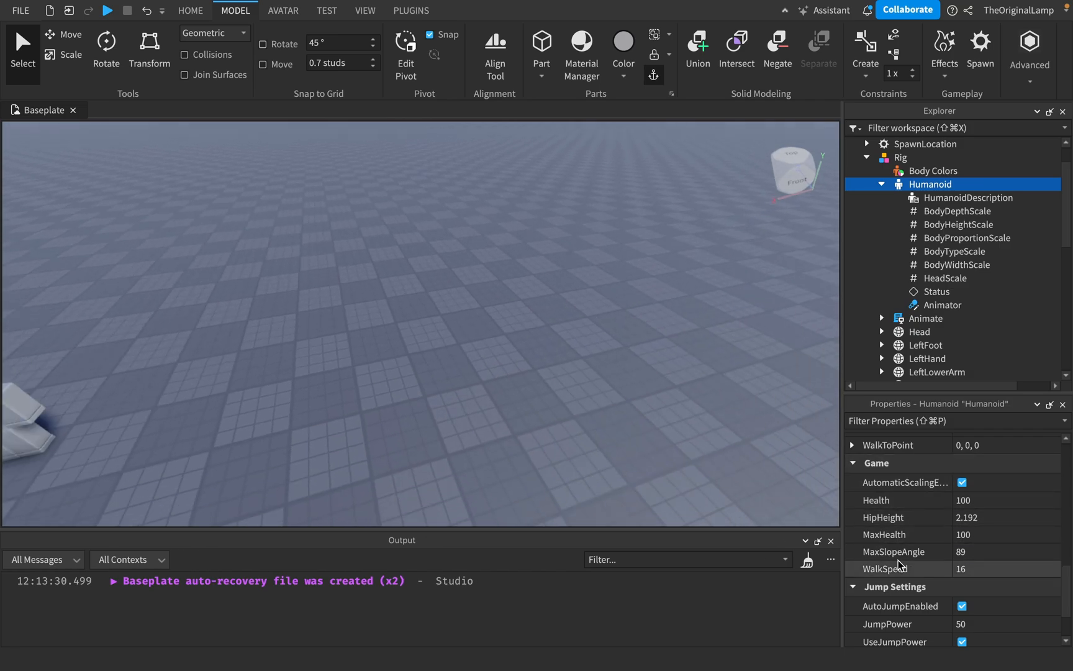
pyautogui.moveTo(993, 529)
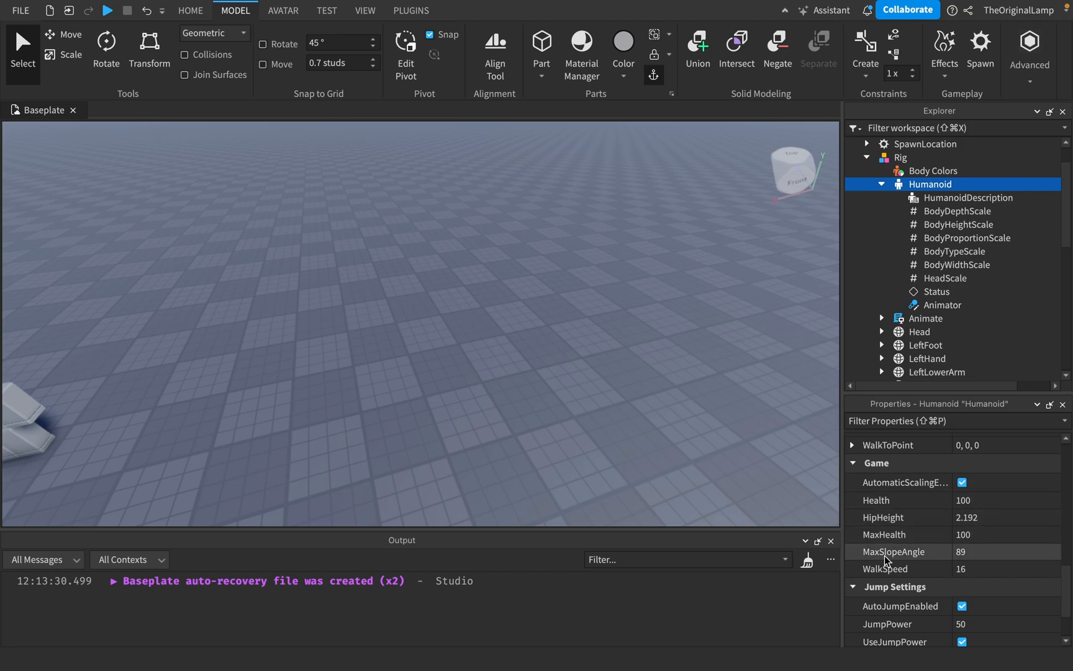
pyautogui.moveTo(989, 548)
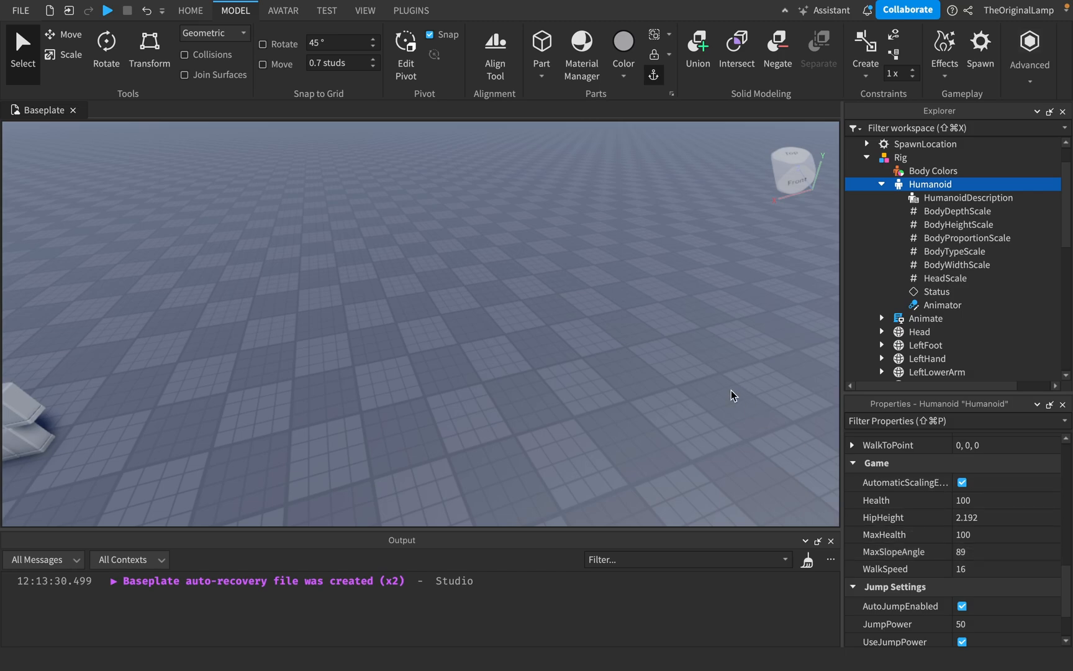
pyautogui.moveTo(530, 327)
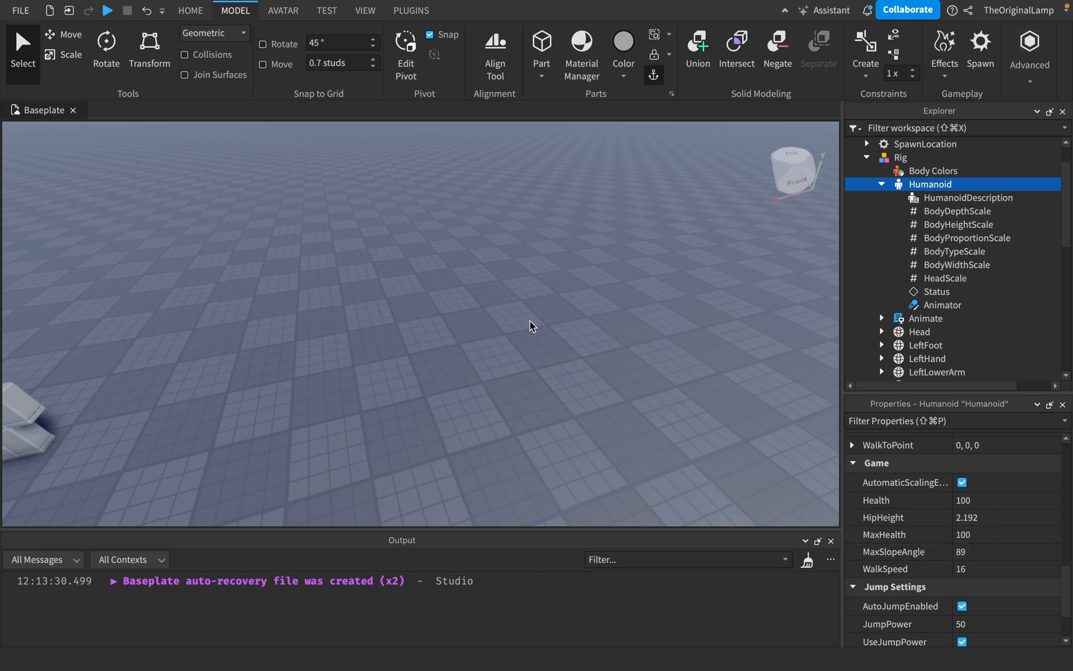
pyautogui.moveTo(916, 574)
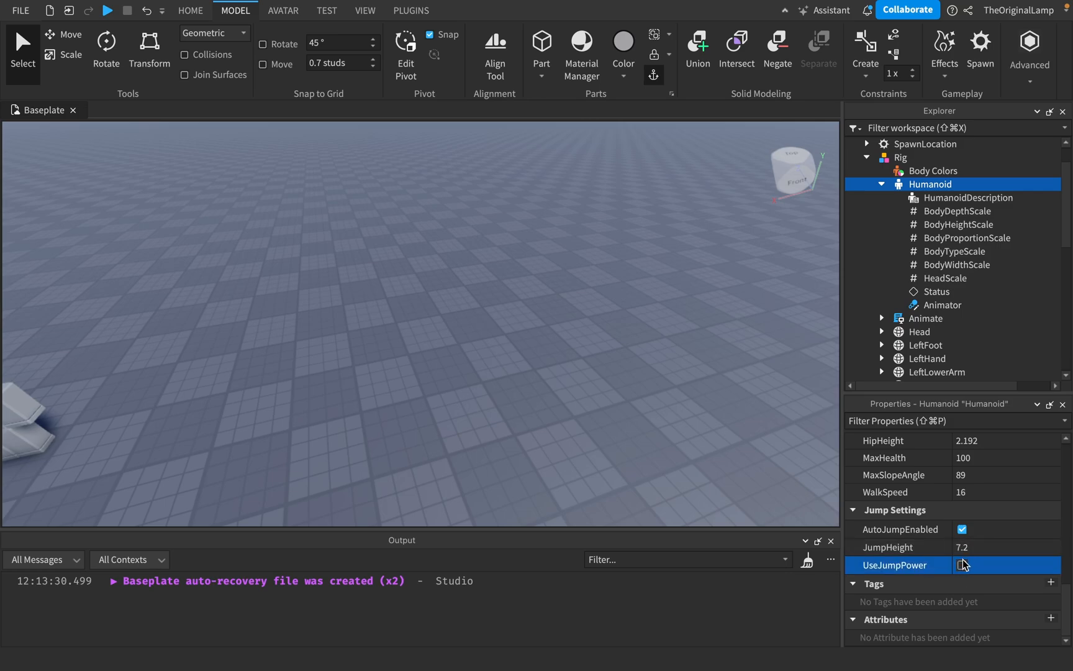
# - Toggle the Humanoid's UseJumpPower and continue through its Jump and Data settings
pyautogui.click(962, 564)
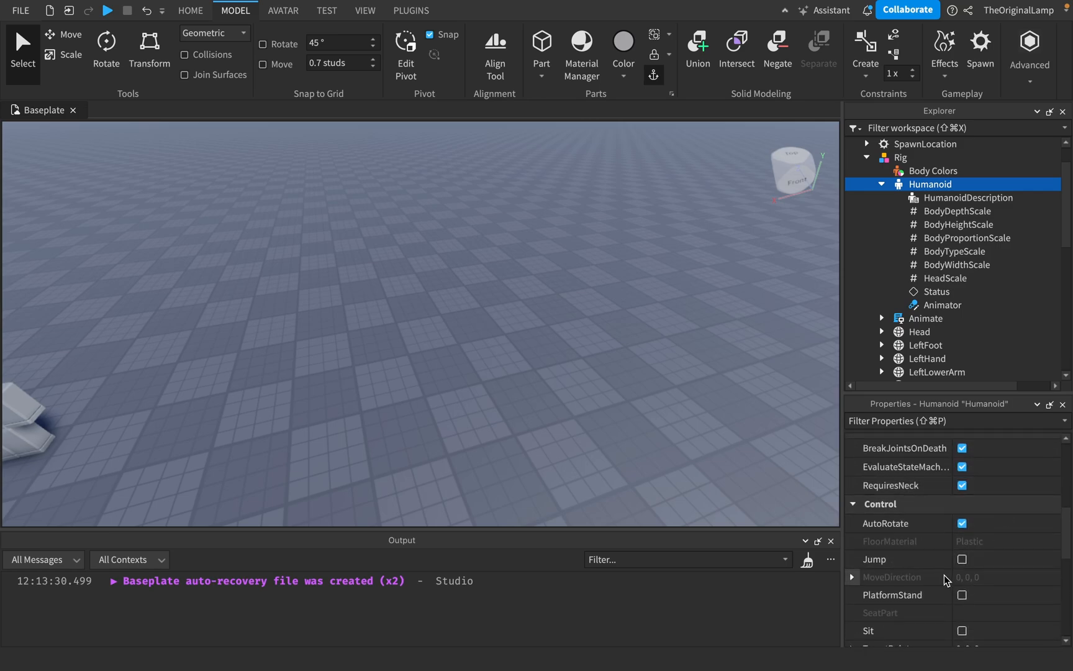
pyautogui.moveTo(945, 600)
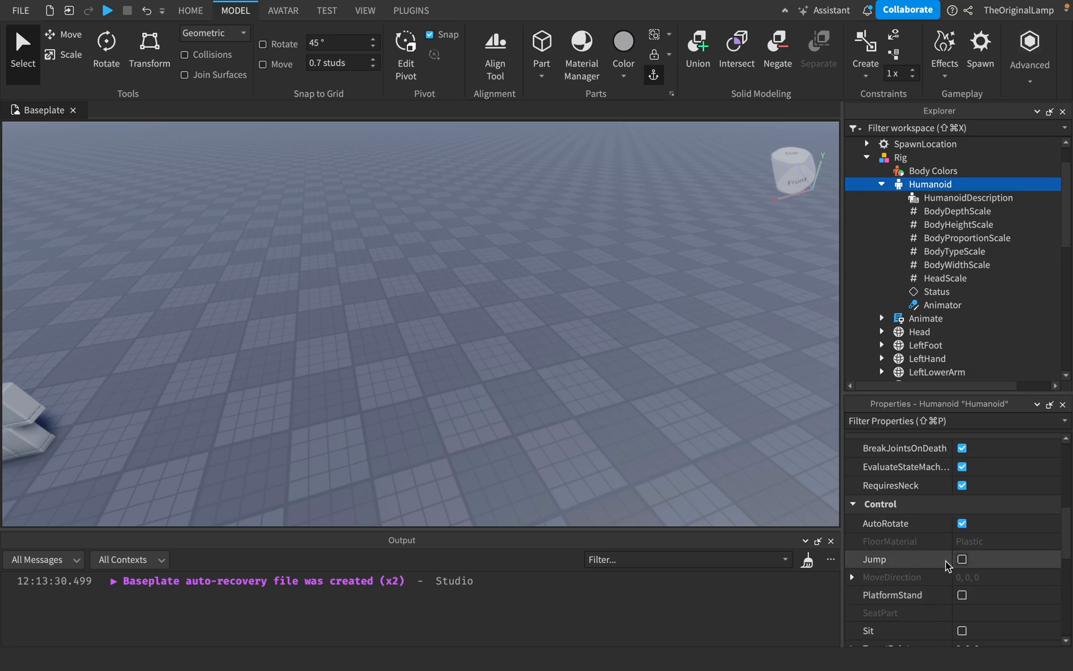
pyautogui.scroll(-3)
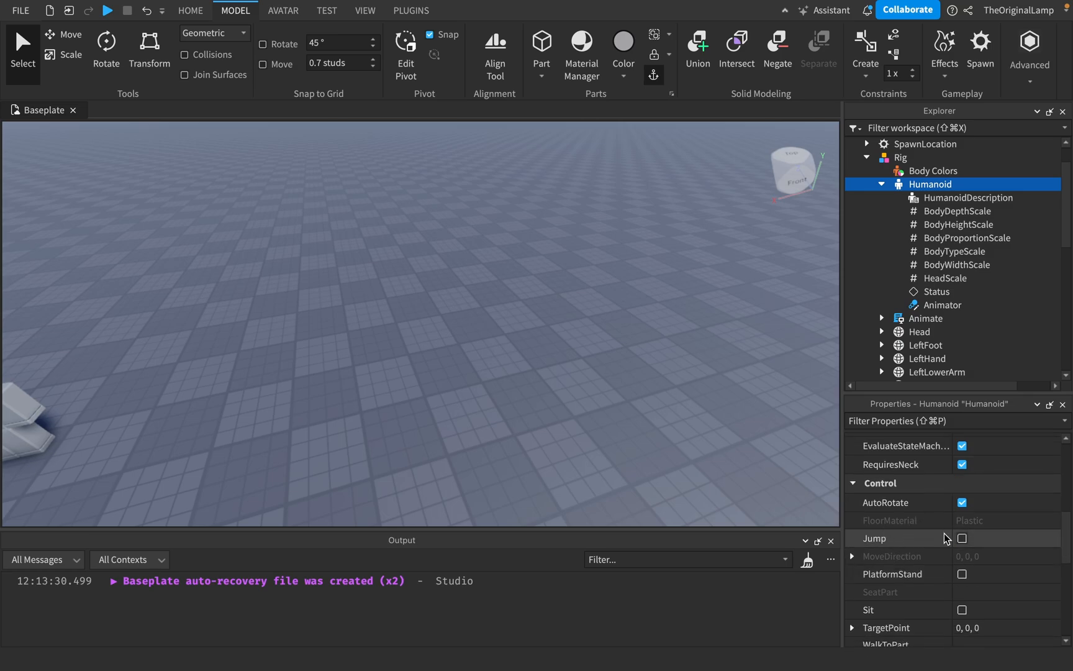
pyautogui.scroll(-3)
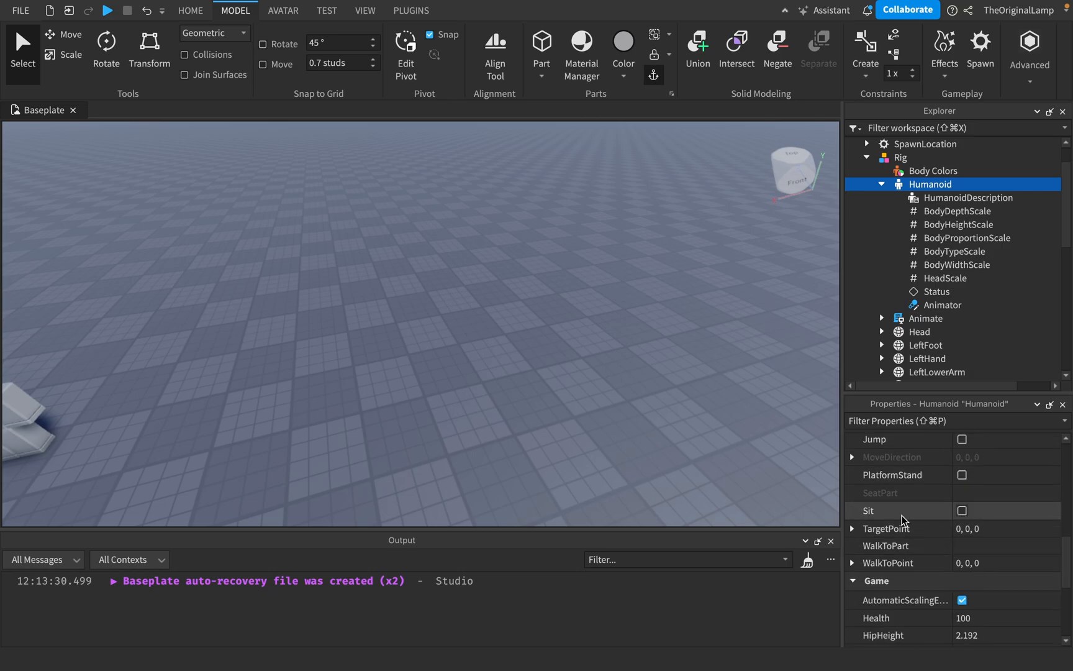
pyautogui.moveTo(976, 543)
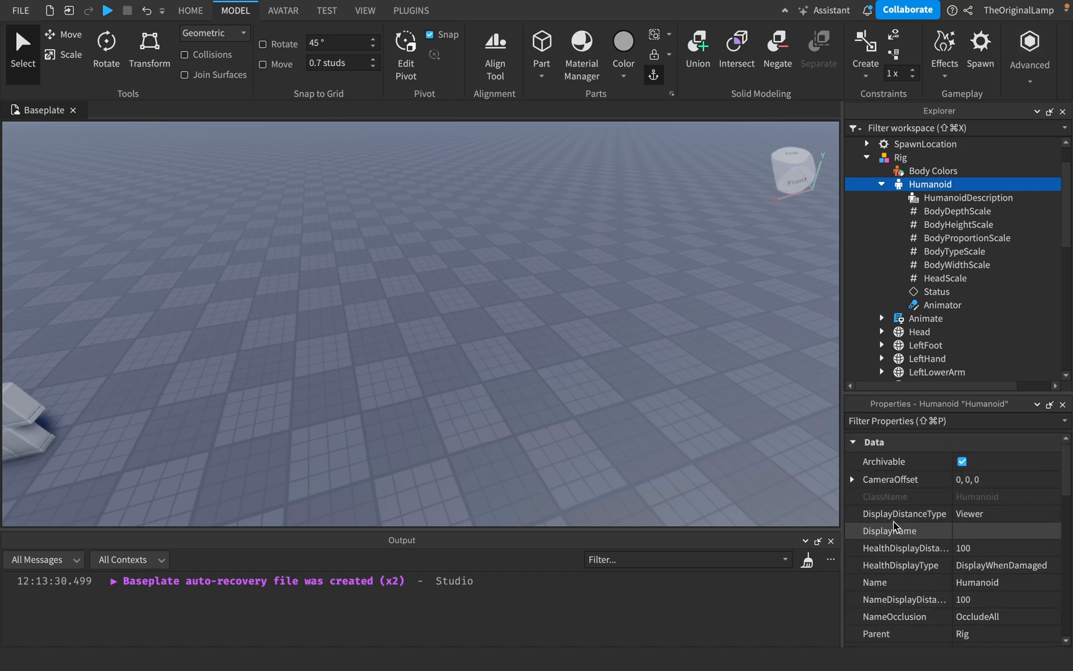
pyautogui.scroll(-3)
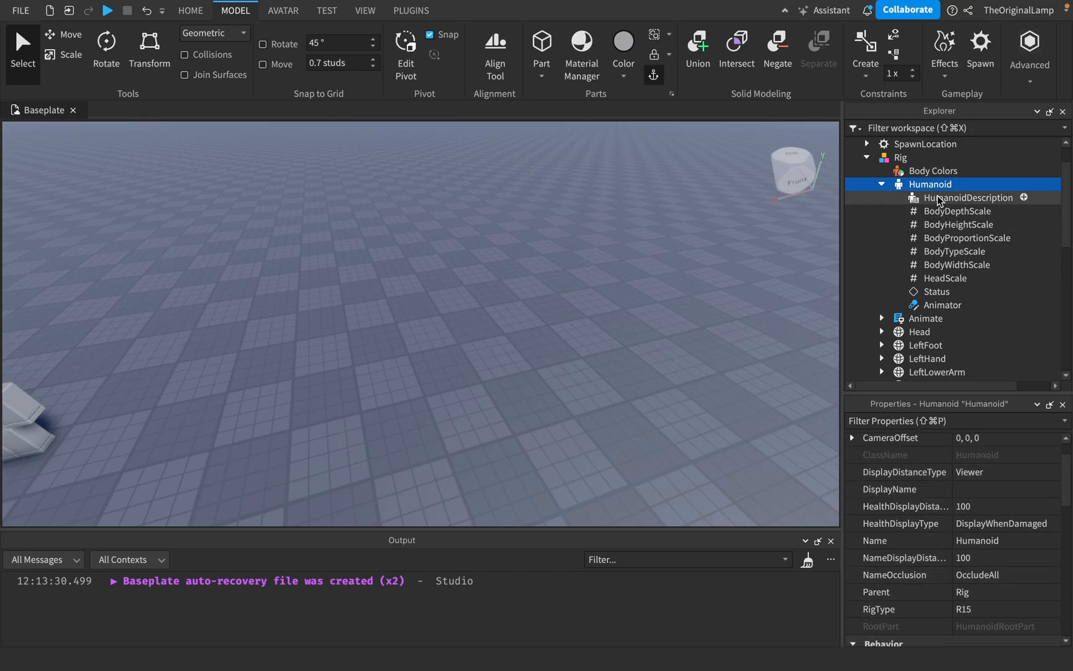
pyautogui.click(969, 198)
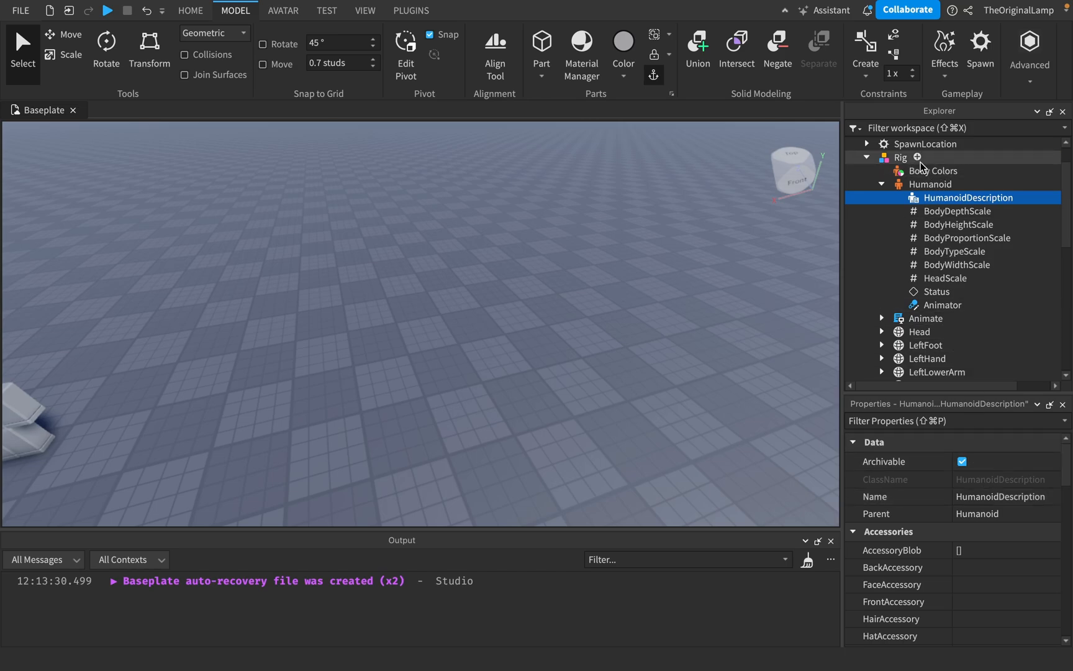
pyautogui.scroll(-3)
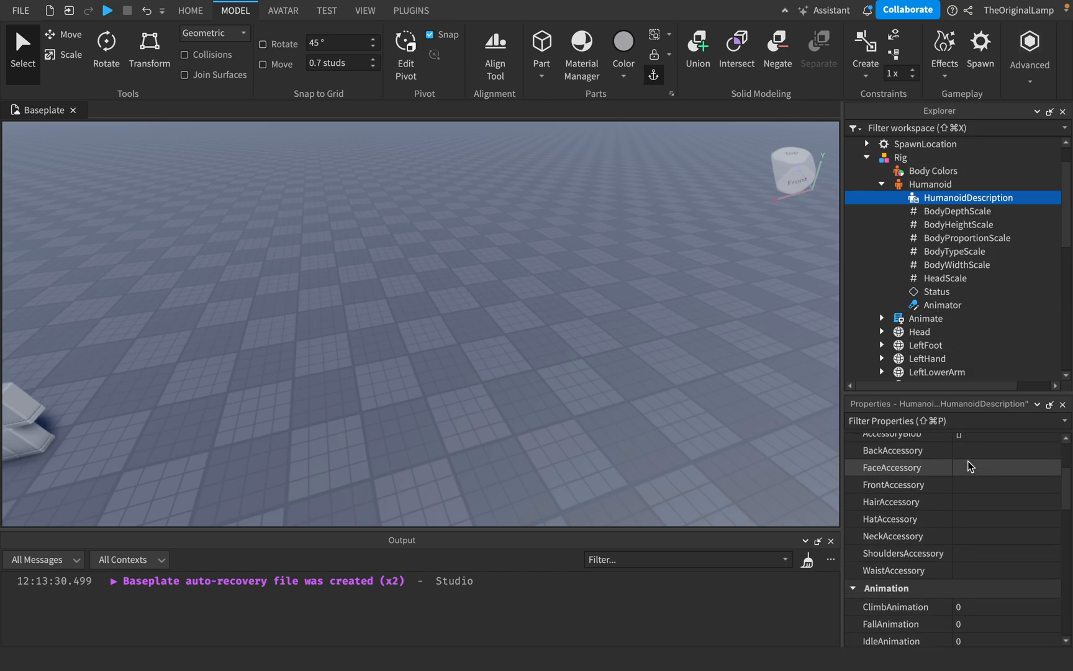
pyautogui.scroll(-3)
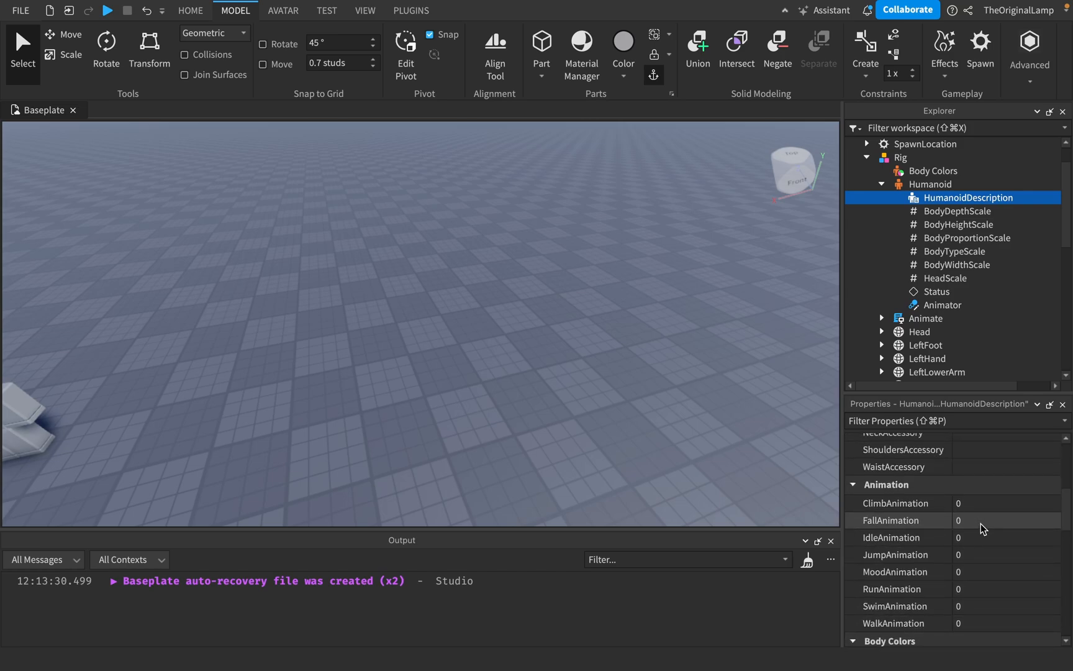
pyautogui.moveTo(919, 522)
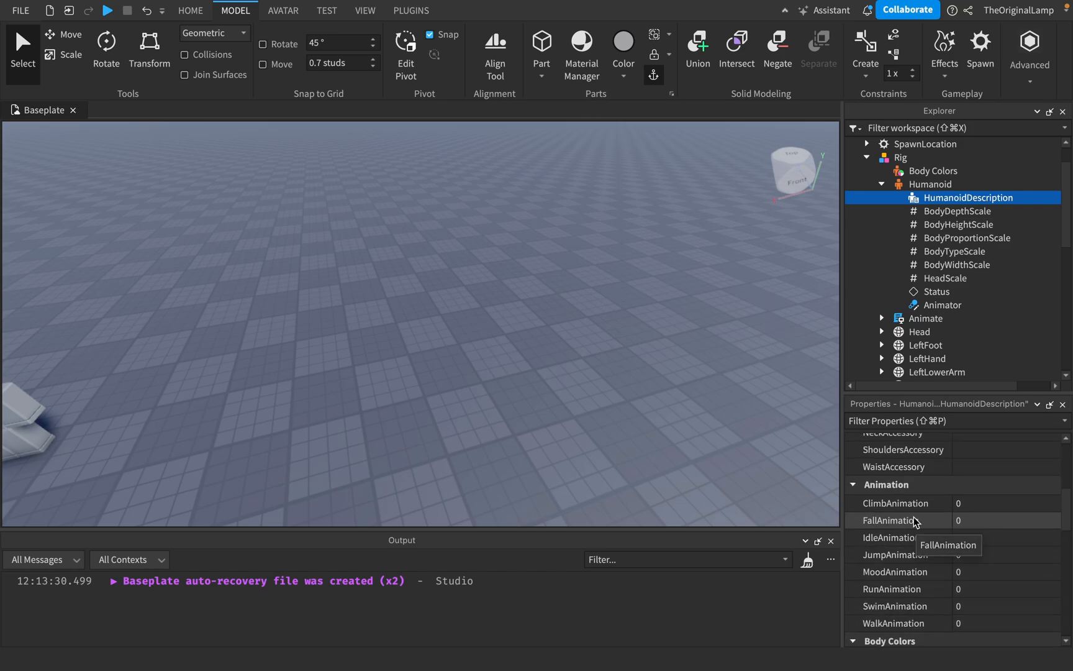
pyautogui.moveTo(987, 533)
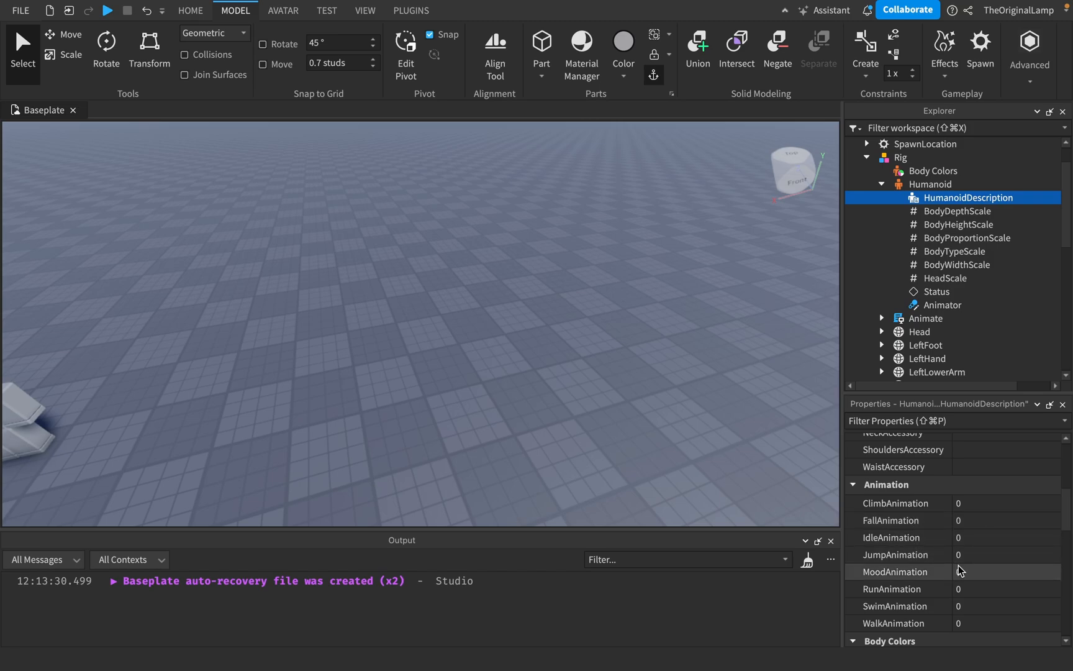
pyautogui.scroll(-3)
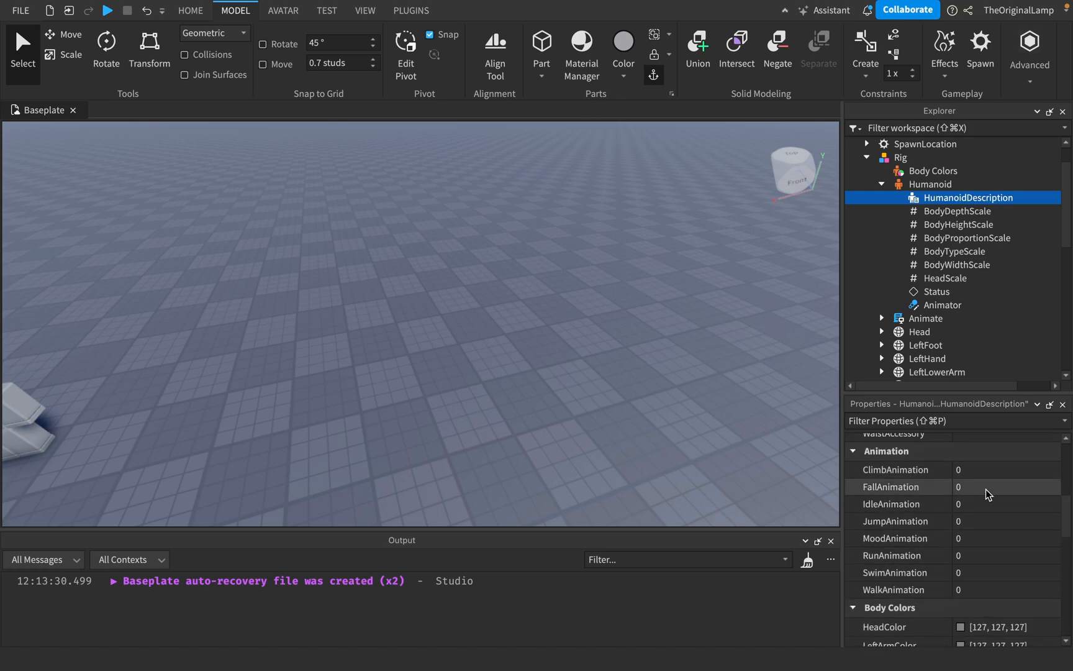
pyautogui.scroll(-3)
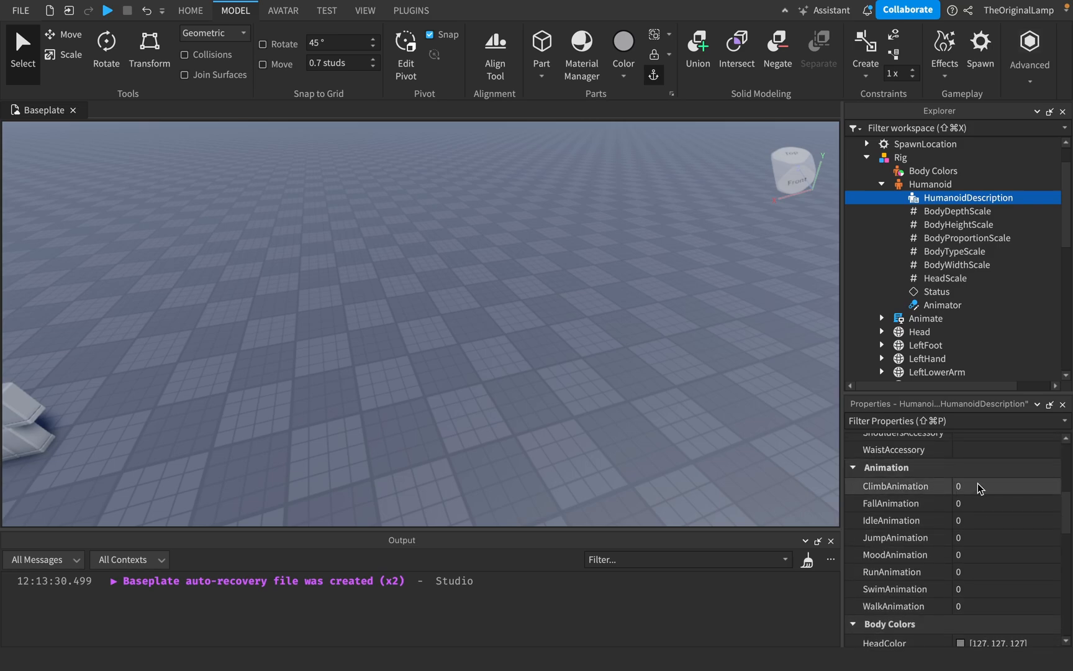
pyautogui.moveTo(973, 489)
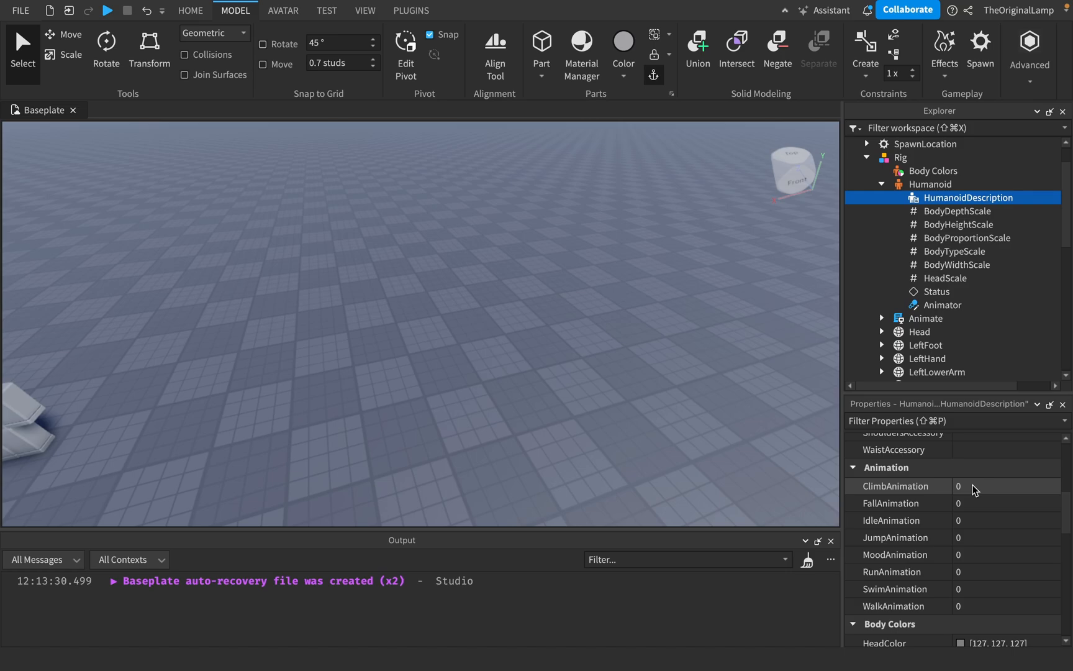
pyautogui.moveTo(1001, 511)
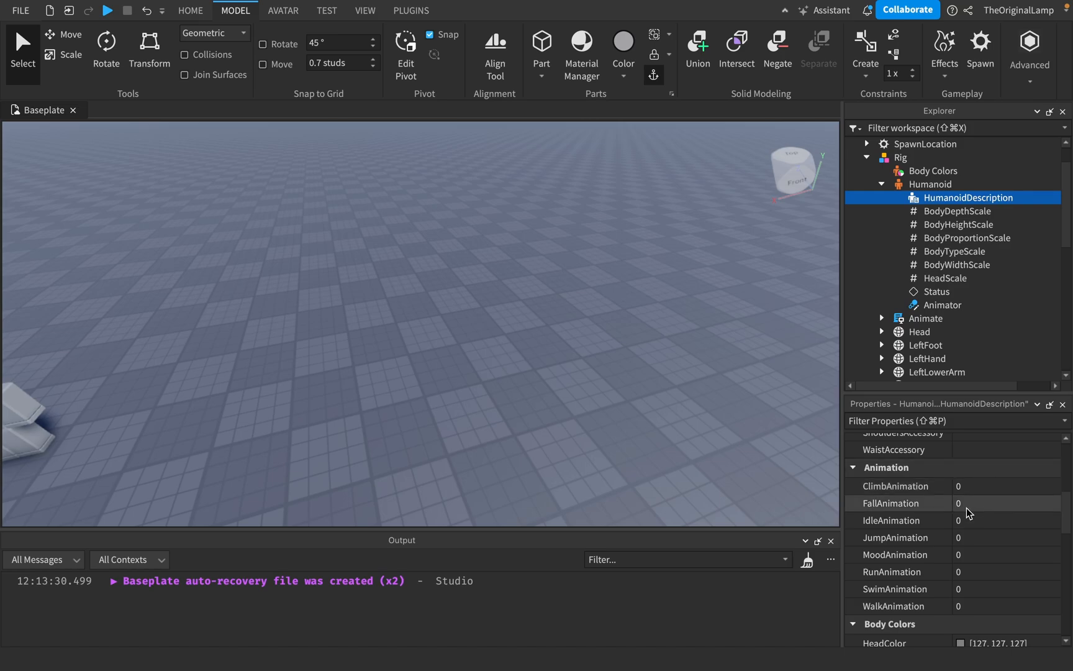
pyautogui.scroll(-3)
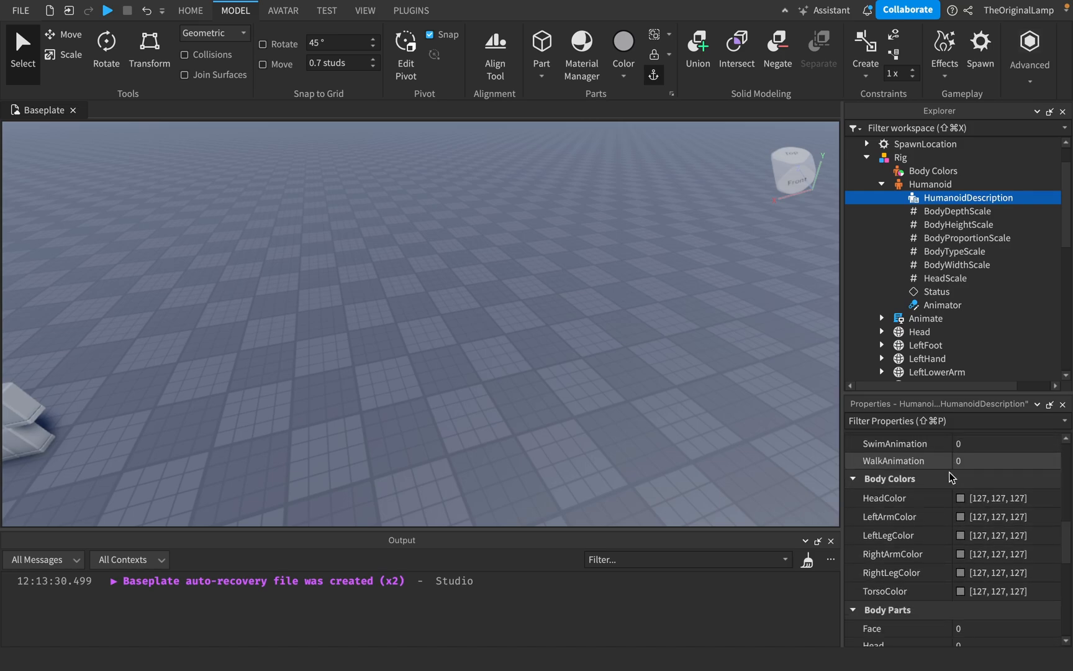
pyautogui.scroll(-3)
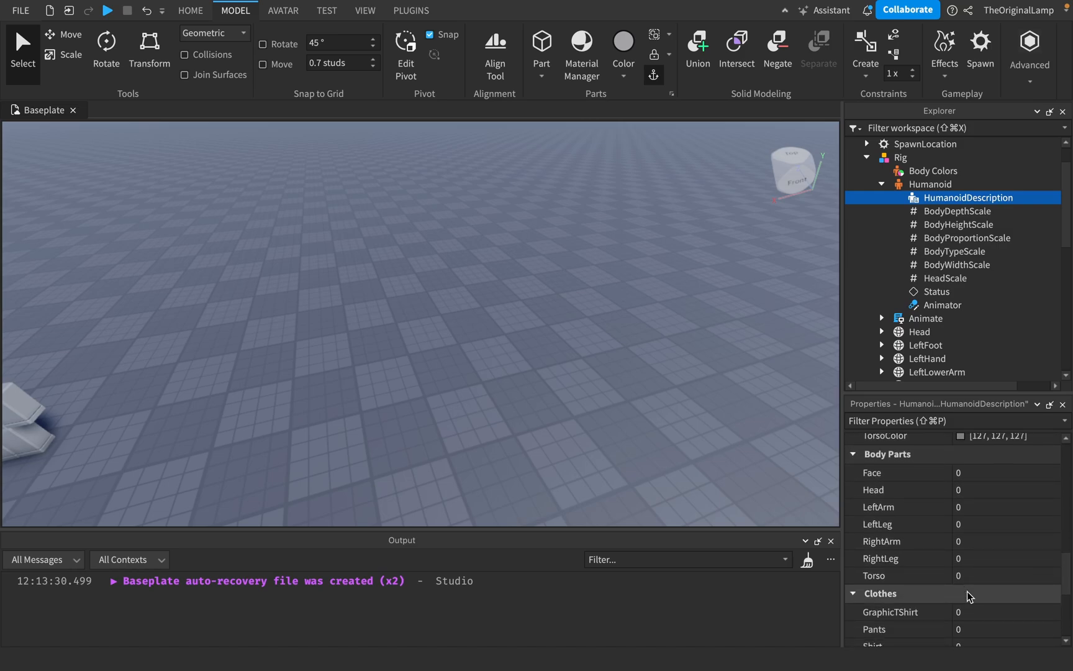
pyautogui.moveTo(972, 473)
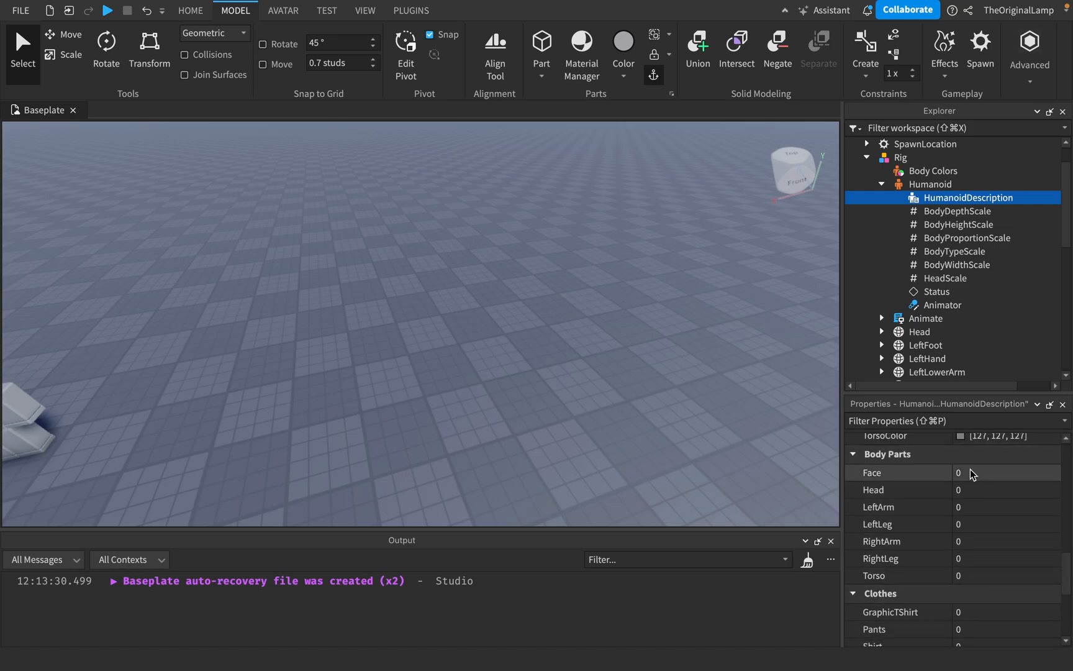
pyautogui.moveTo(975, 483)
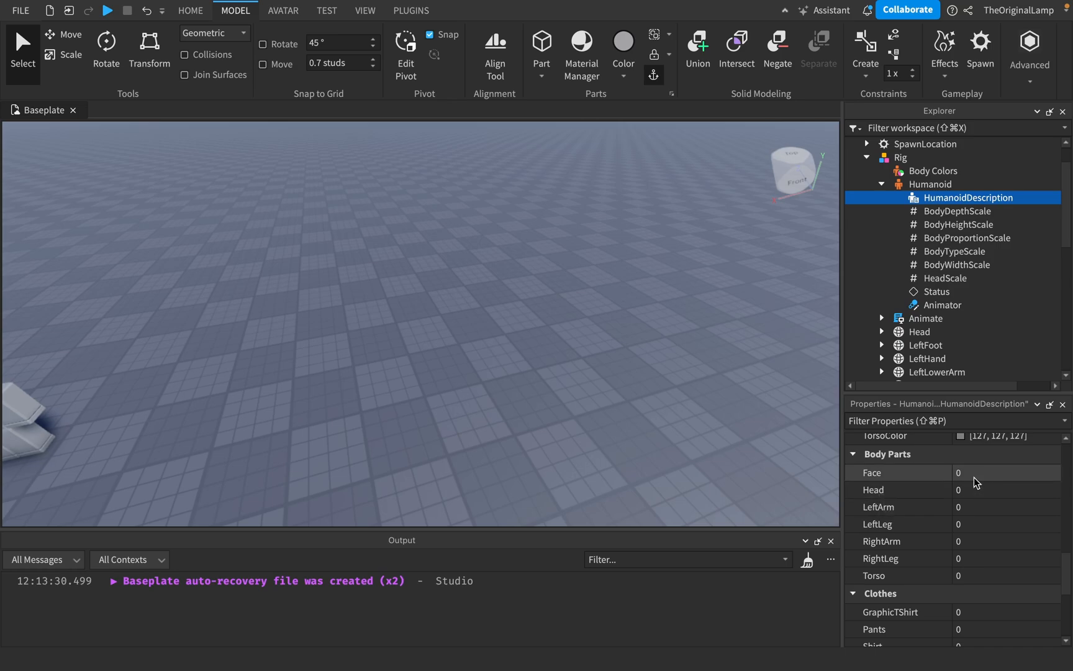
pyautogui.scroll(-3)
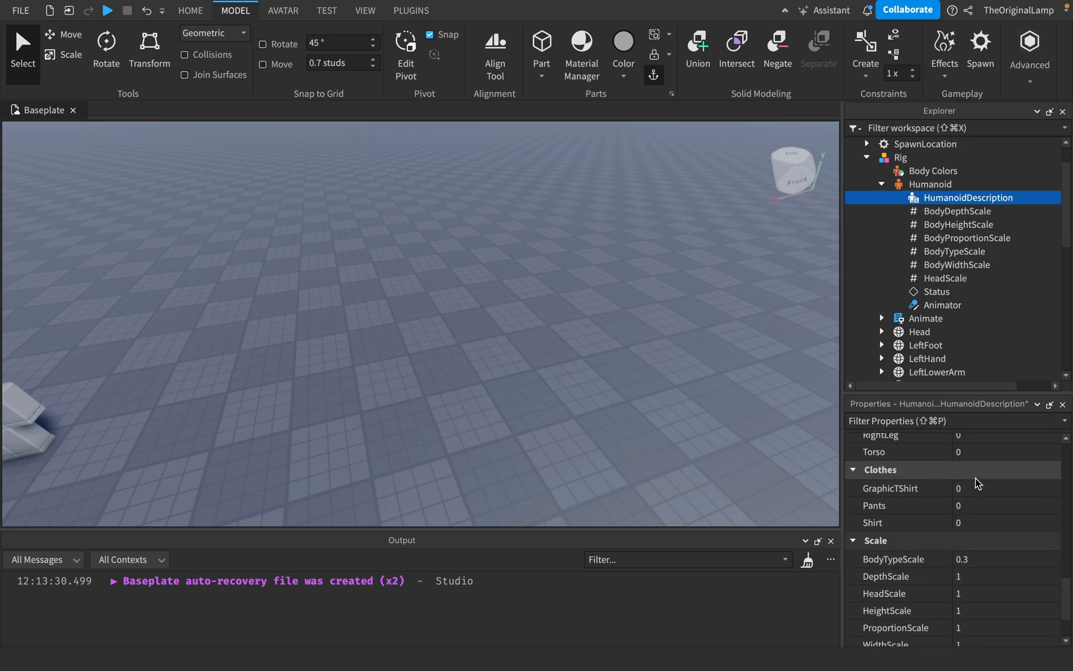
pyautogui.scroll(-3)
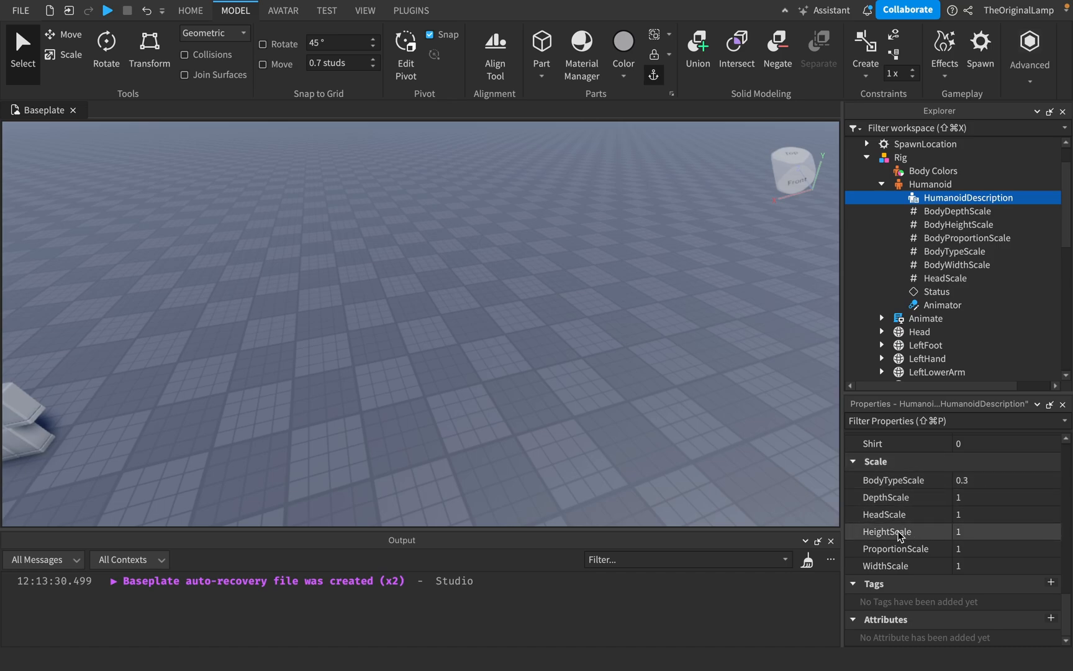
pyautogui.moveTo(992, 551)
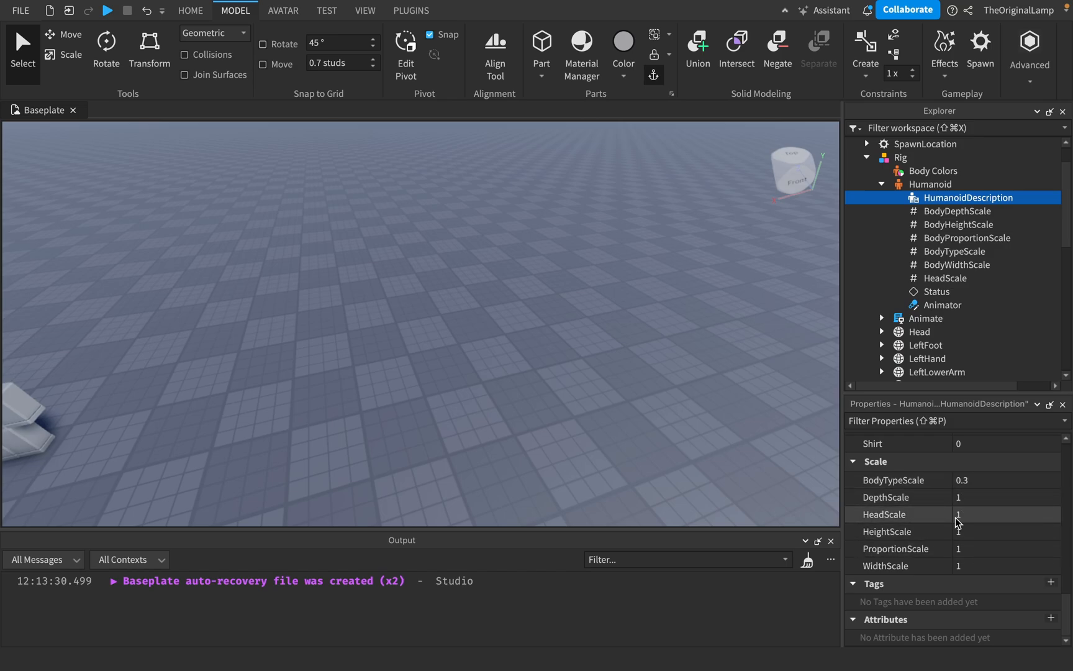
pyautogui.moveTo(936, 523)
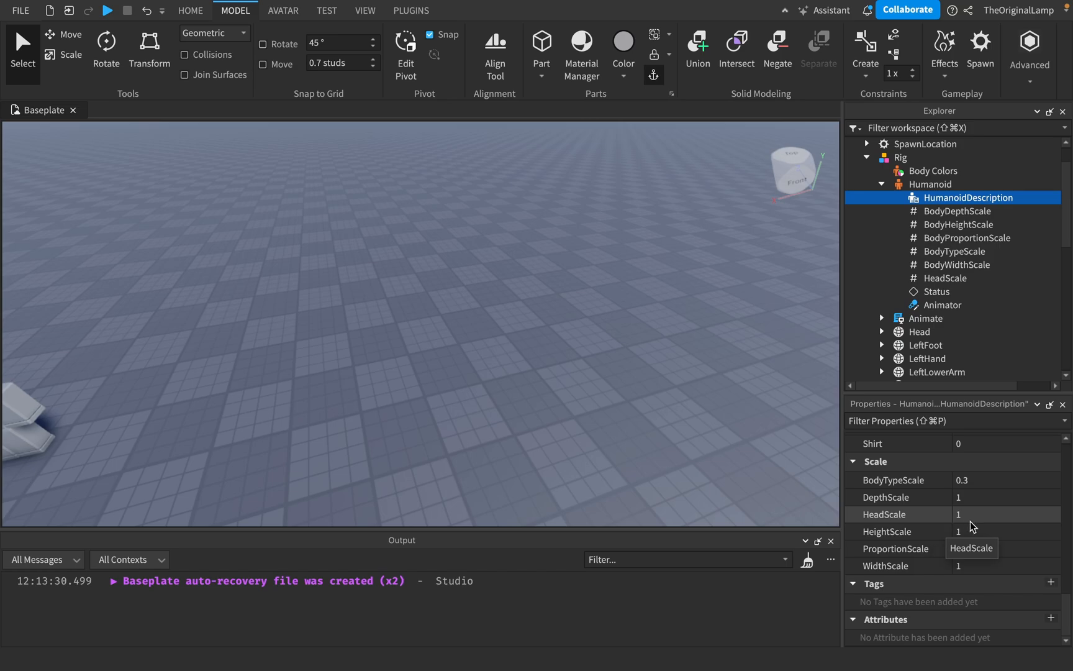
# - Set the HumanoidDescription HeadScale to 2, then enter 1 to restore it
pyautogui.click(1005, 514)
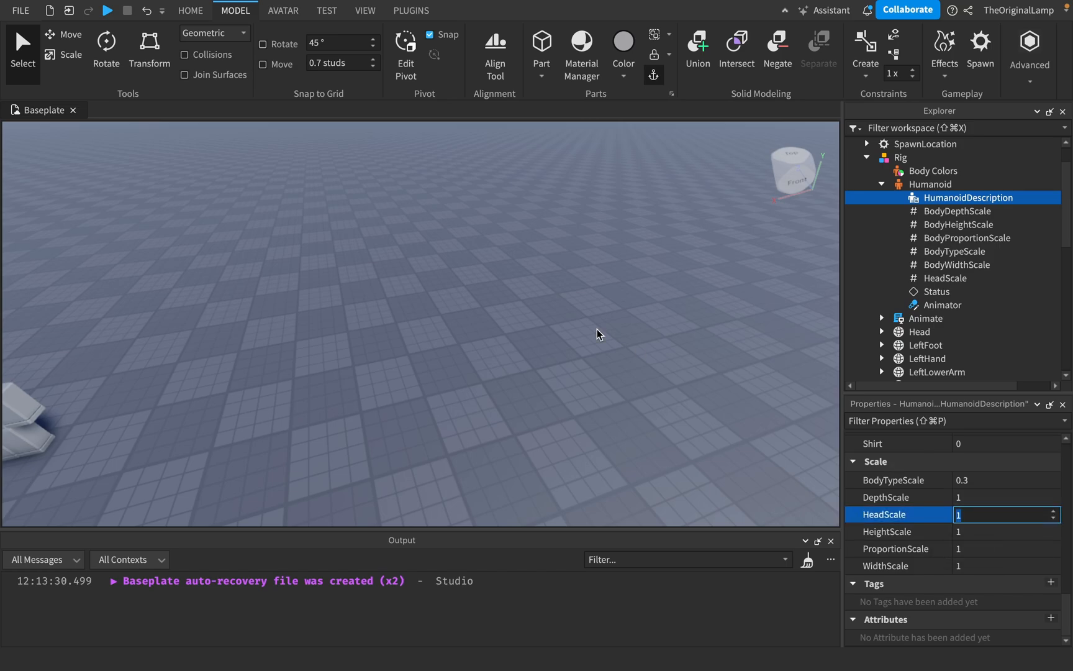
pyautogui.write('2')
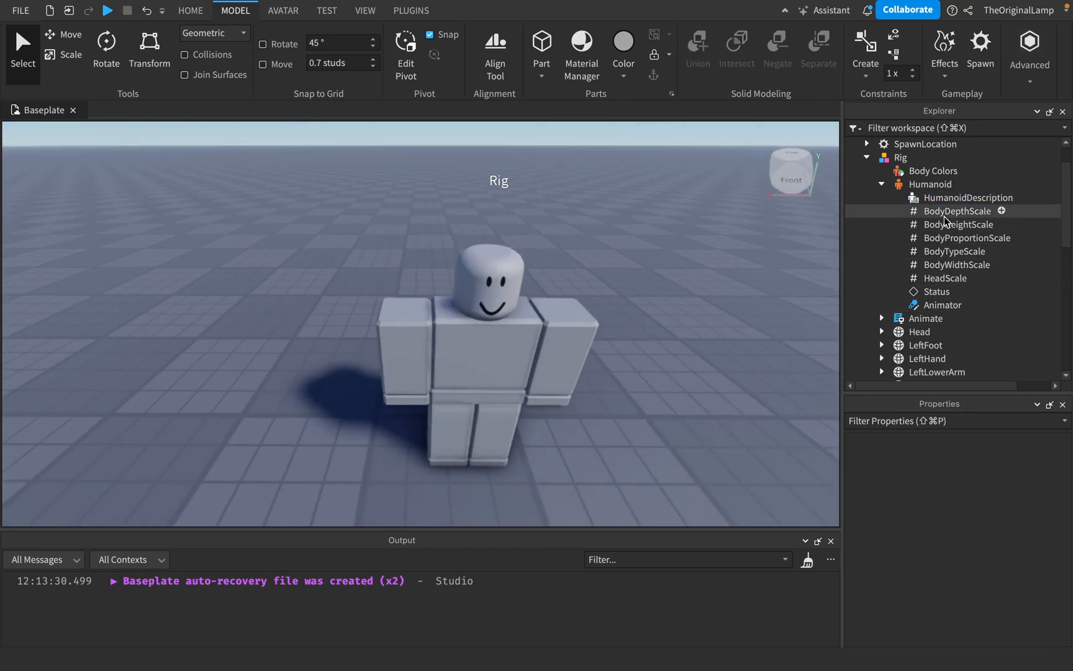
pyautogui.click(968, 198)
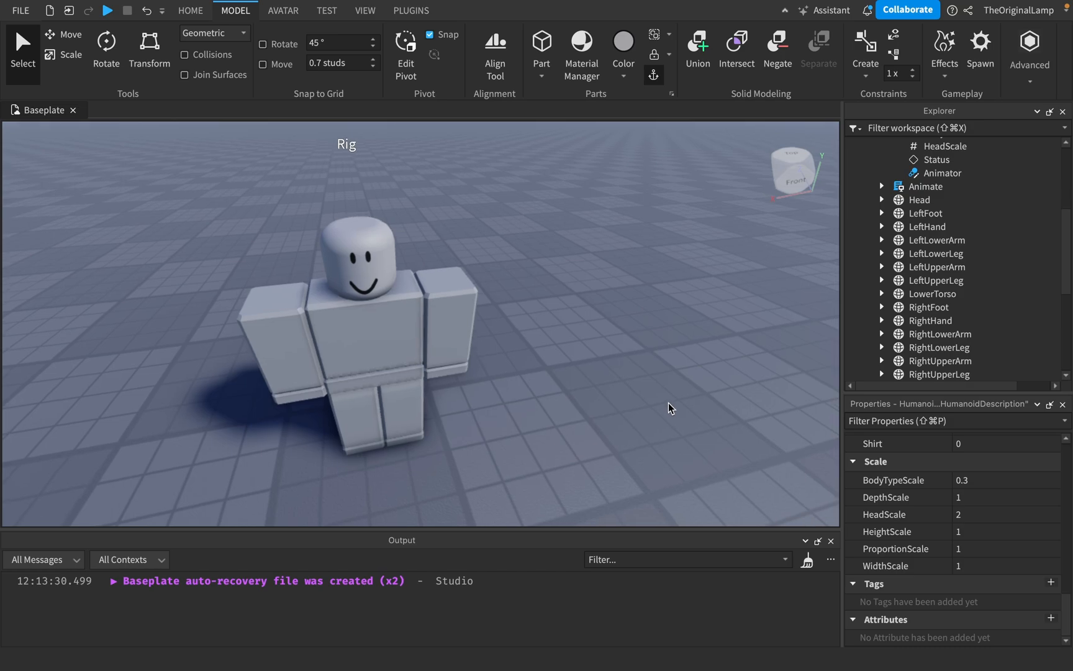
pyautogui.click(998, 514)
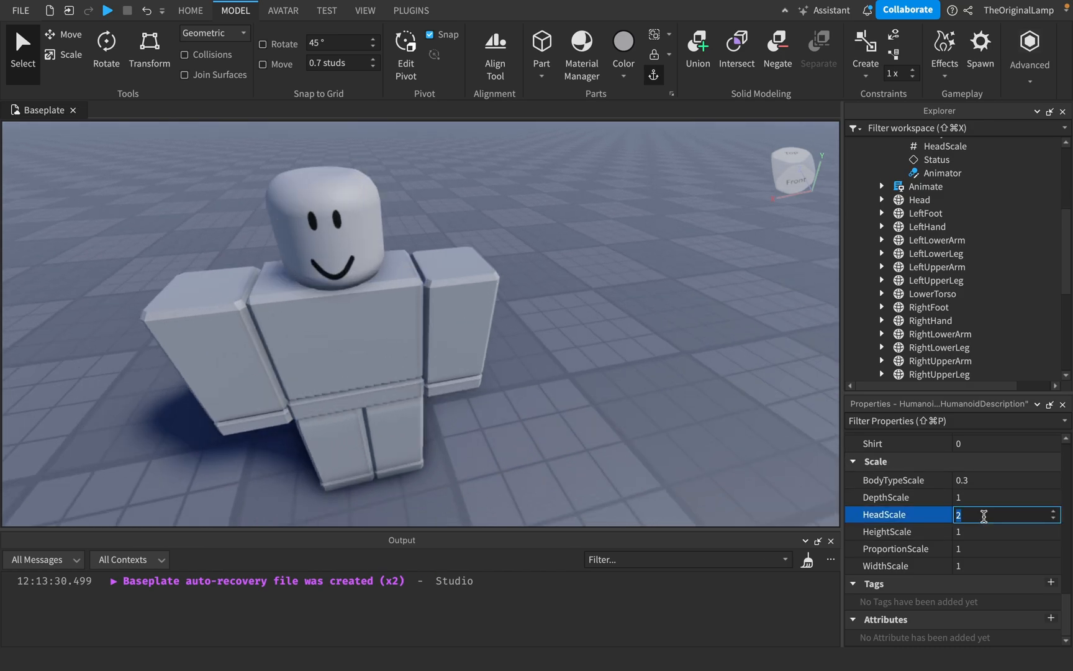
pyautogui.write('1')
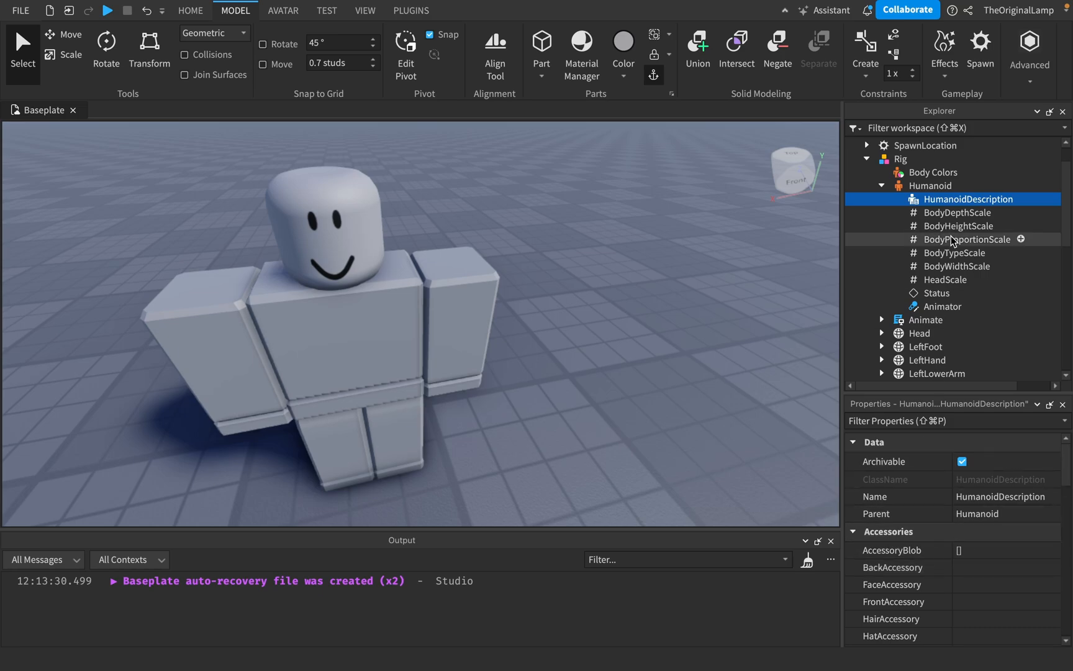
pyautogui.click(958, 225)
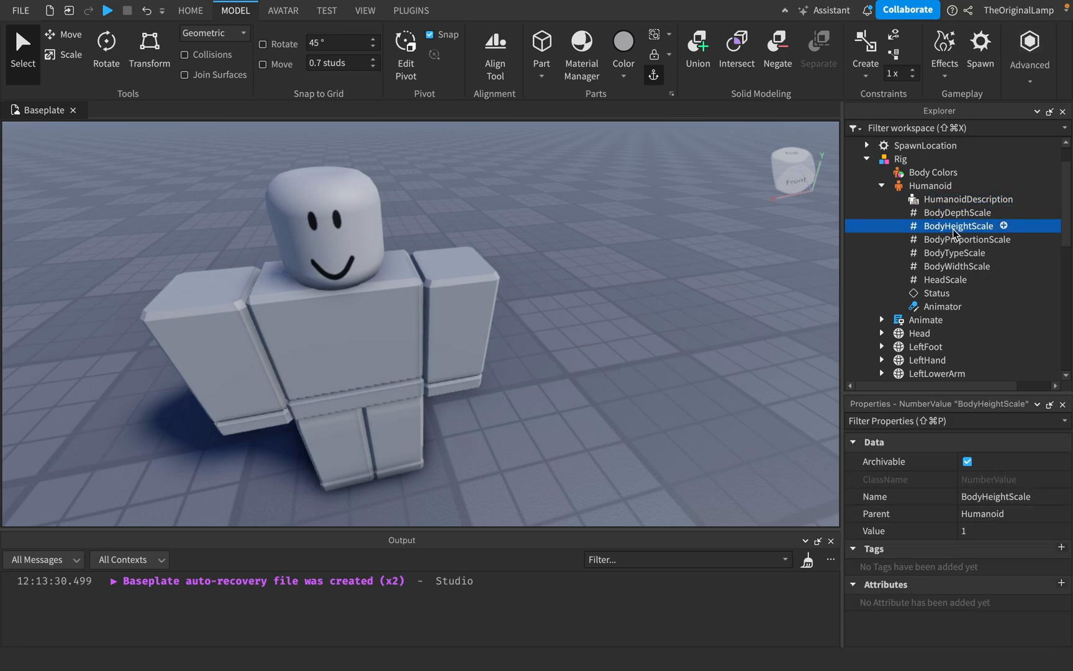
pyautogui.click(956, 266)
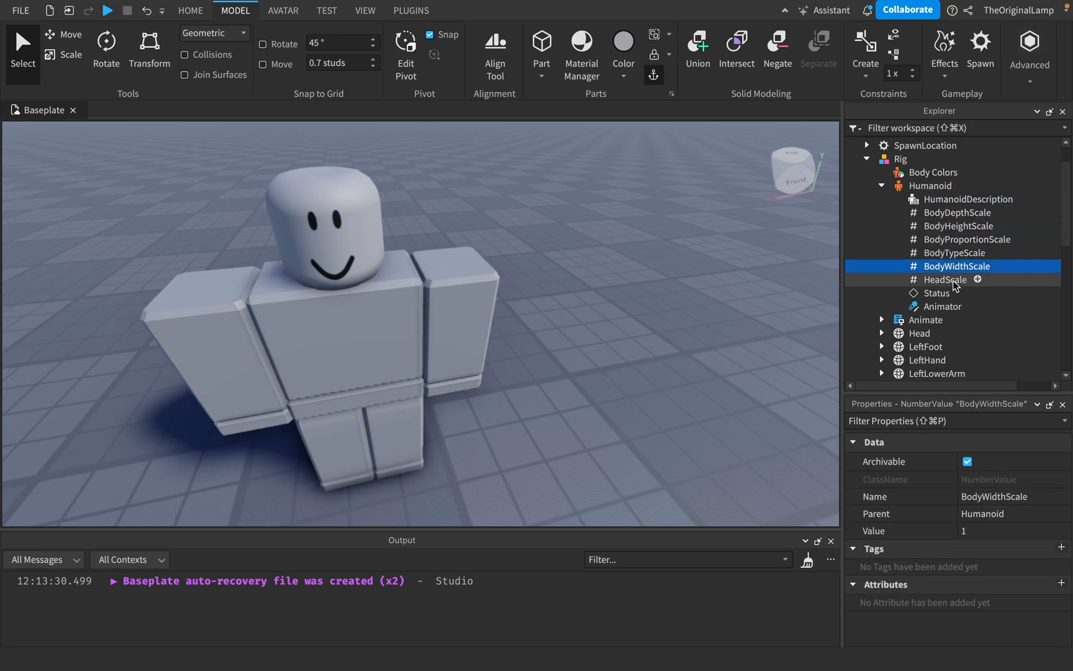
pyautogui.click(954, 253)
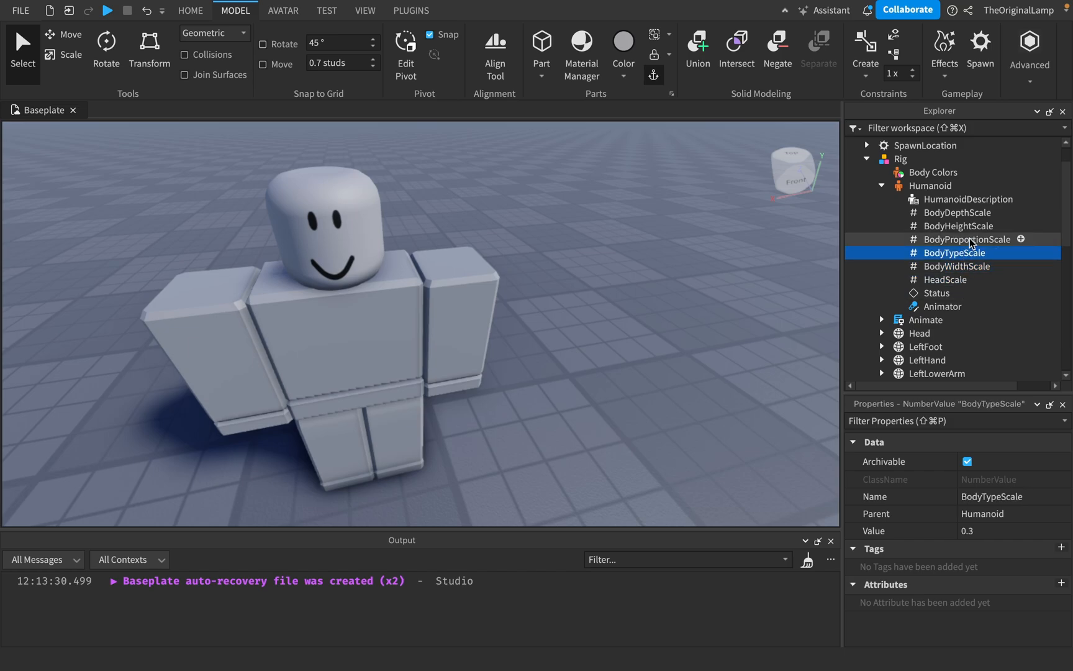
pyautogui.click(968, 198)
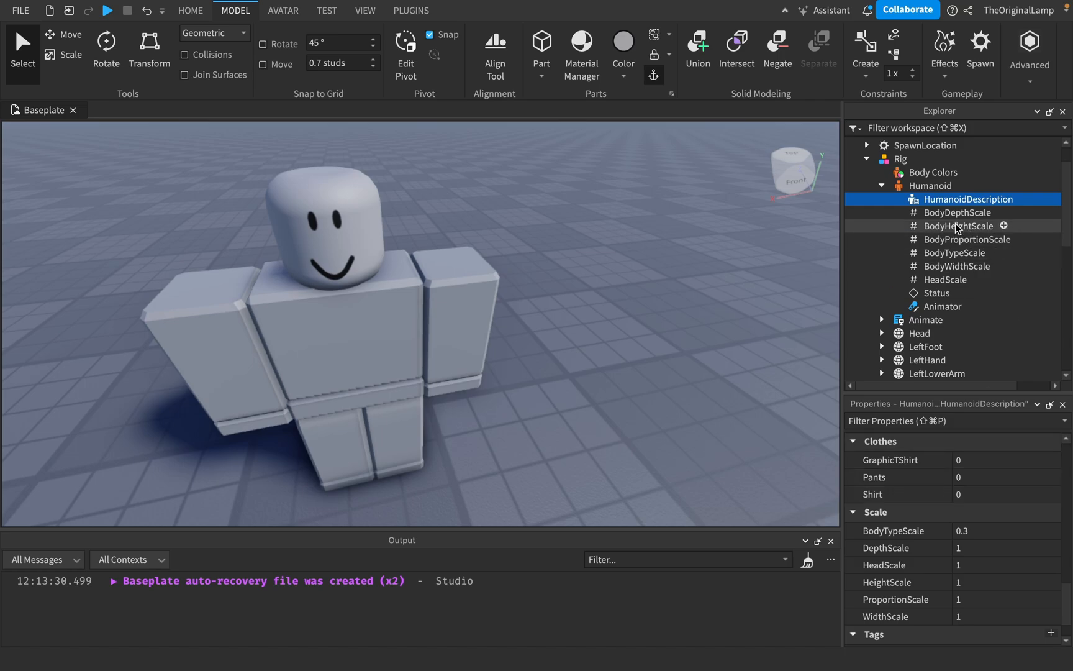
pyautogui.moveTo(940, 293)
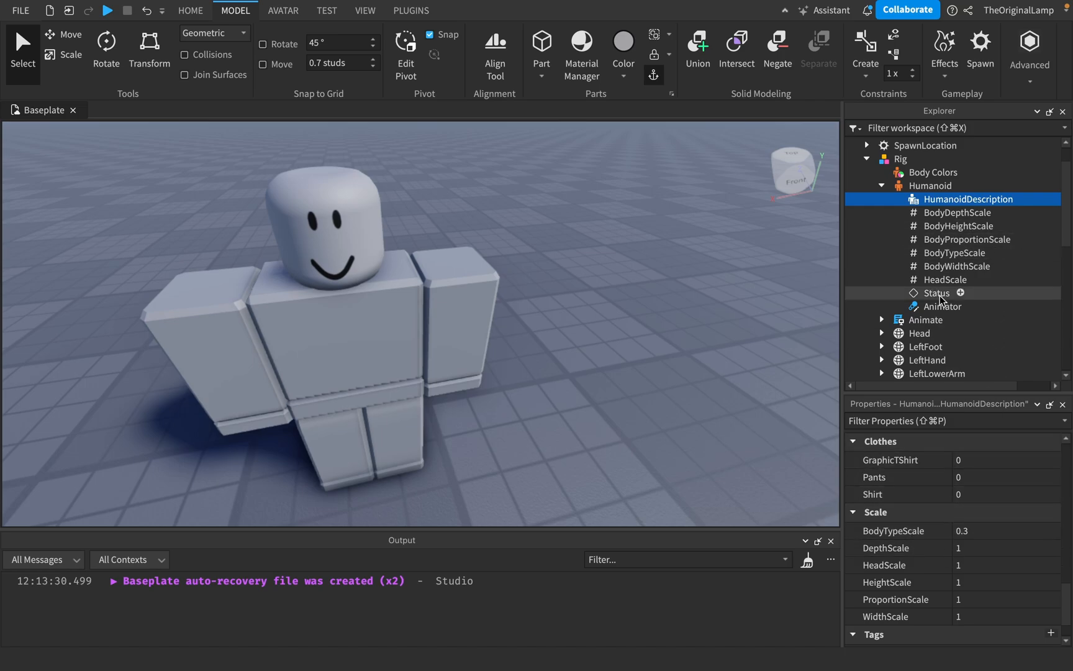
pyautogui.moveTo(945, 280)
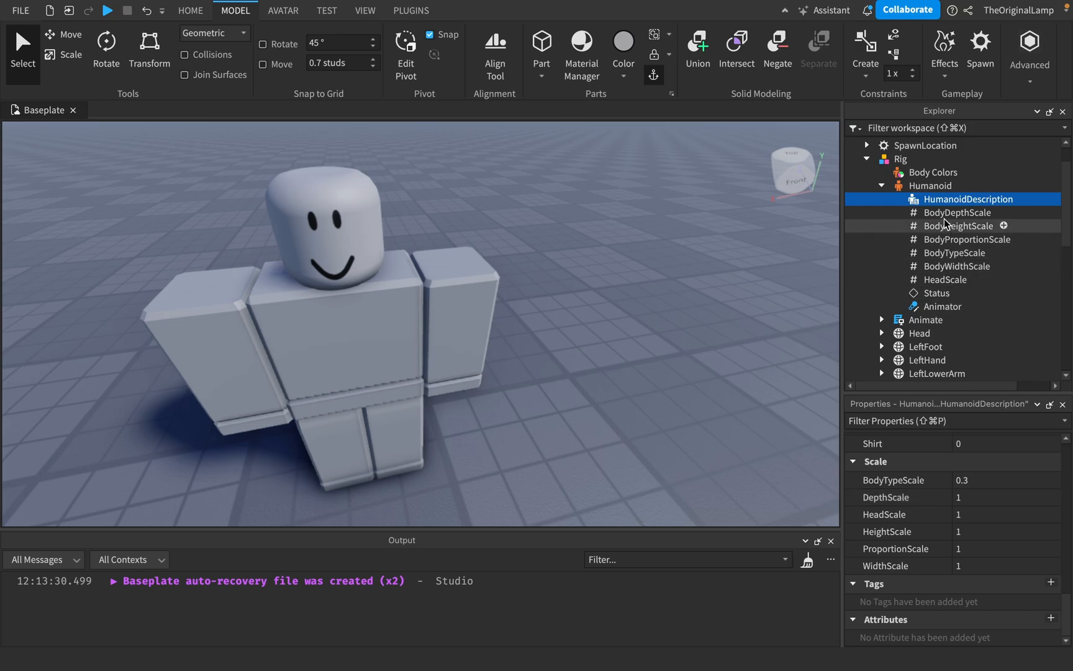
pyautogui.click(955, 253)
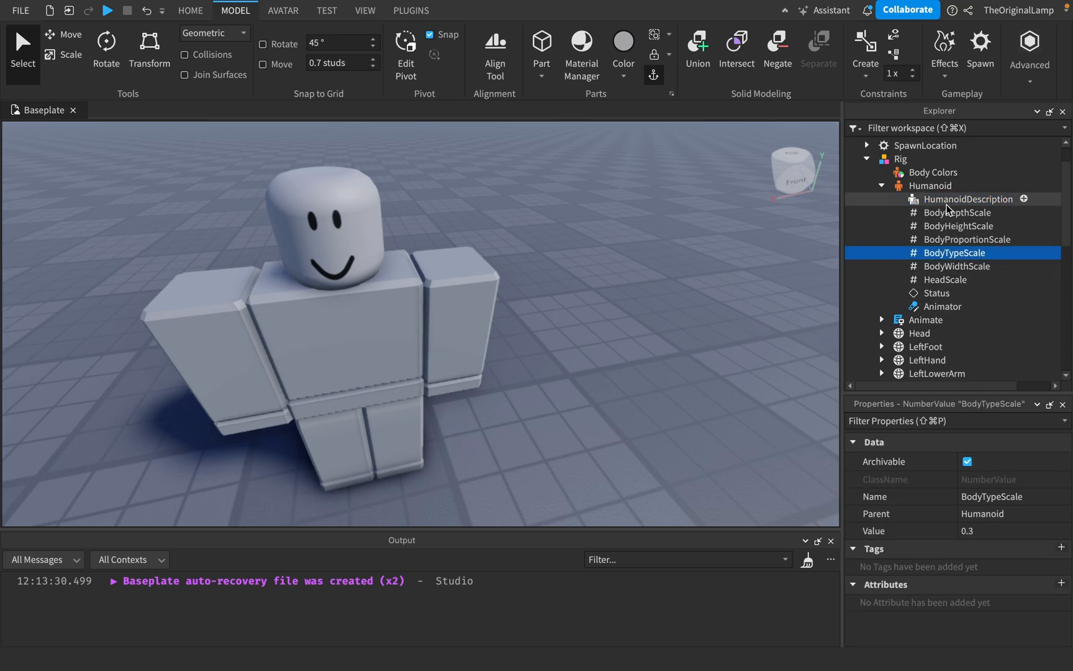
pyautogui.click(968, 199)
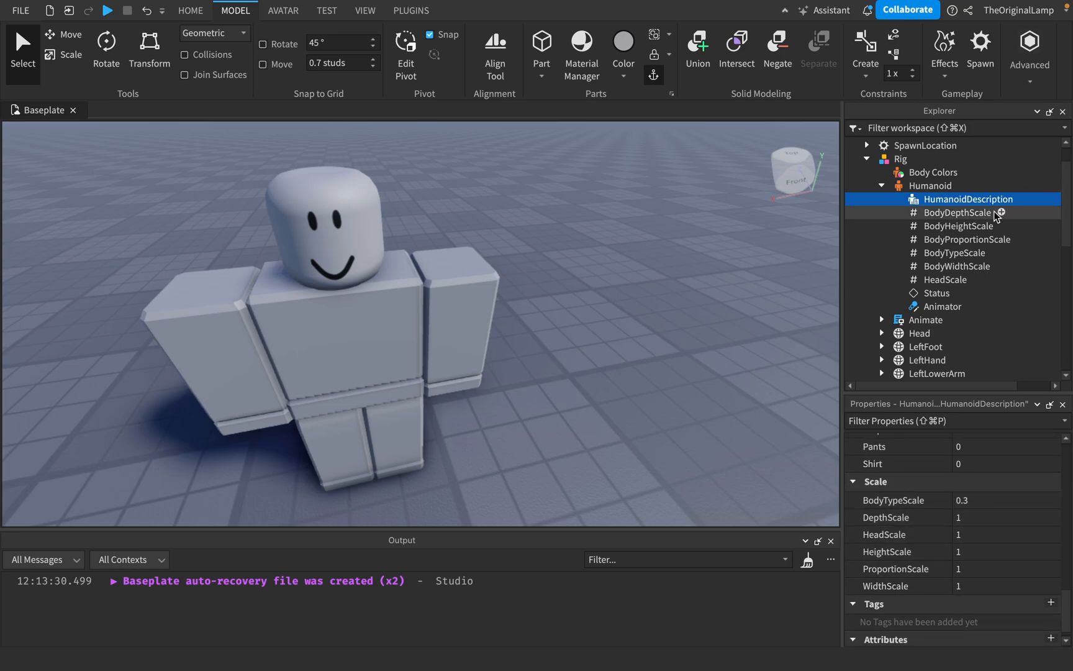
pyautogui.click(958, 225)
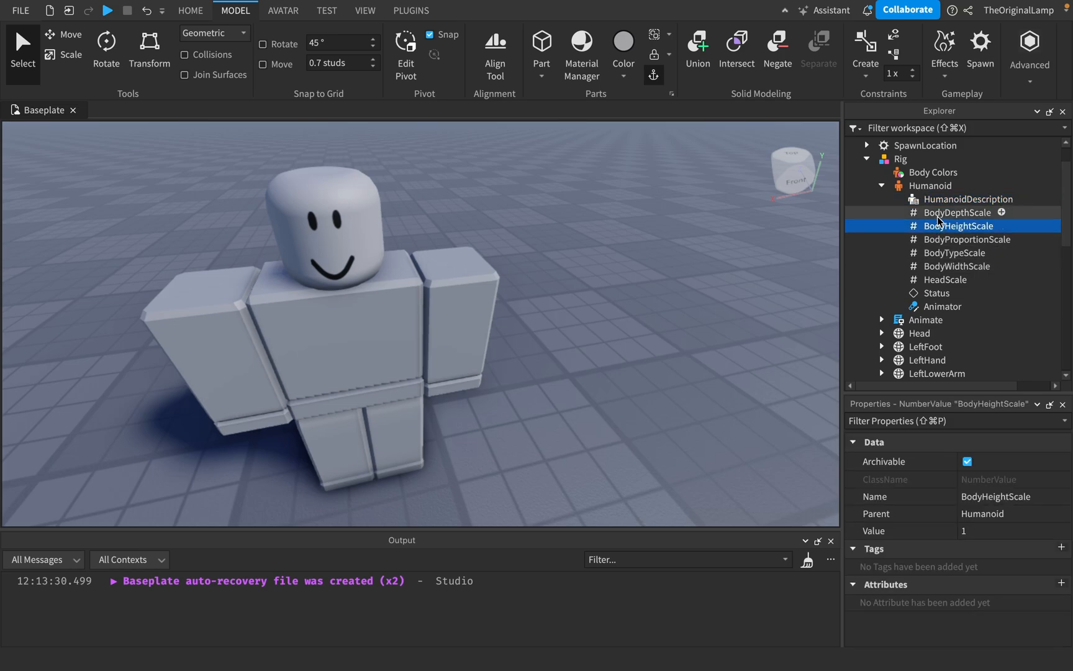
pyautogui.moveTo(949, 212)
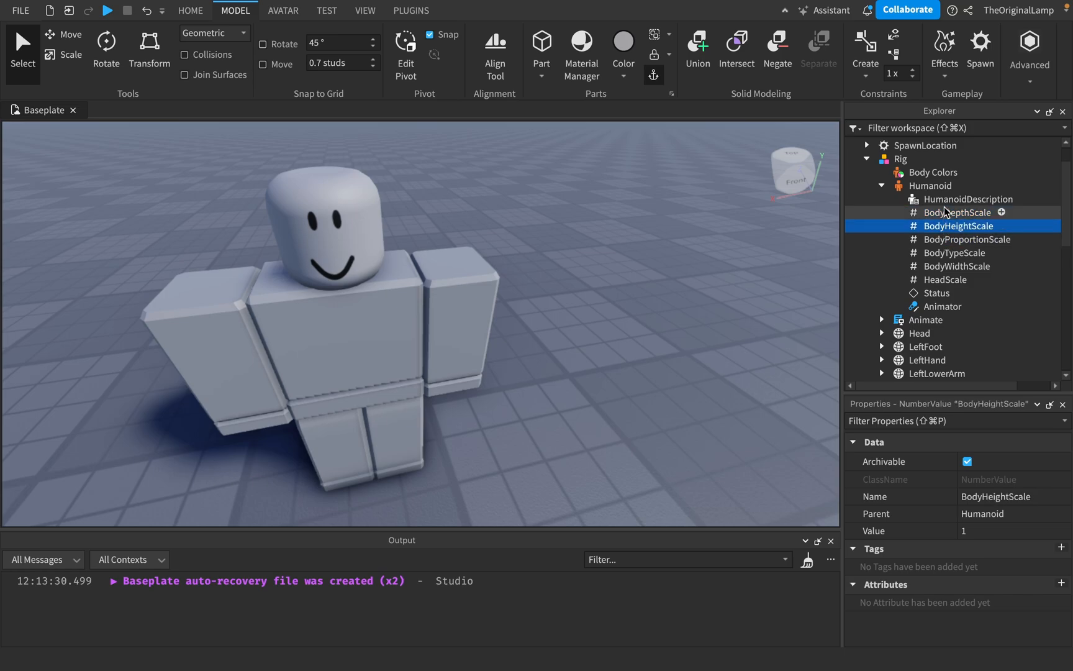
pyautogui.click(968, 199)
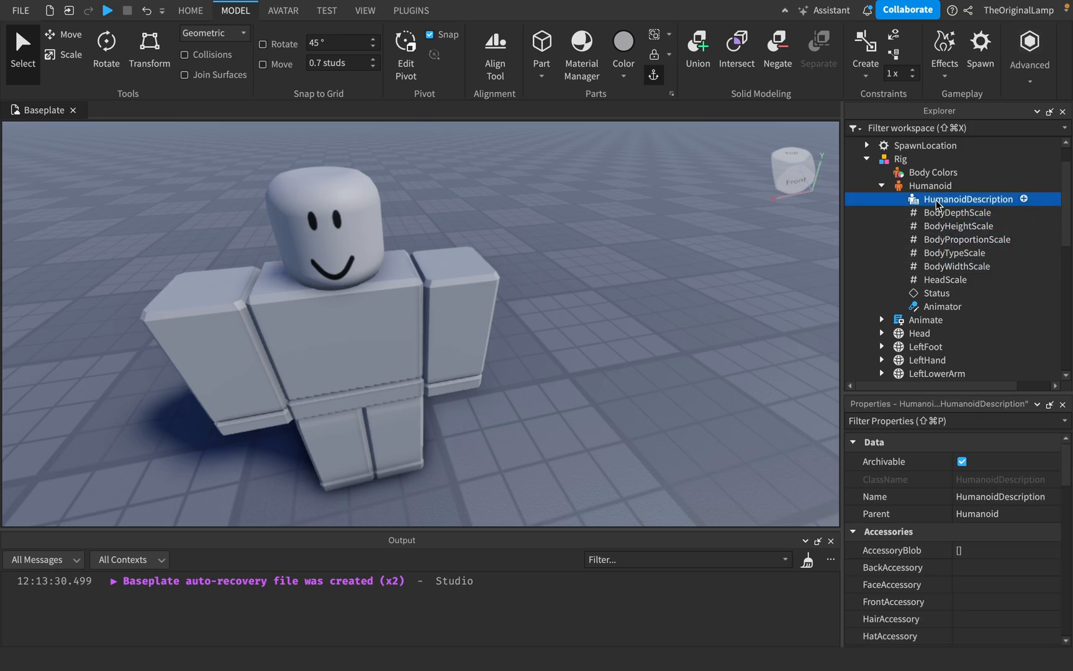
pyautogui.moveTo(953, 239)
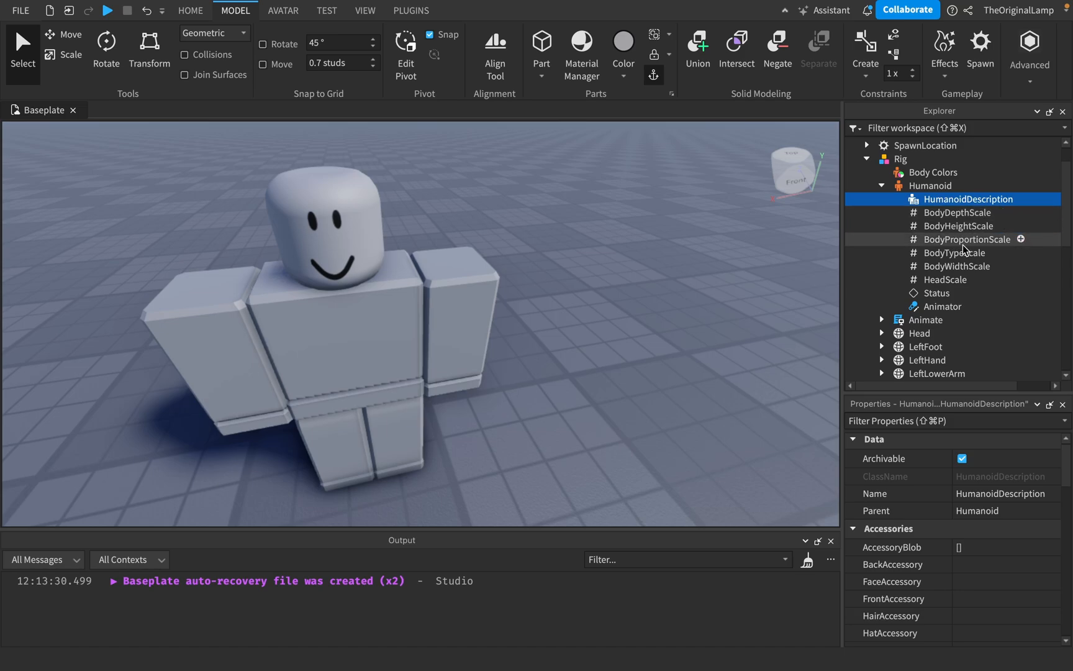
pyautogui.click(957, 212)
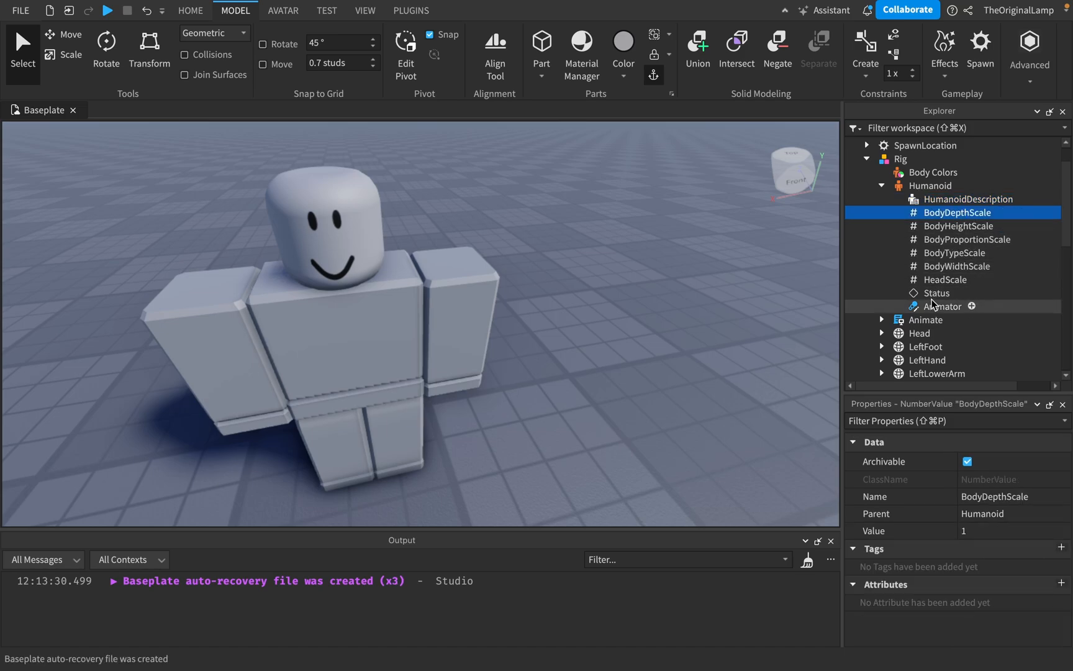
pyautogui.click(945, 279)
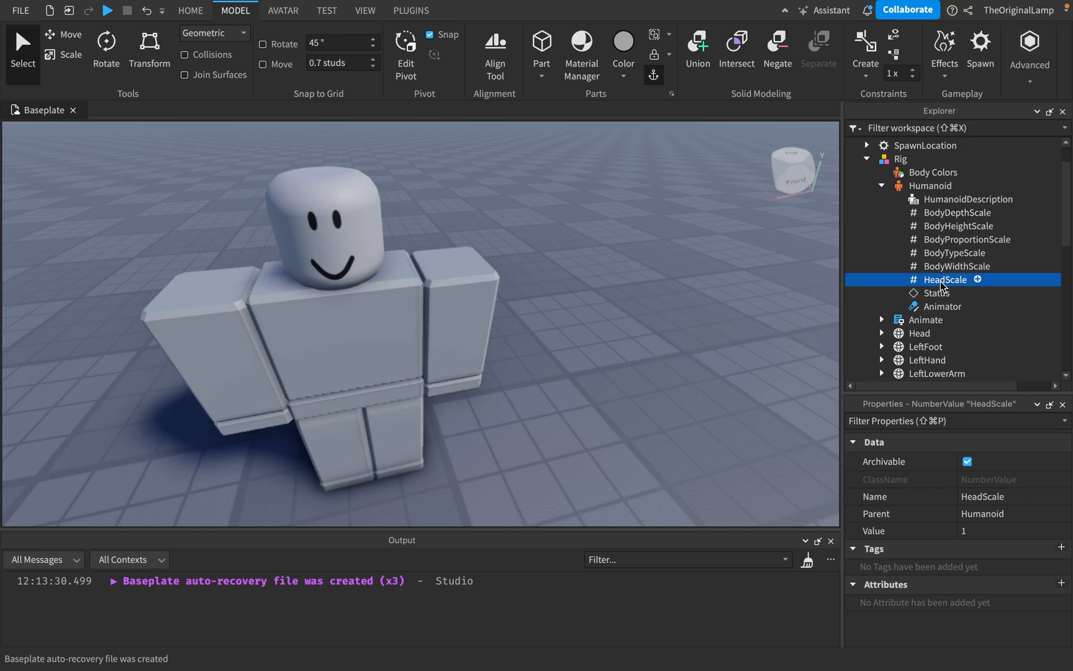
# - Select Humanoid > Status, scroll its properties, then select the Animator below
pyautogui.click(936, 293)
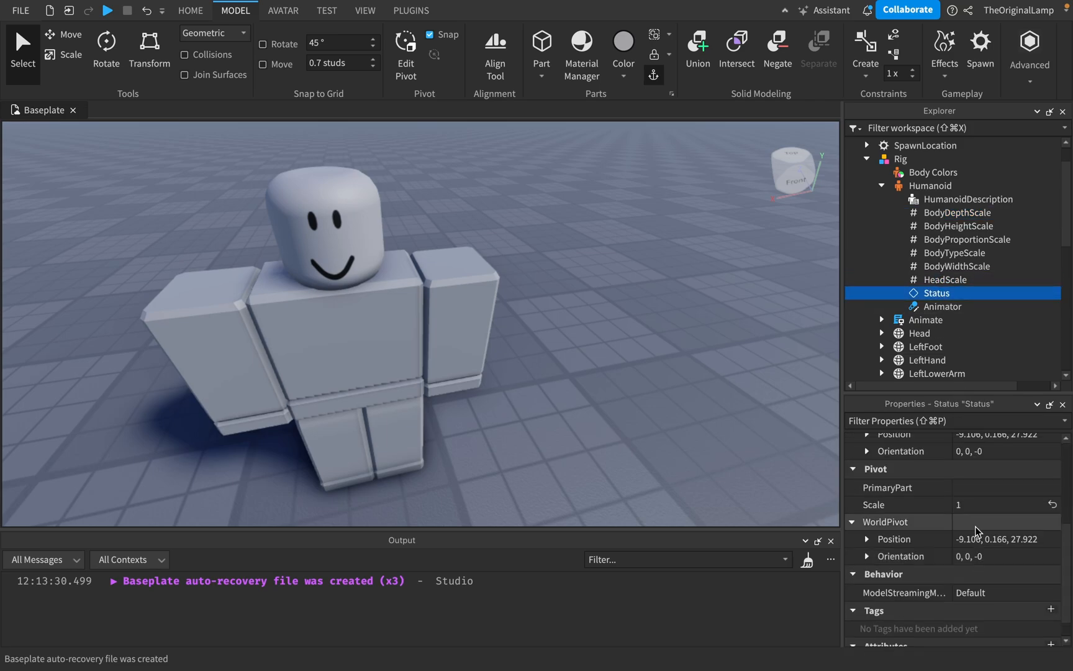
pyautogui.scroll(-3)
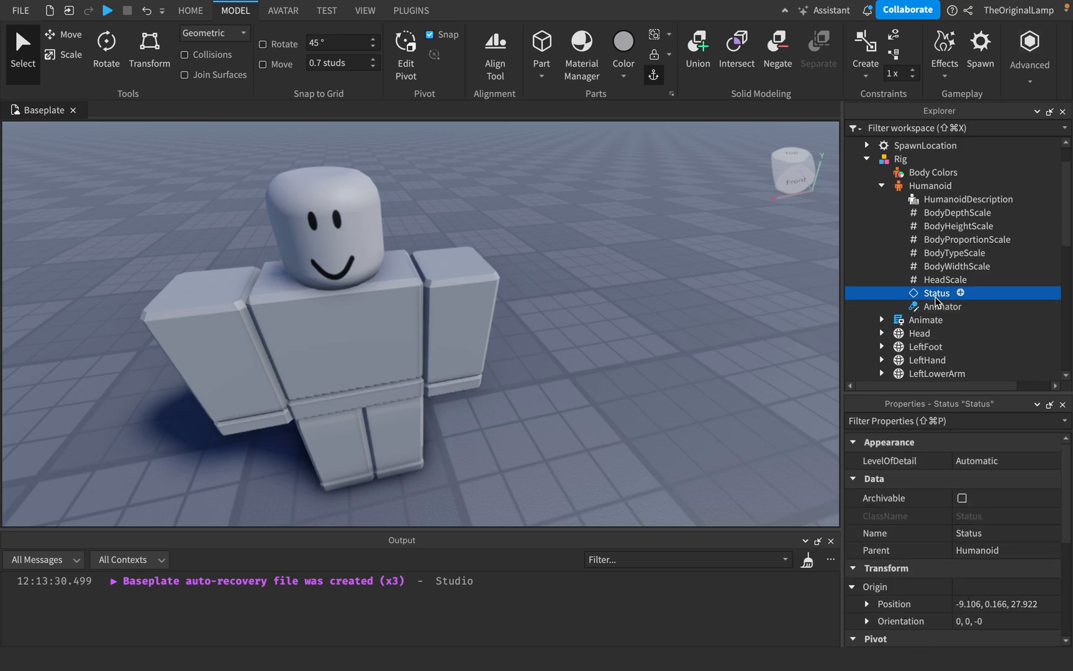
pyautogui.click(942, 306)
pyautogui.write('script.Parent')
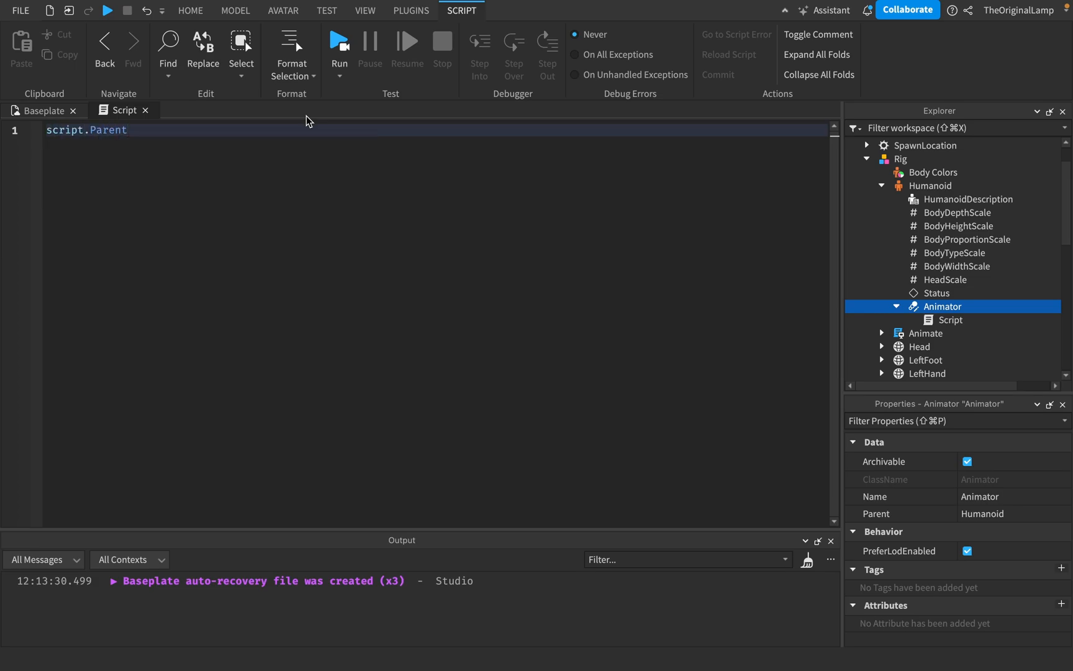
# - Delete the partial ':Lo' code from the Animator's script and close the empty script
pyautogui.write(':Lo')
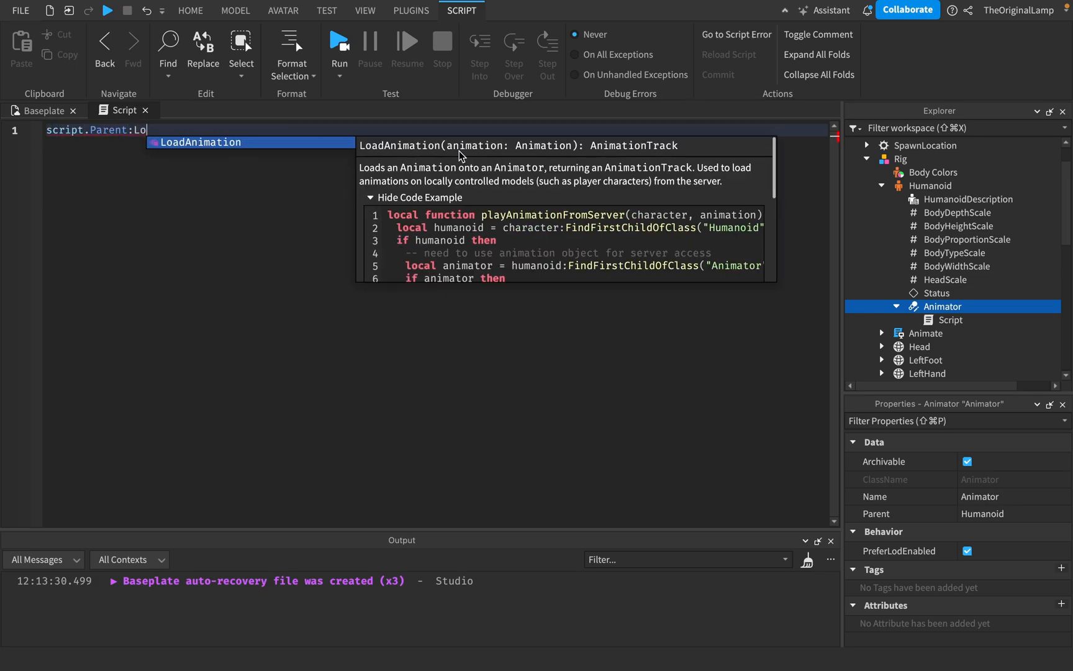
pyautogui.moveTo(560, 166)
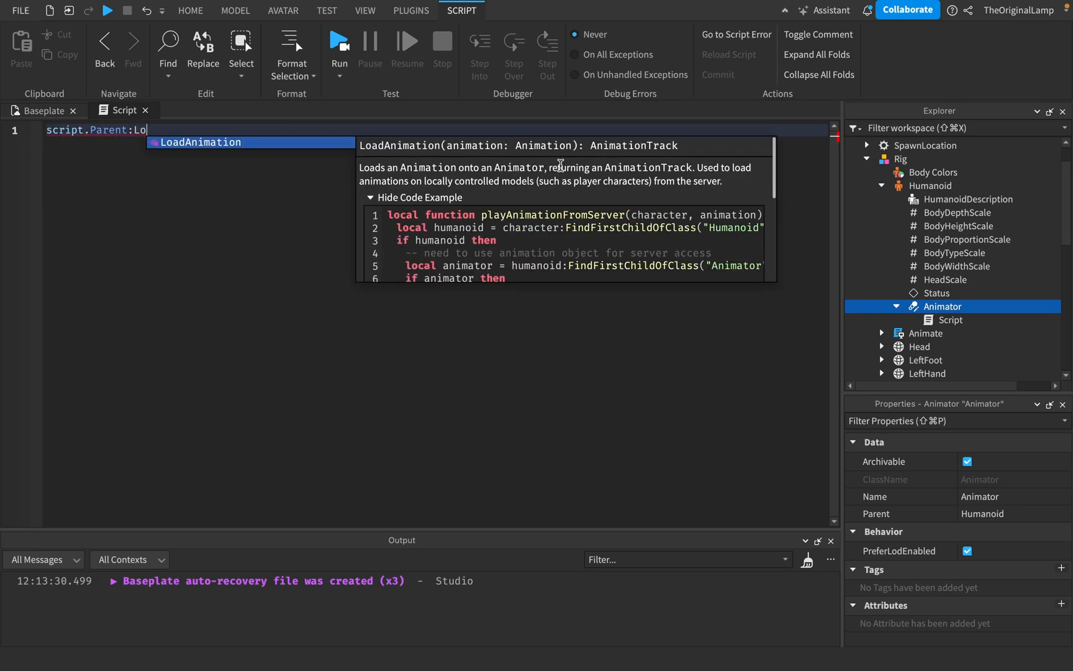
pyautogui.moveTo(395, 185)
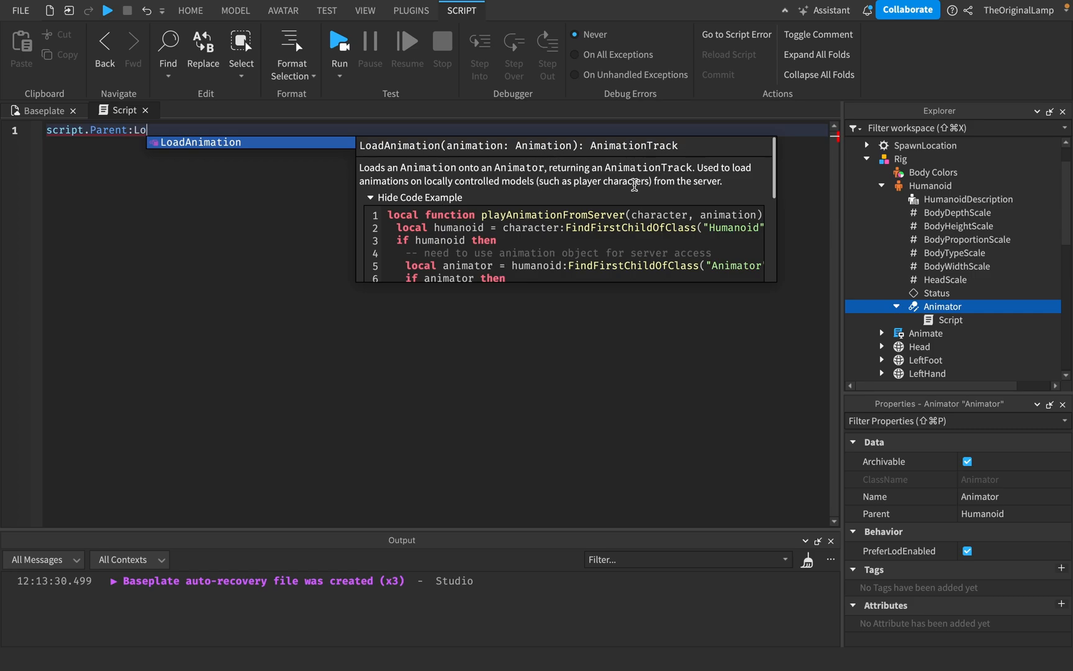
pyautogui.moveTo(986, 252)
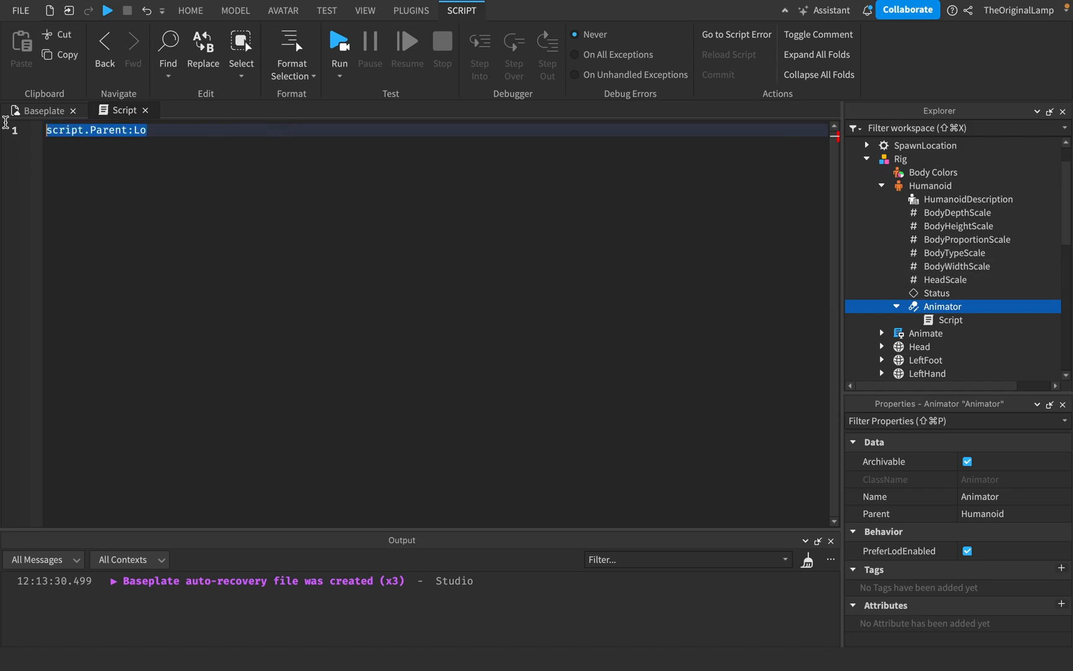
pyautogui.press('Delete')
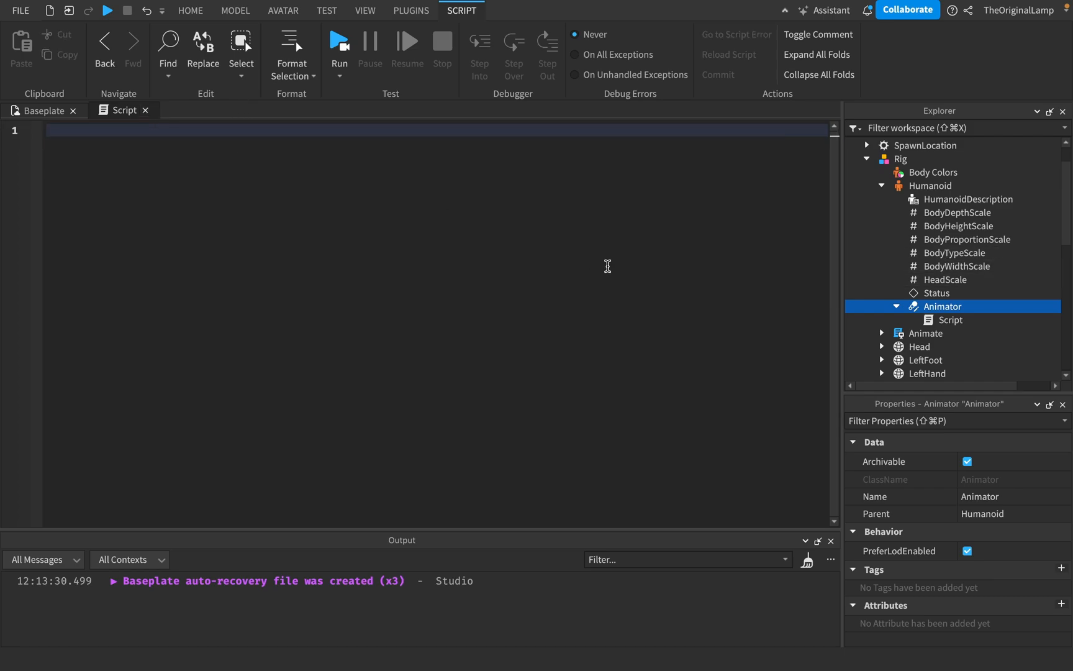
pyautogui.click(951, 320)
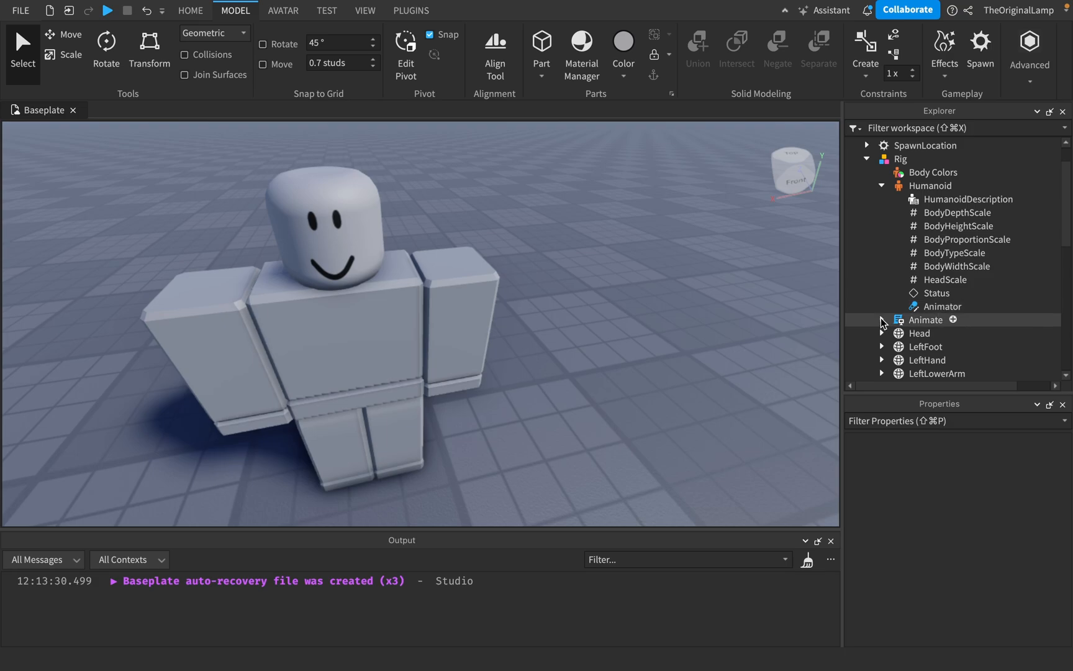
# - Collapse the Humanoid and open the Rig's Animate script to list its children
pyautogui.click(942, 306)
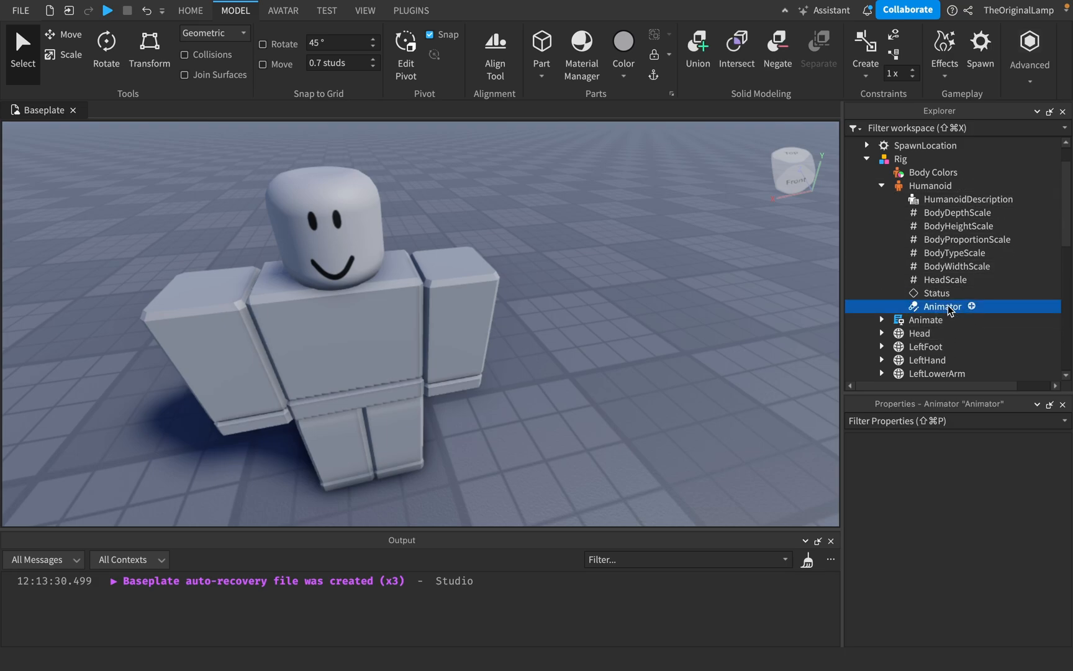
pyautogui.click(882, 186)
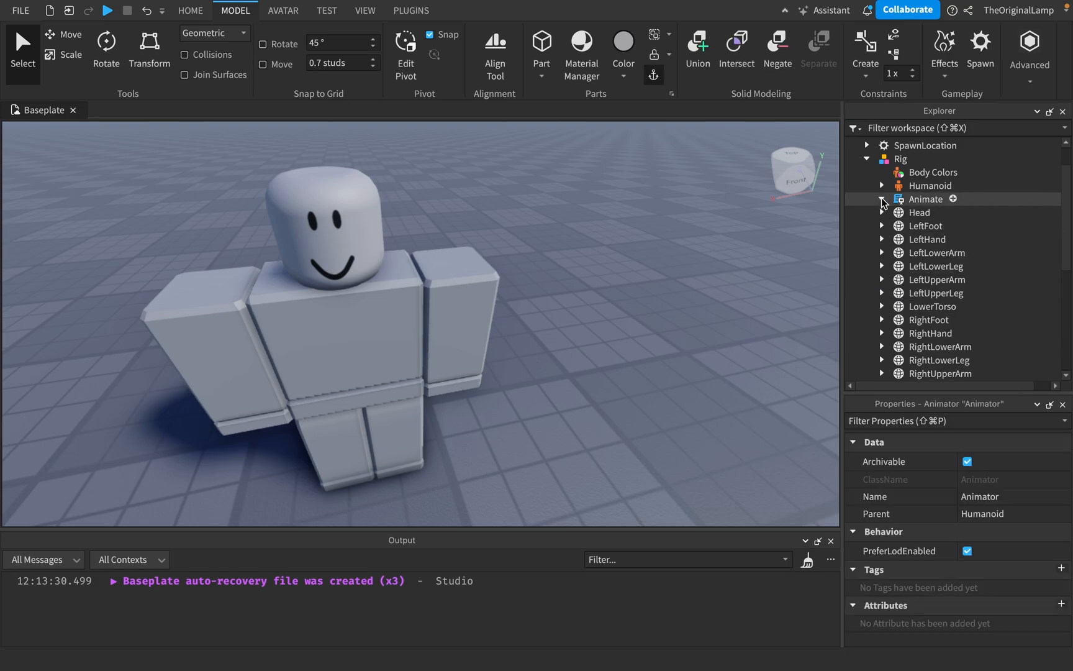
pyautogui.doubleClick(926, 199)
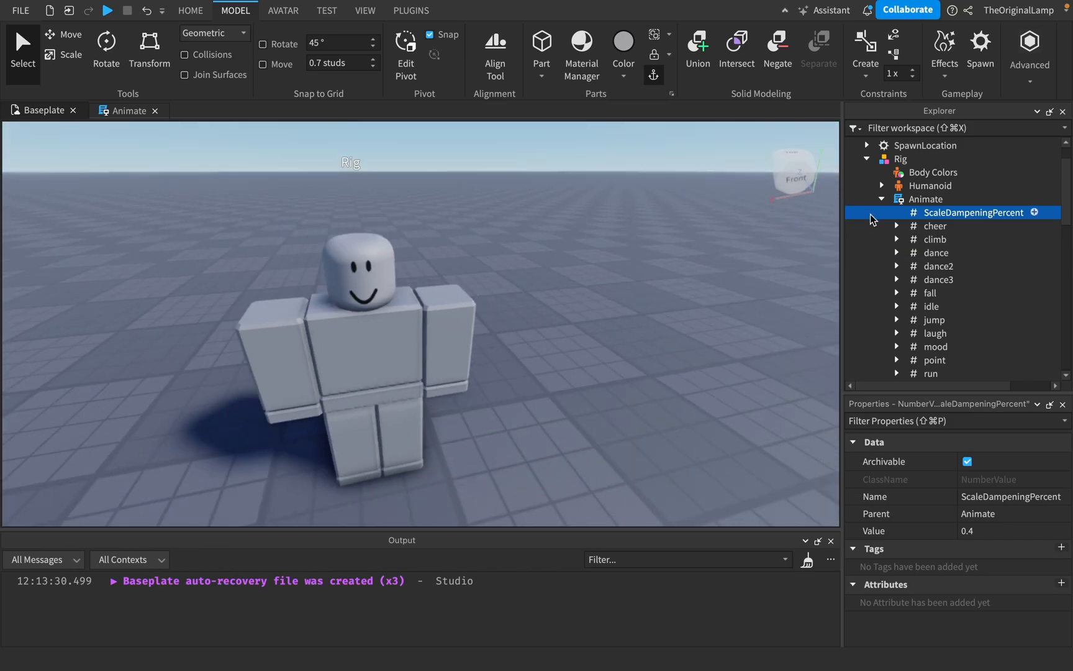
# - Inspect the cheer, dance, dance3, toolnone, toolslash and PlayEmote entries
pyautogui.click(896, 226)
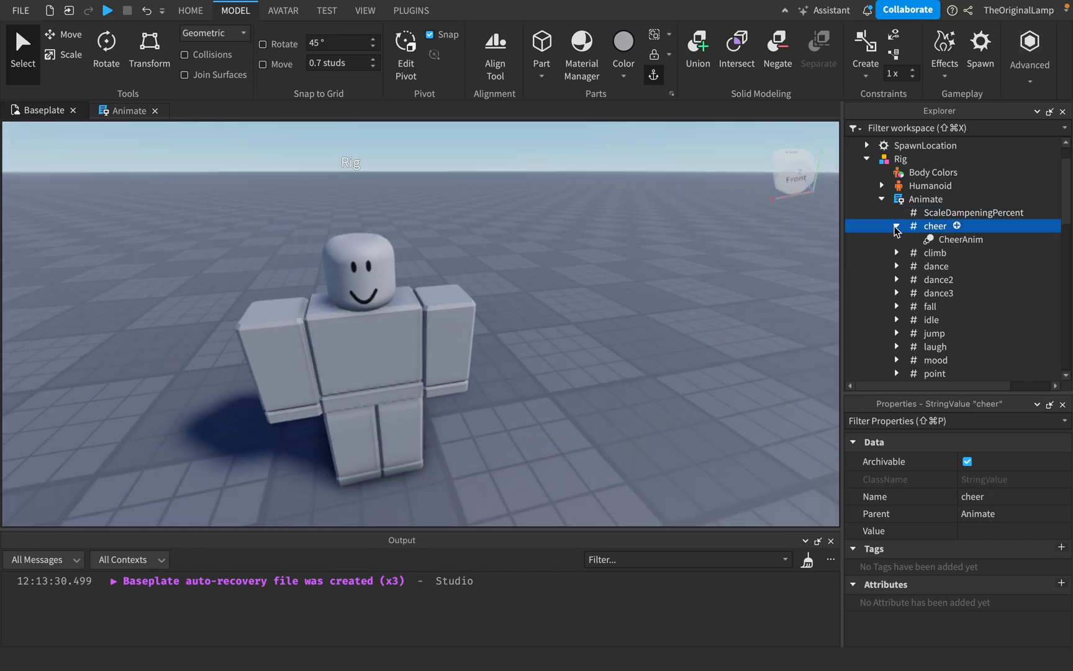
pyautogui.click(896, 225)
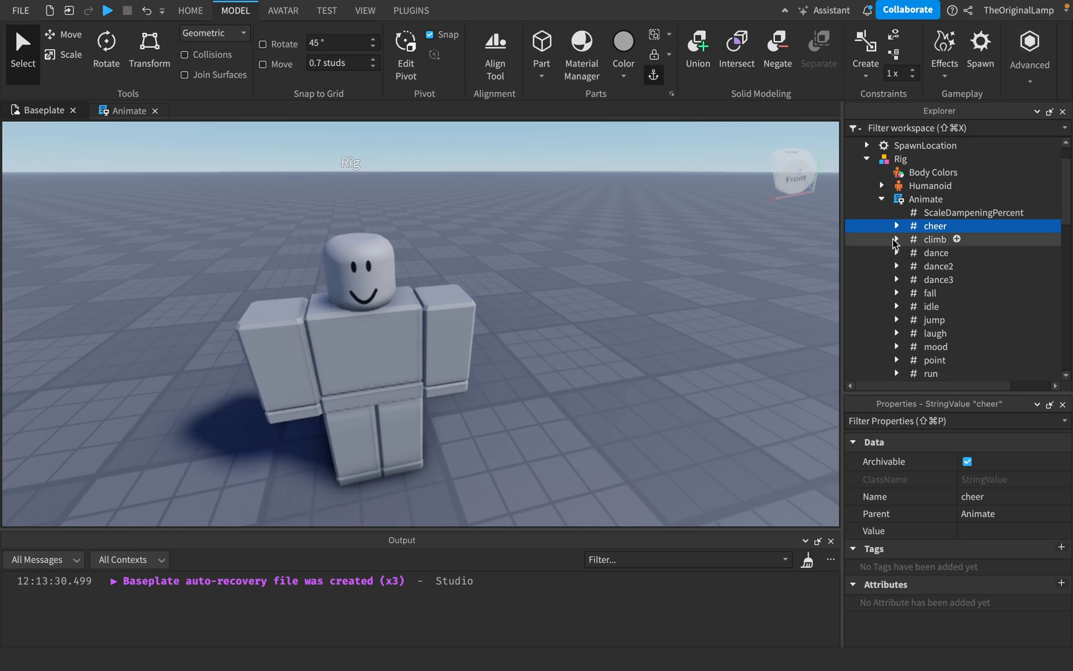
pyautogui.click(936, 249)
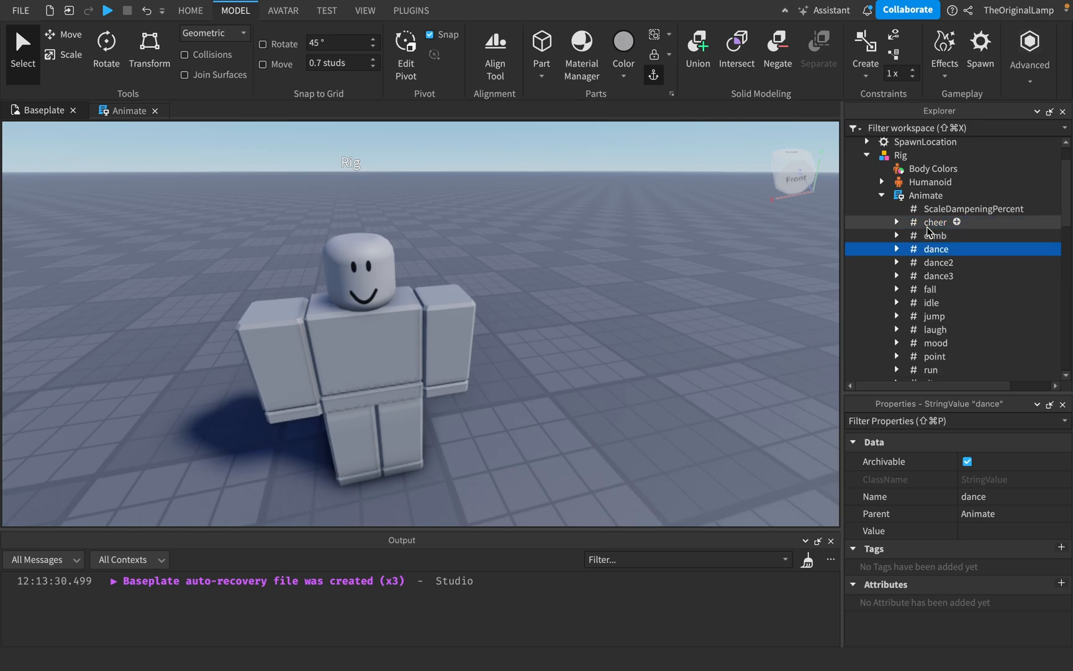
pyautogui.click(938, 262)
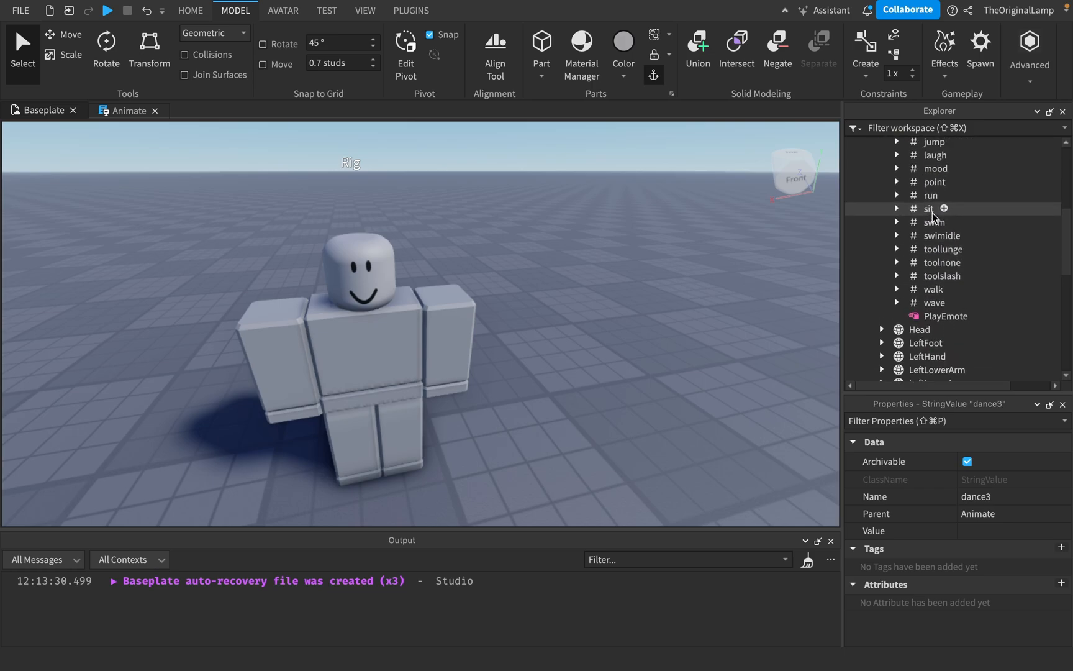
pyautogui.click(942, 262)
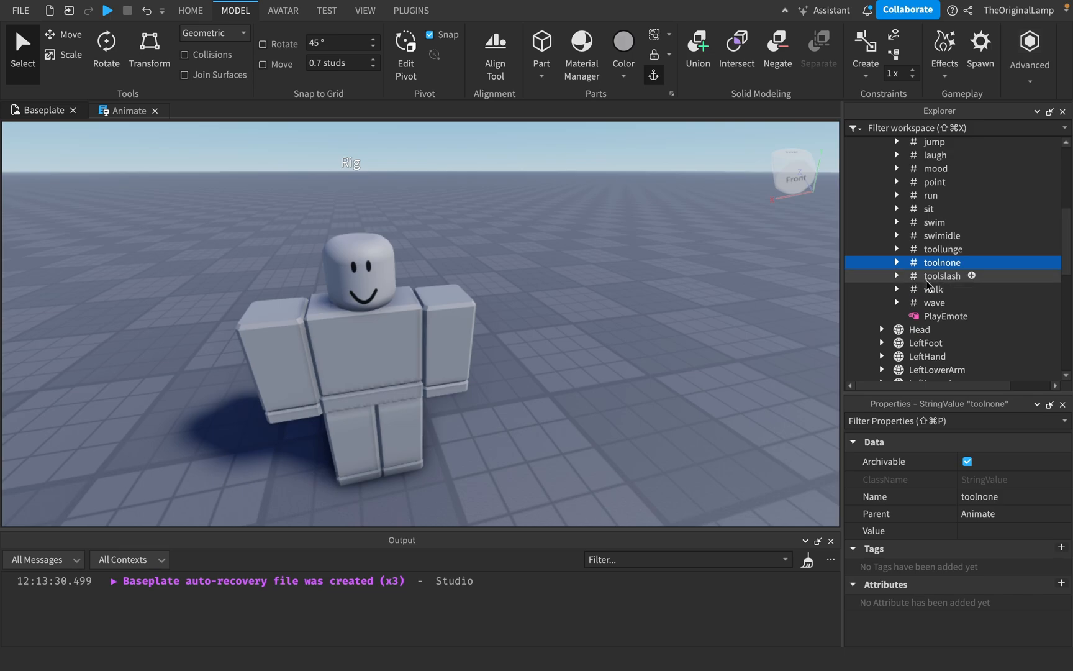
pyautogui.click(941, 275)
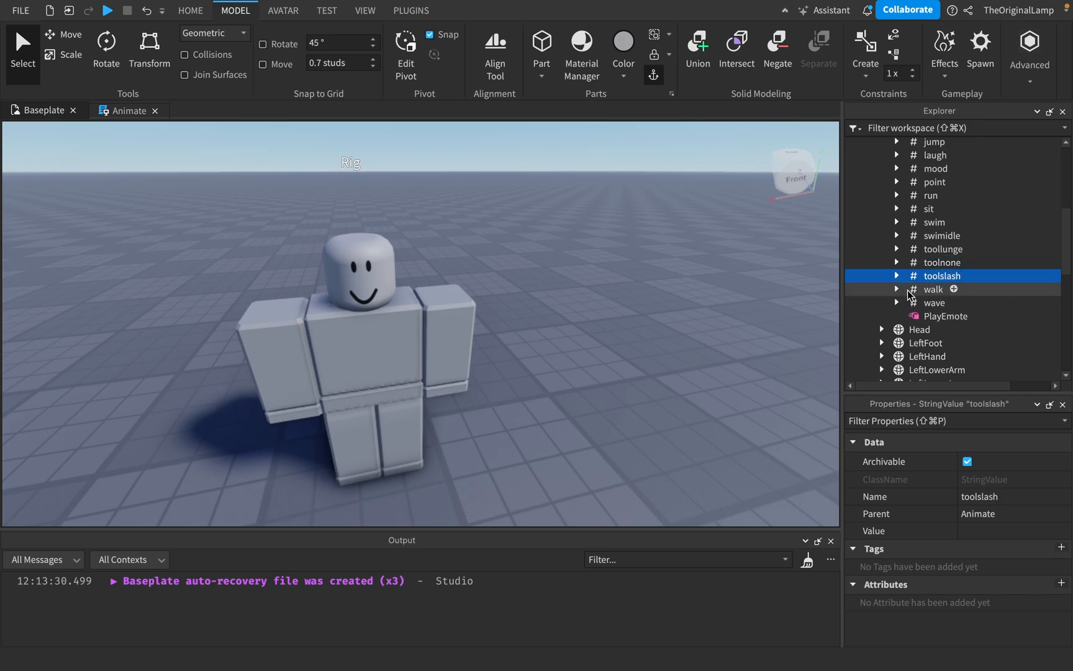
pyautogui.click(945, 317)
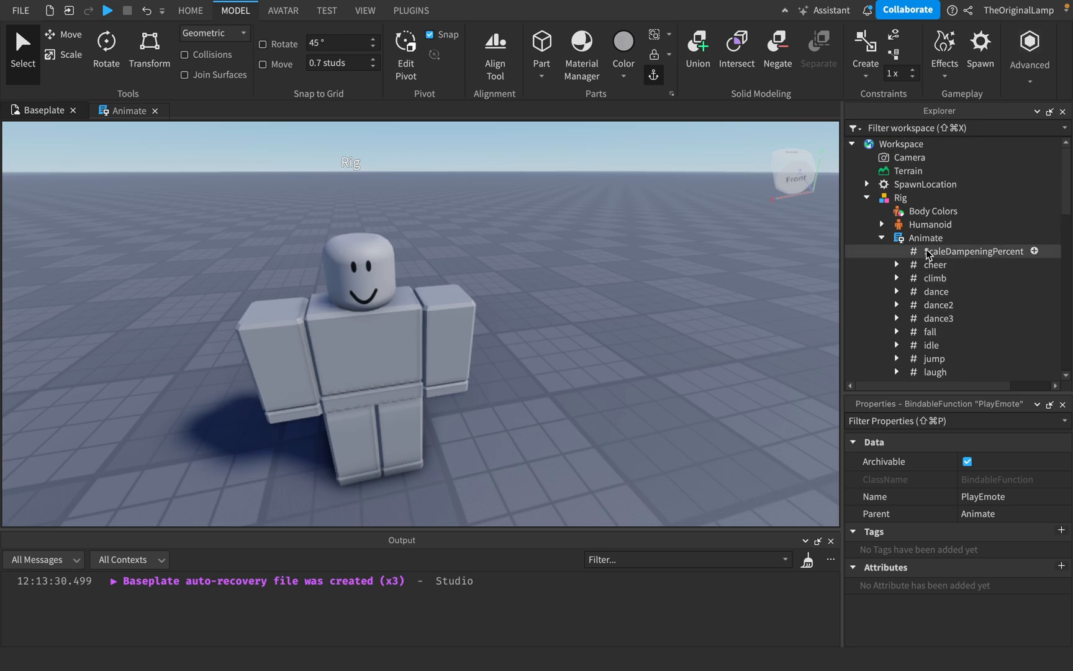
# - Read through the Animate script's animation ID table and emote functions, then close its tab
pyautogui.doubleClick(926, 237)
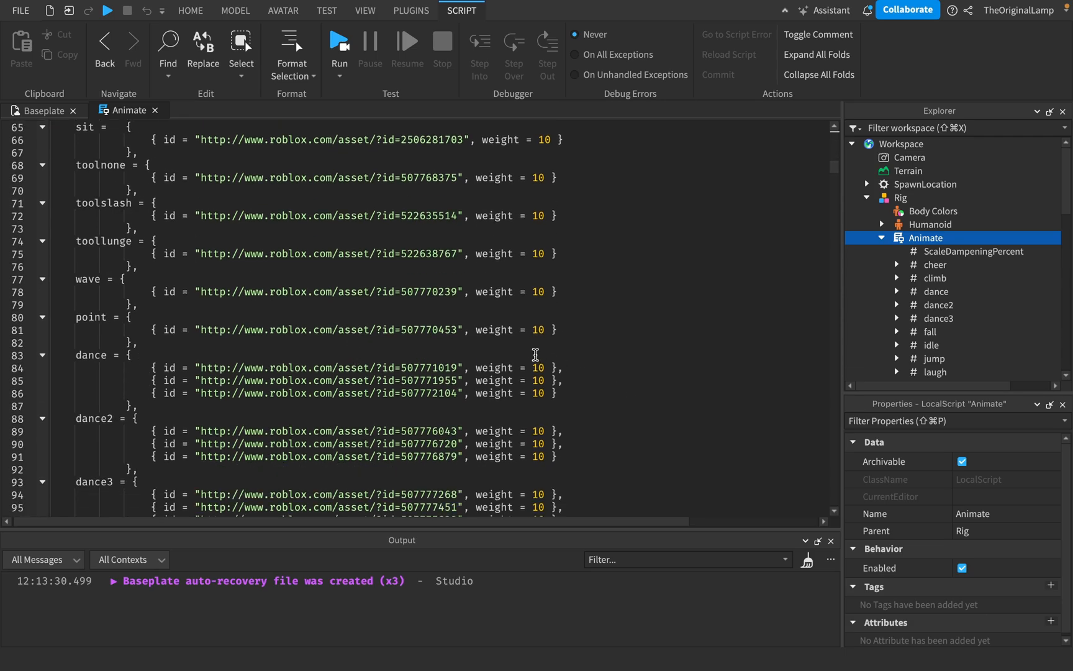
pyautogui.scroll(-3)
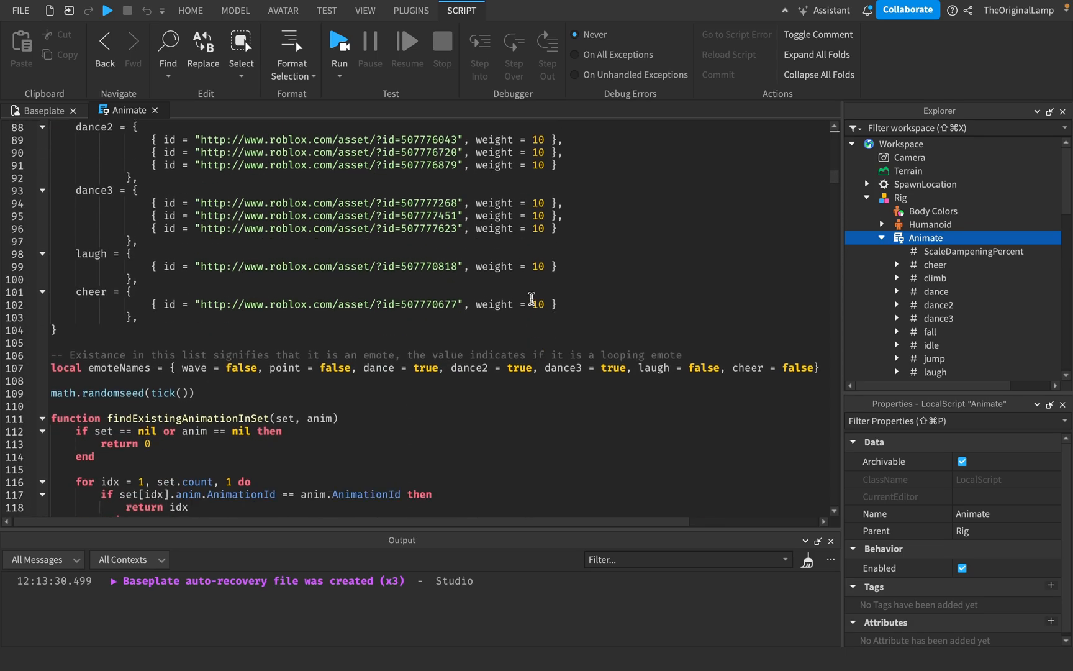
pyautogui.scroll(-3)
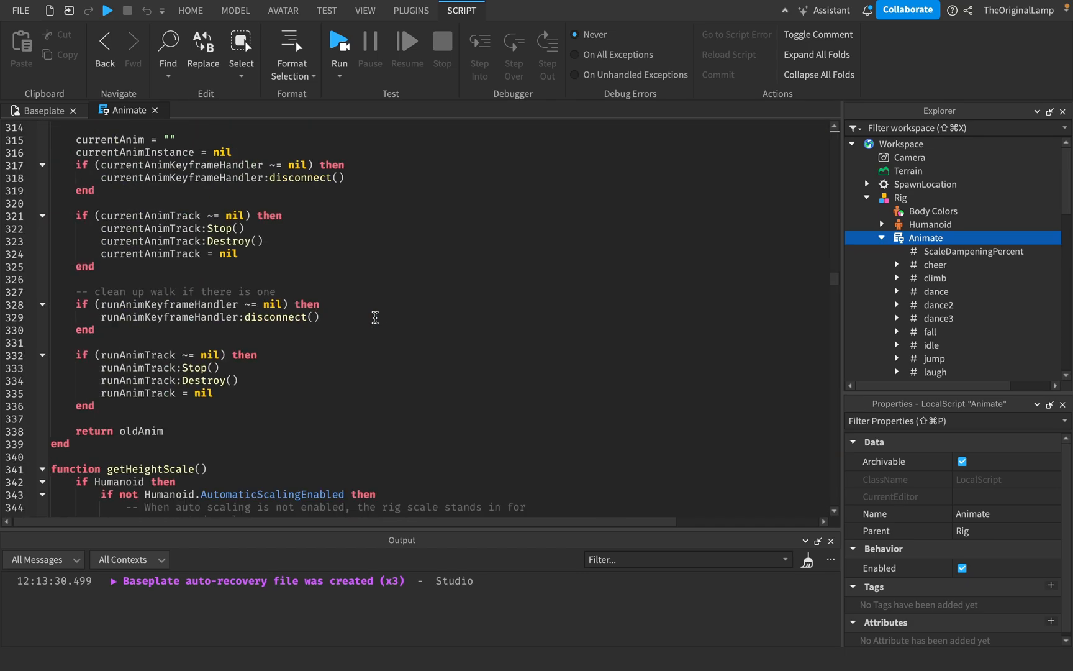
pyautogui.scroll(-3)
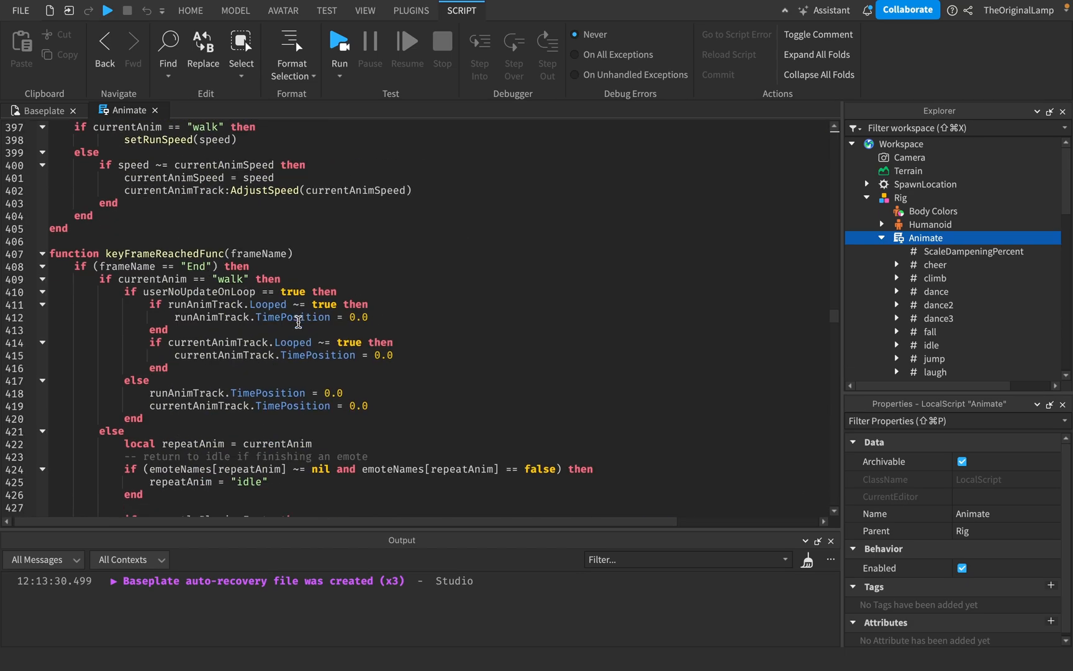
pyautogui.click(234, 10)
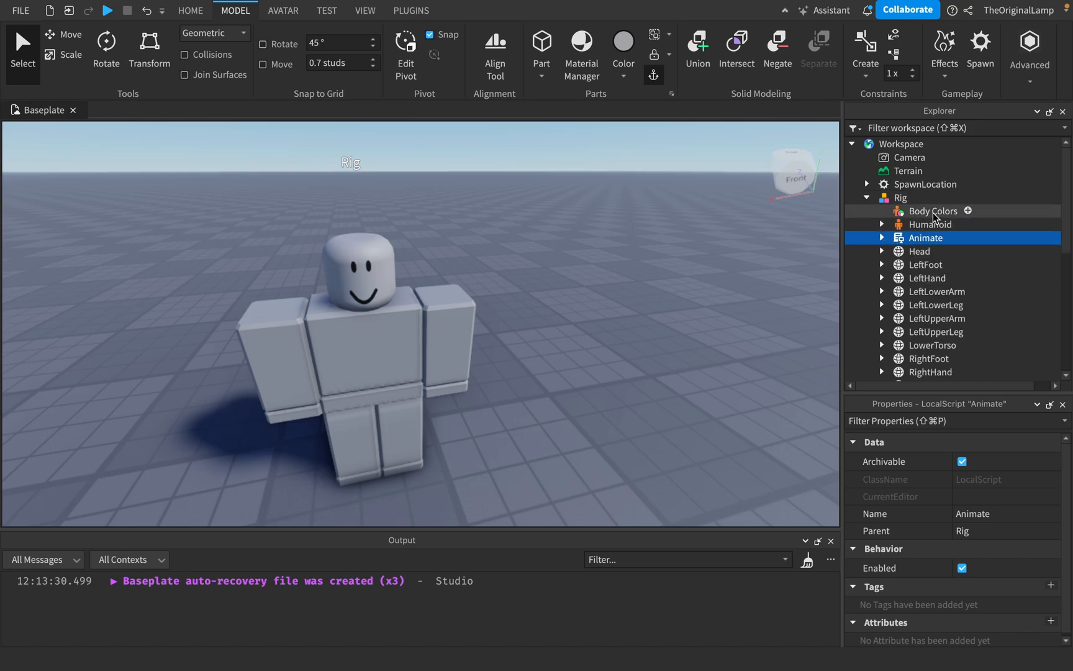
# - Expand the rig's Head and inspect its FaceCenterAttachment and HairAttachment
pyautogui.click(882, 237)
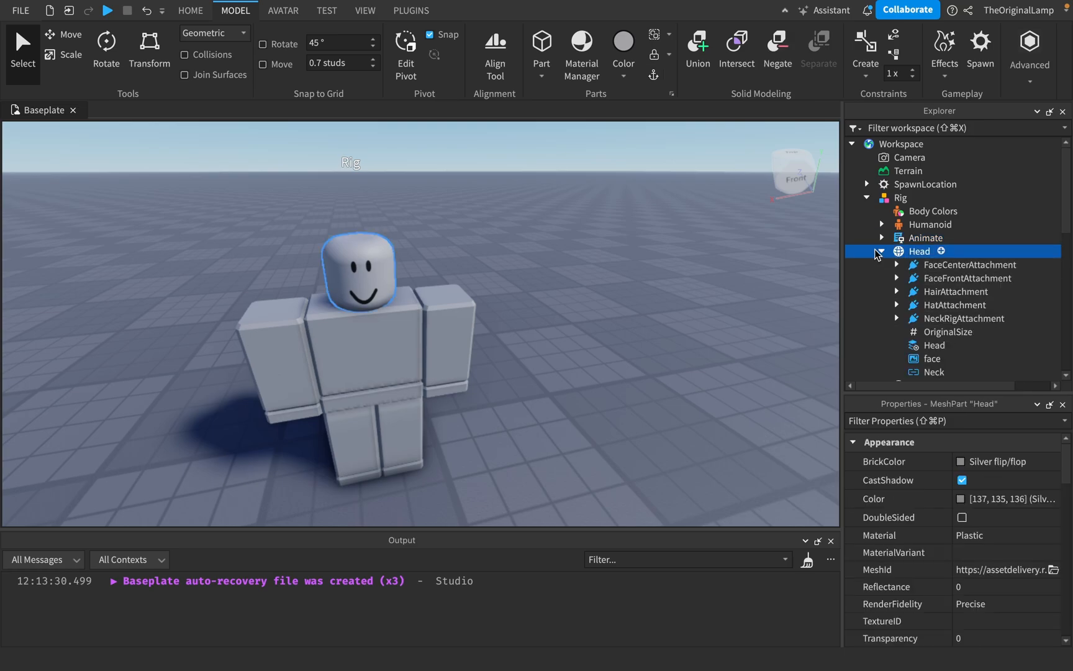
pyautogui.click(970, 264)
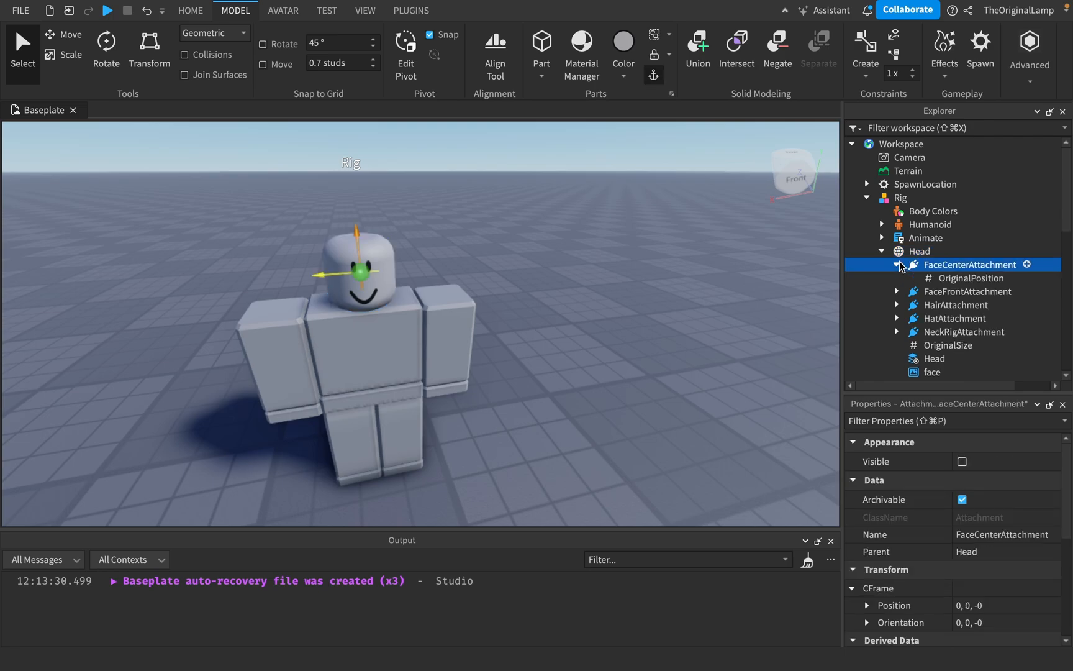
pyautogui.click(897, 265)
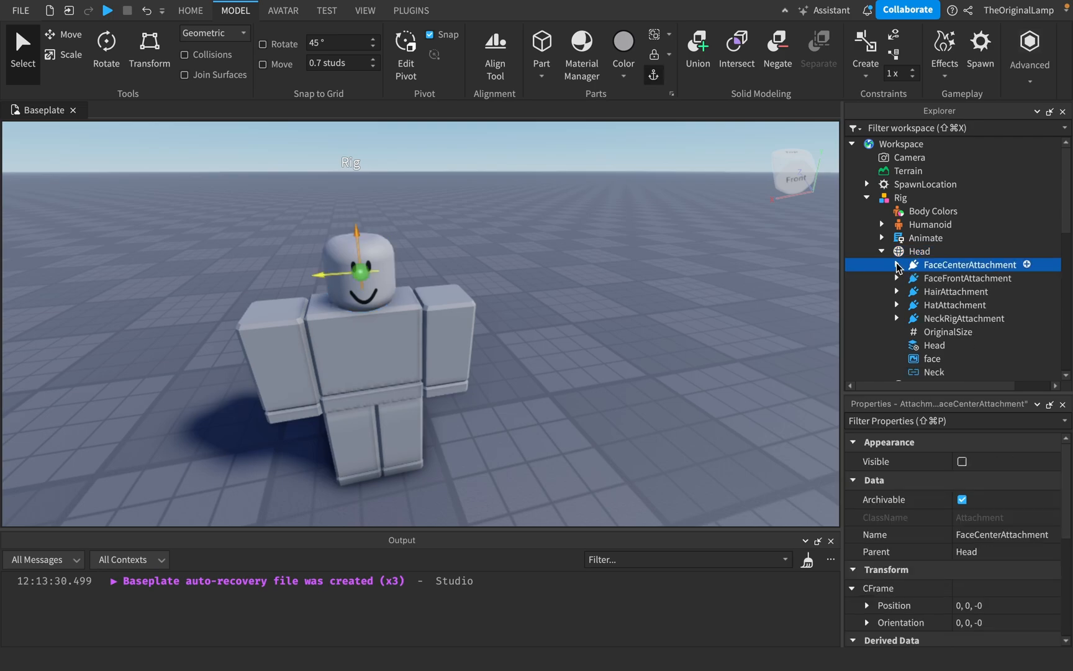
pyautogui.moveTo(802, 315)
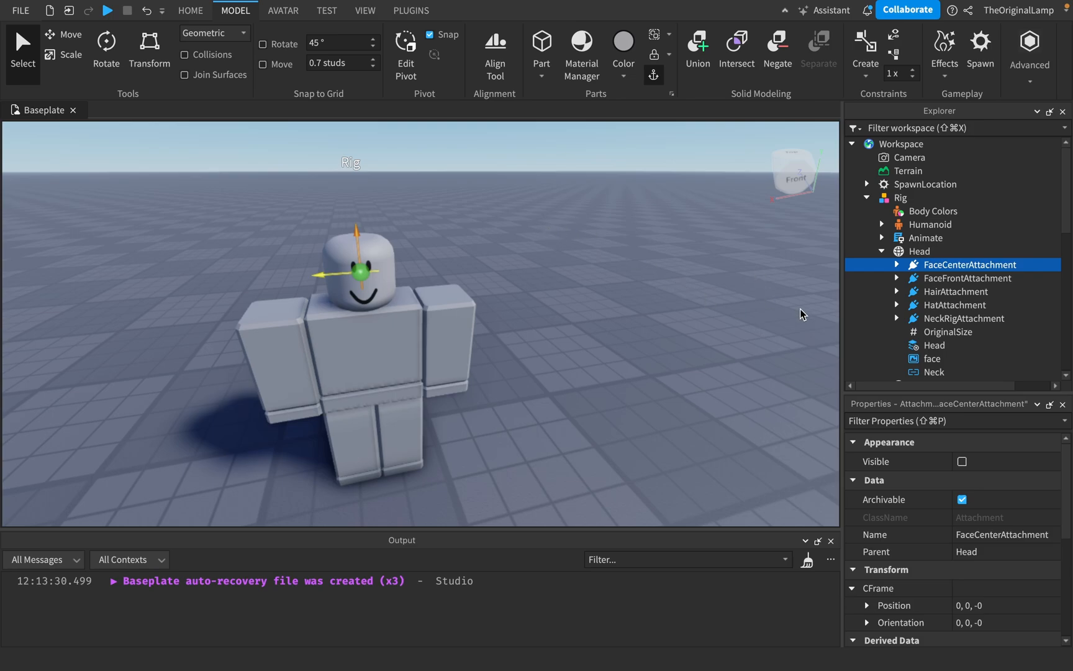
pyautogui.moveTo(925, 277)
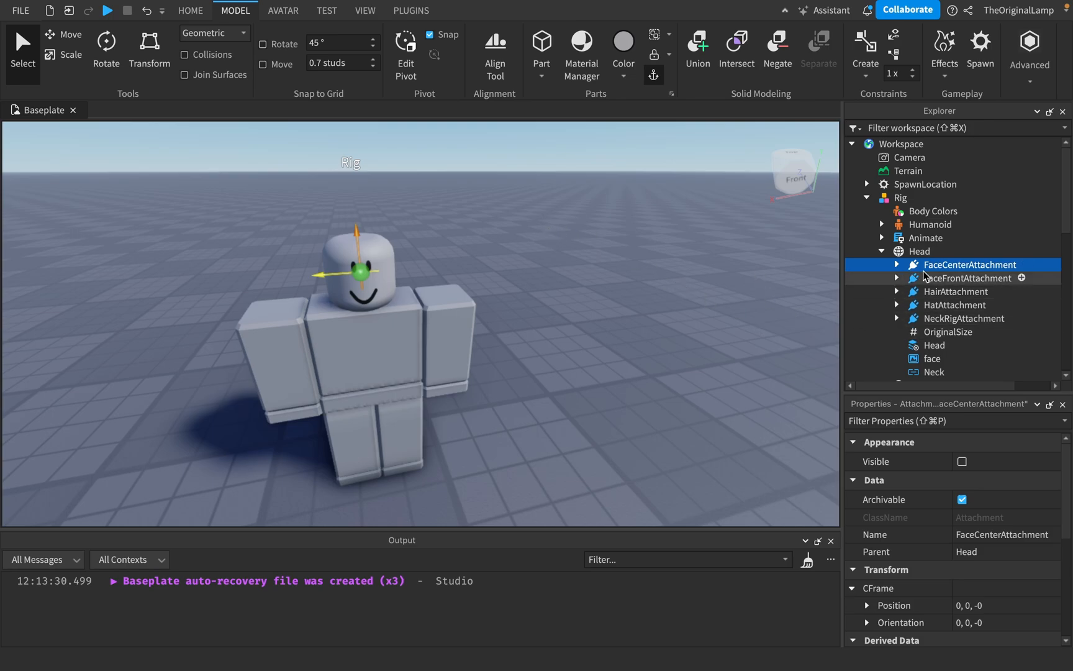
pyautogui.moveTo(949, 274)
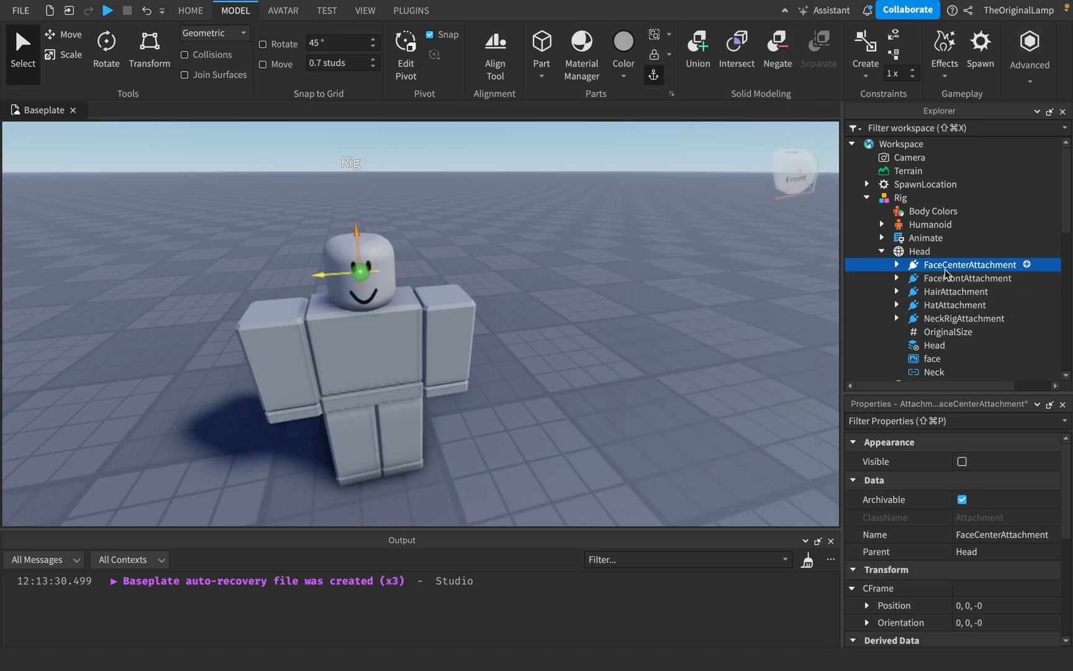
pyautogui.click(955, 291)
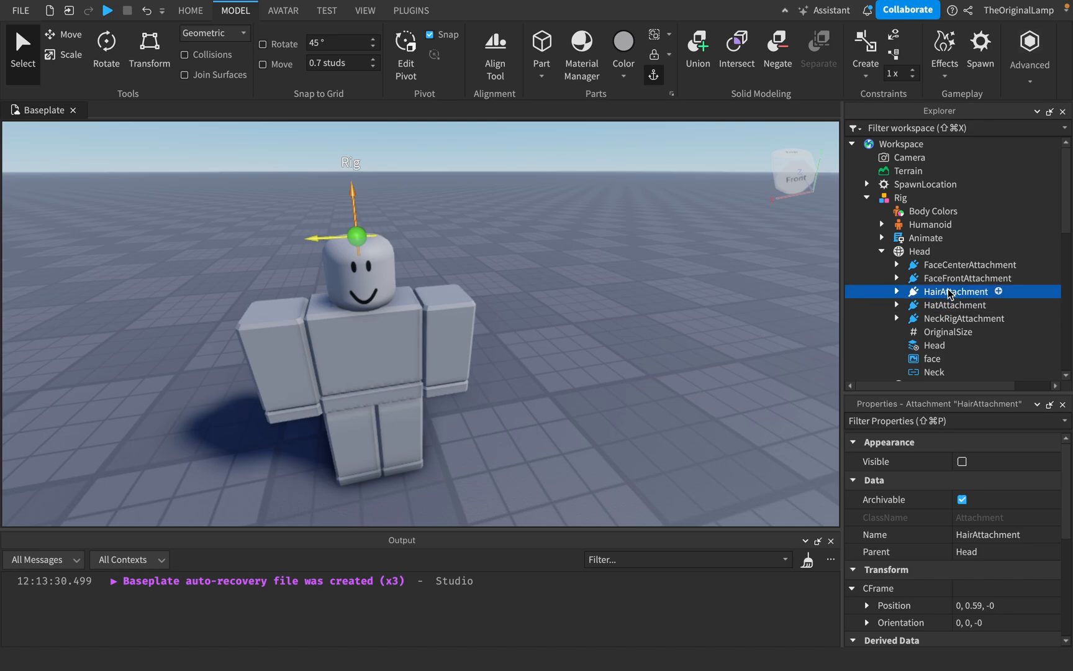
# - Inspect the Head's OriginalSize, face decal and WrapTarget CageOrigin and ImportOrigin
pyautogui.click(963, 318)
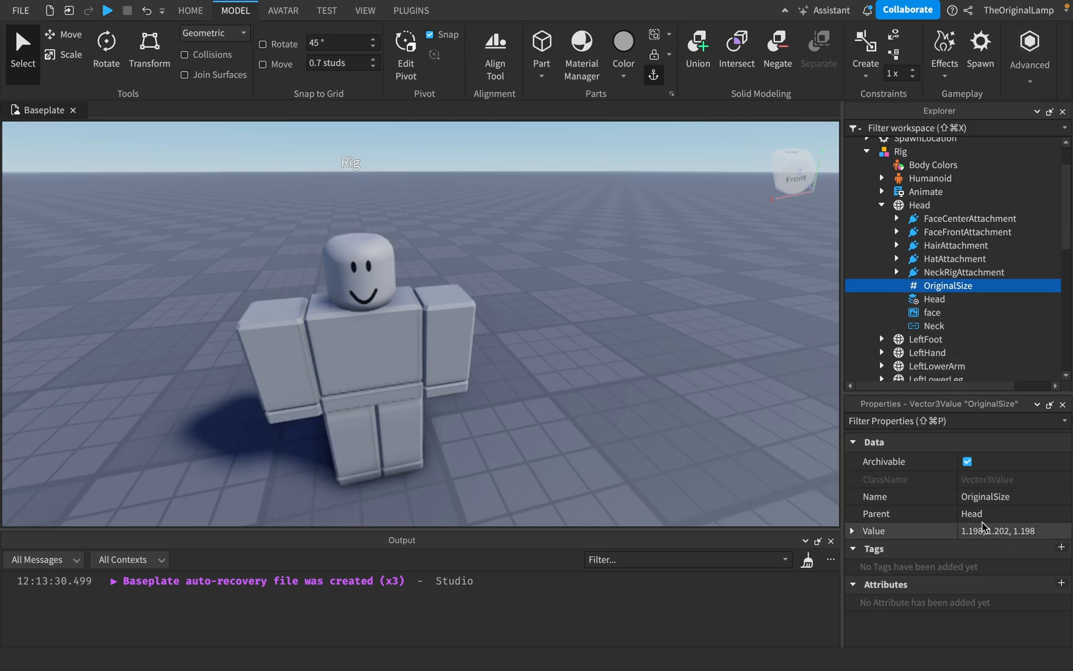
pyautogui.click(932, 313)
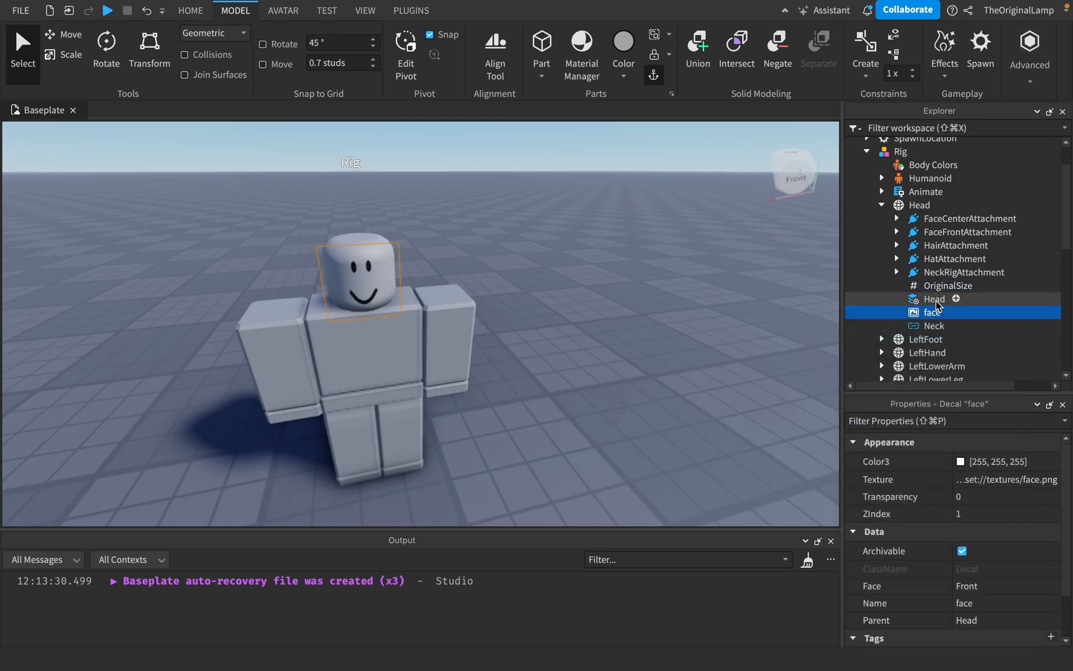
pyautogui.click(934, 299)
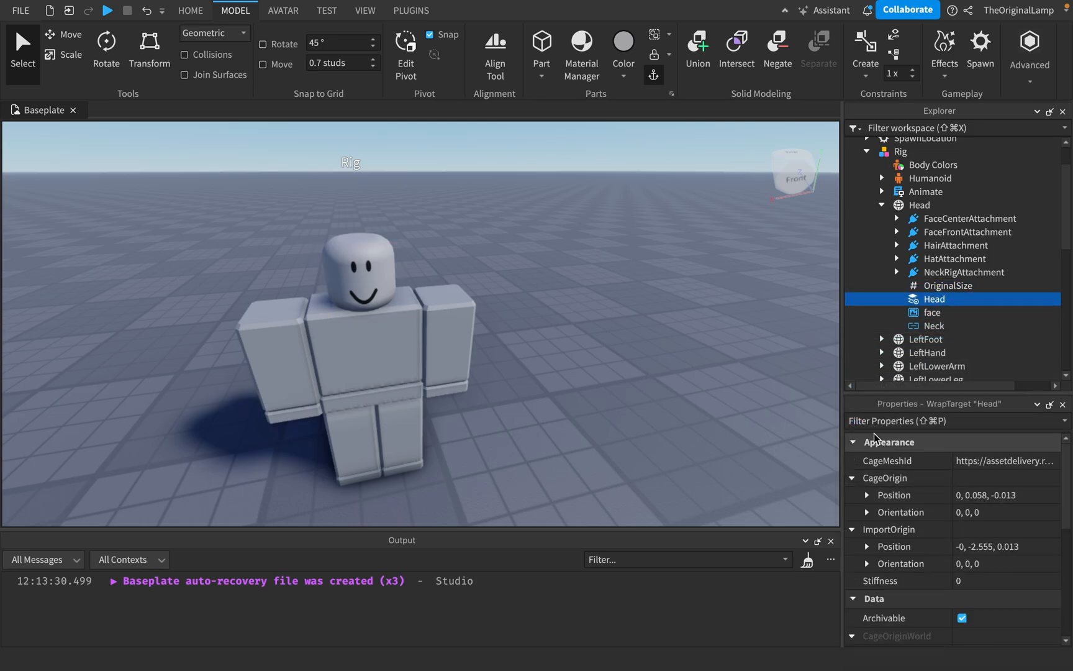
pyautogui.moveTo(896, 463)
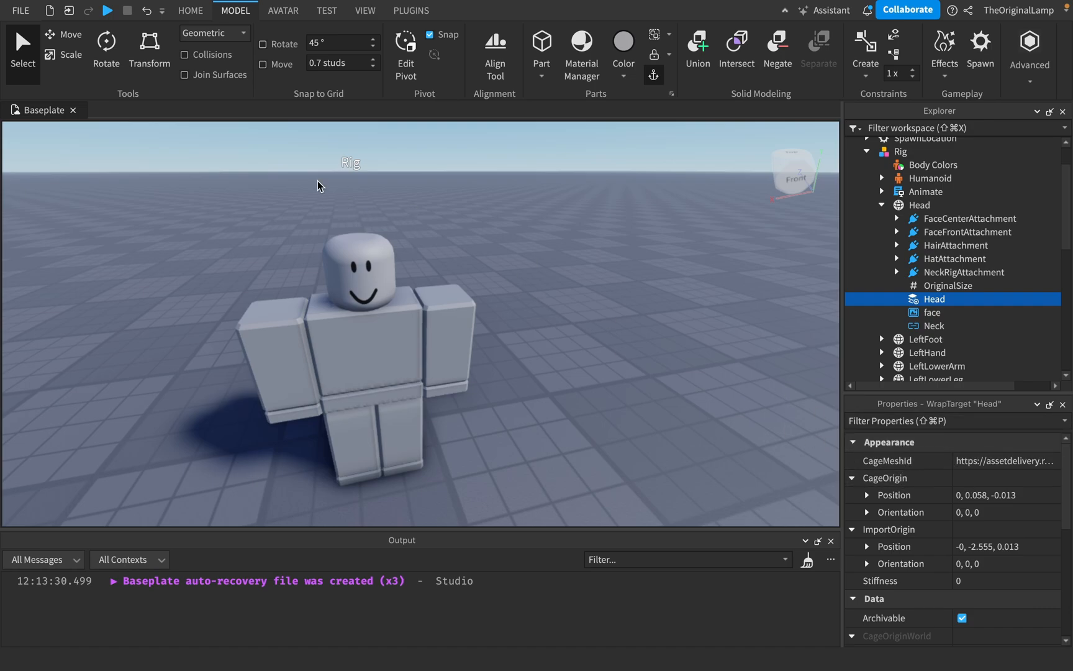
pyautogui.click(323, 261)
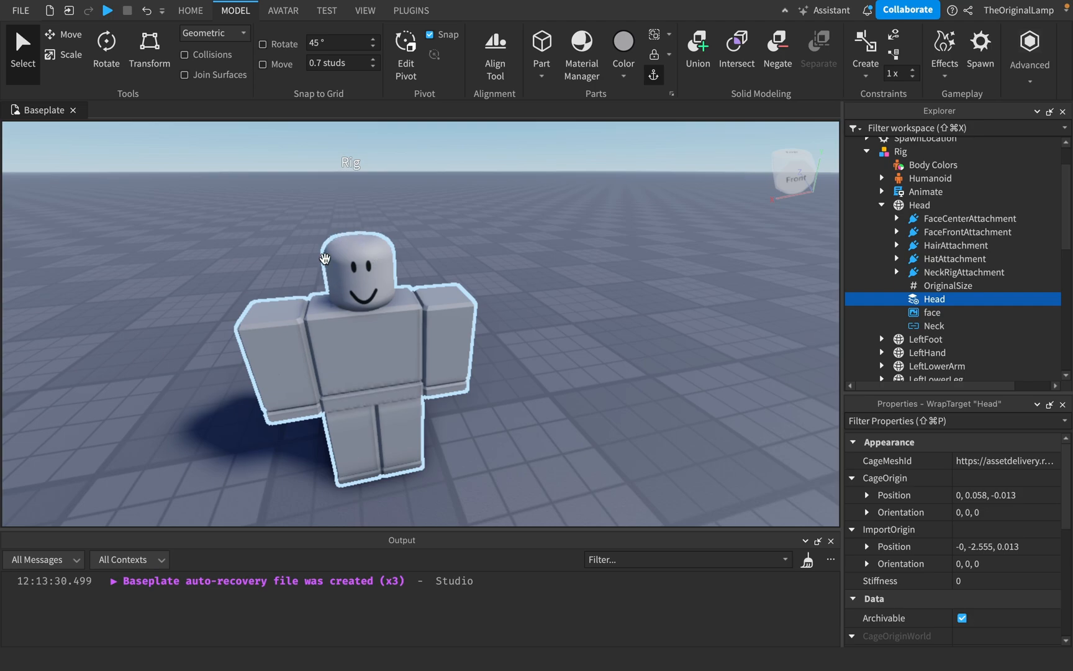
# - Inspect the face decal and the Neck Motor6D's Part0 UpperTorso and Part1 Head
pyautogui.click(932, 312)
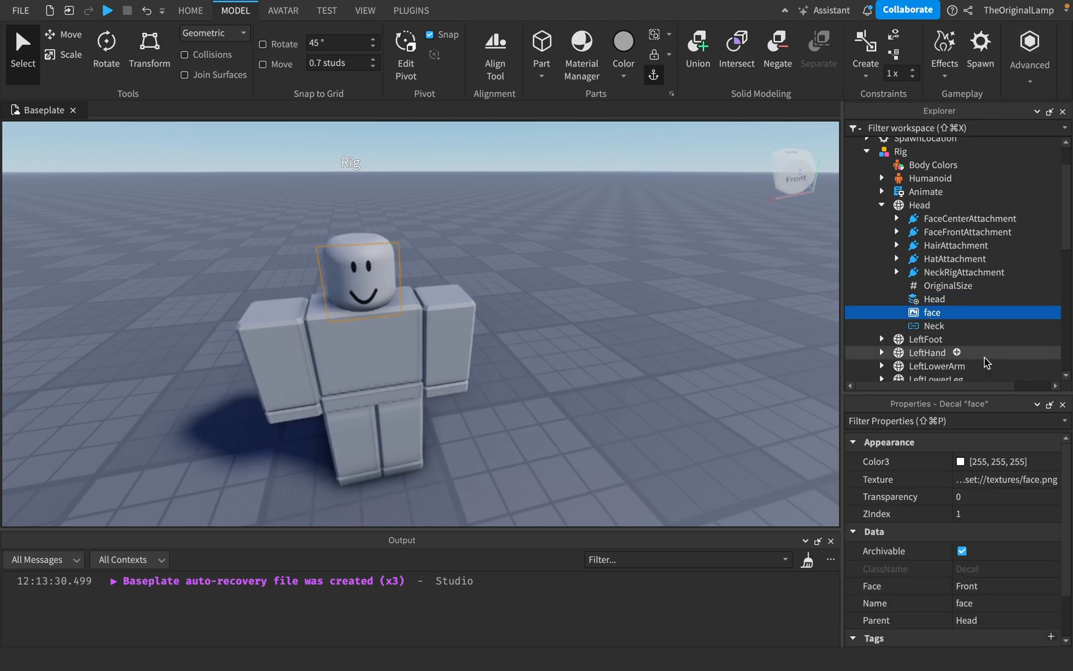
pyautogui.click(935, 326)
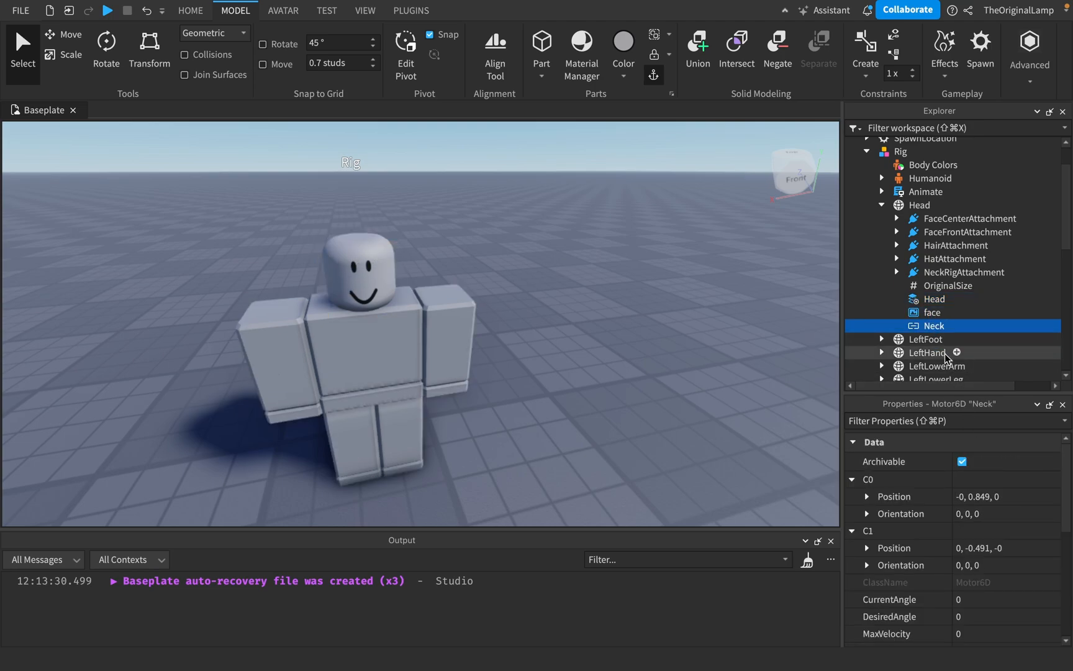
pyautogui.moveTo(970, 444)
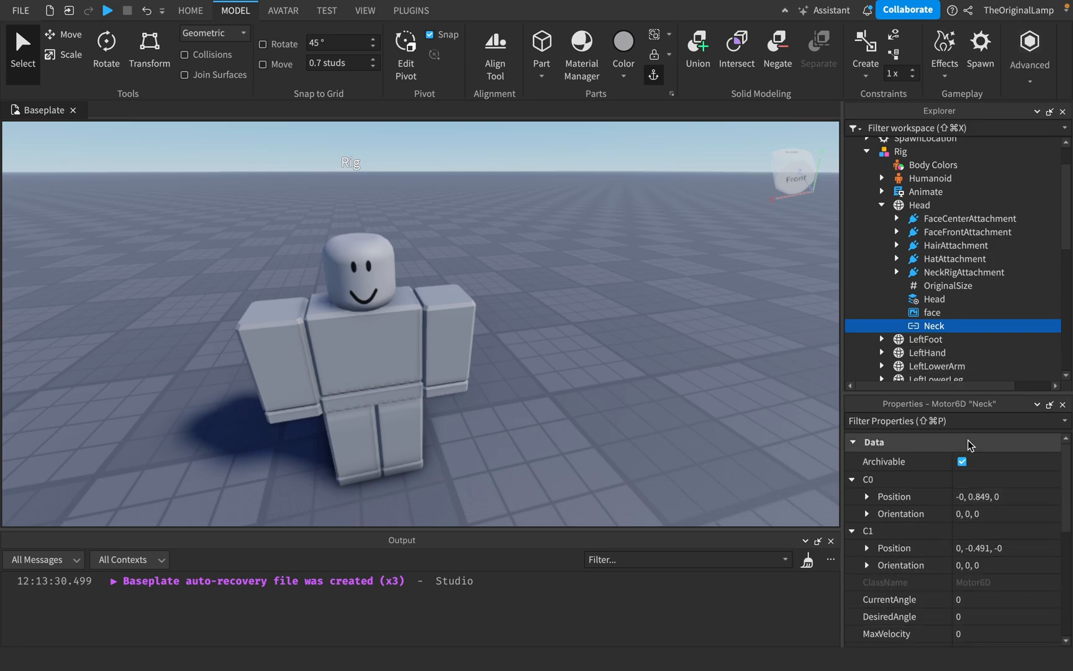
pyautogui.moveTo(888, 329)
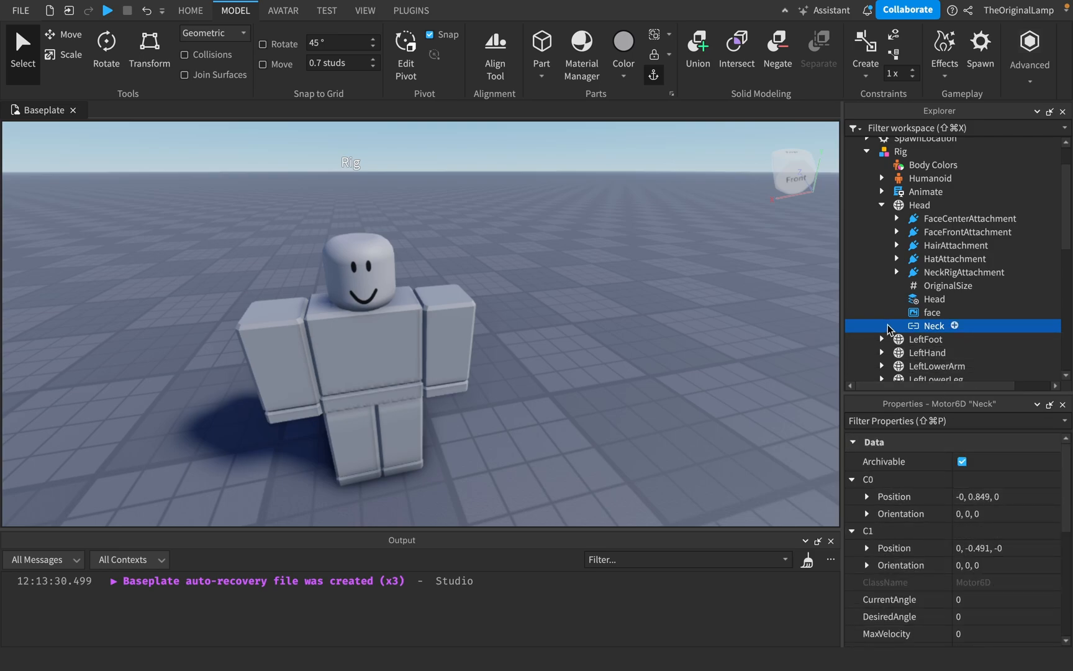
pyautogui.moveTo(932, 336)
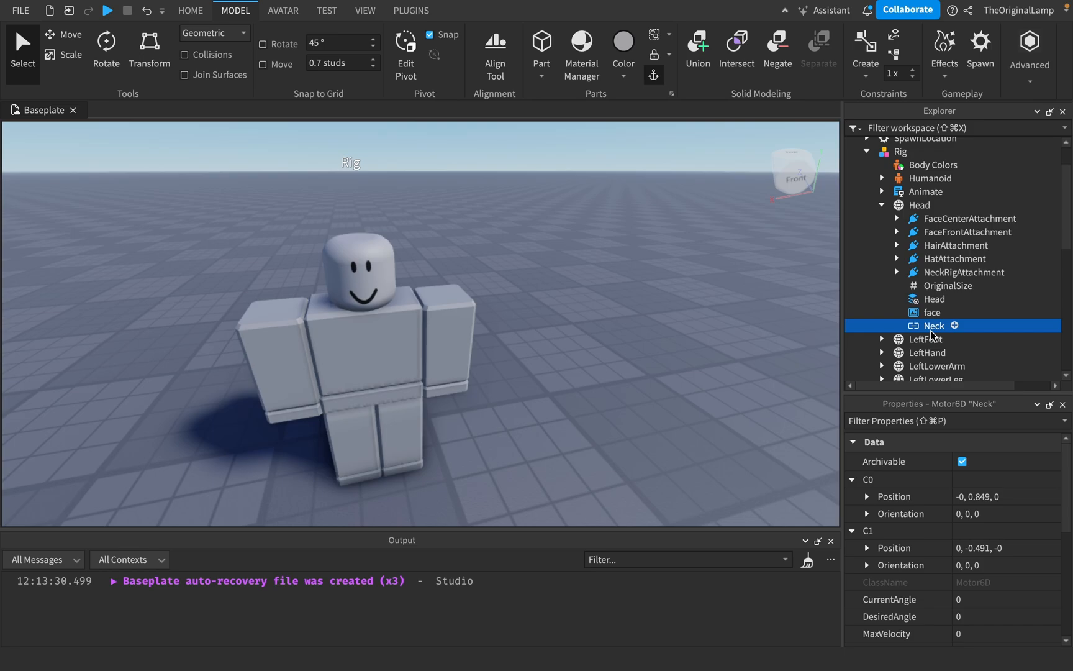
pyautogui.scroll(-3)
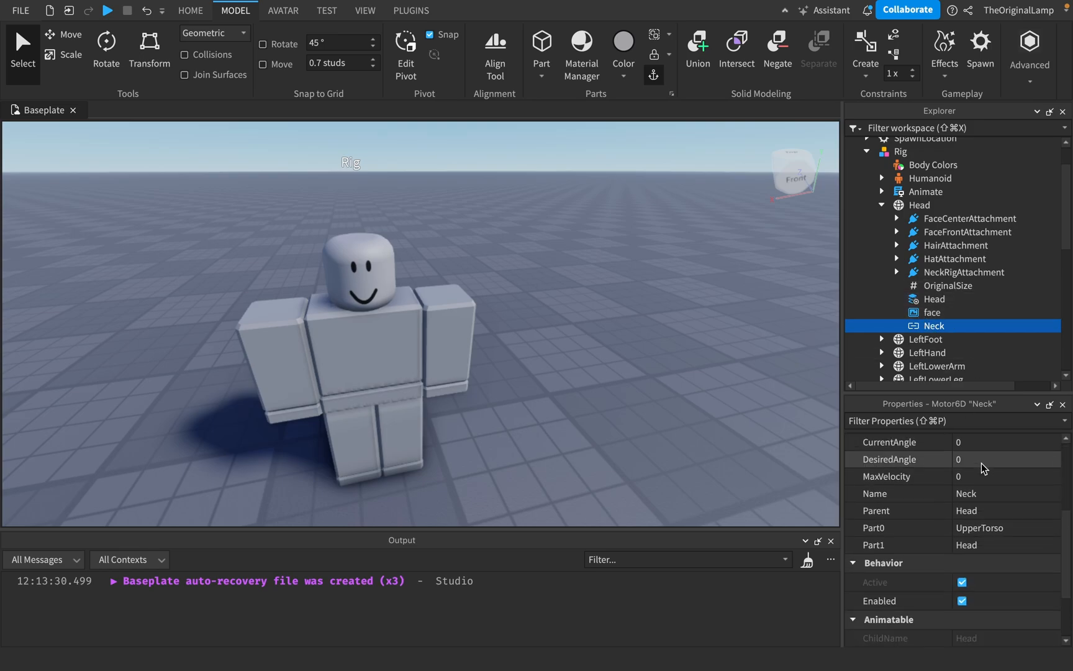
pyautogui.scroll(-3)
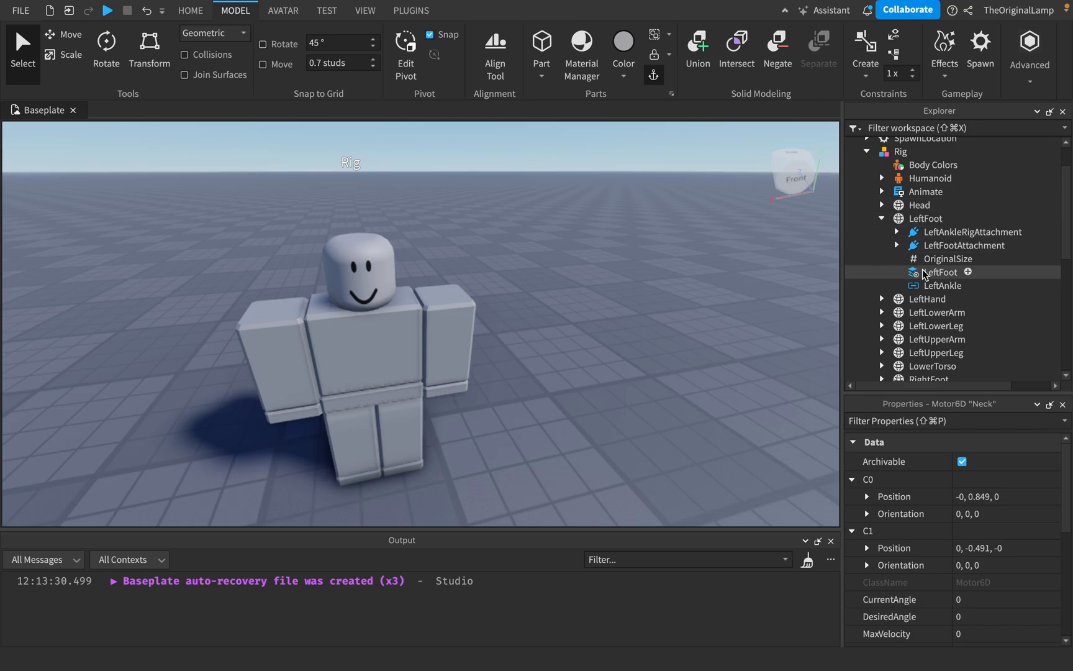
# - Inspect the LeftAnkle Motor6D's Part0 LeftLowerLeg and Part1 LeftFoot
pyautogui.click(943, 286)
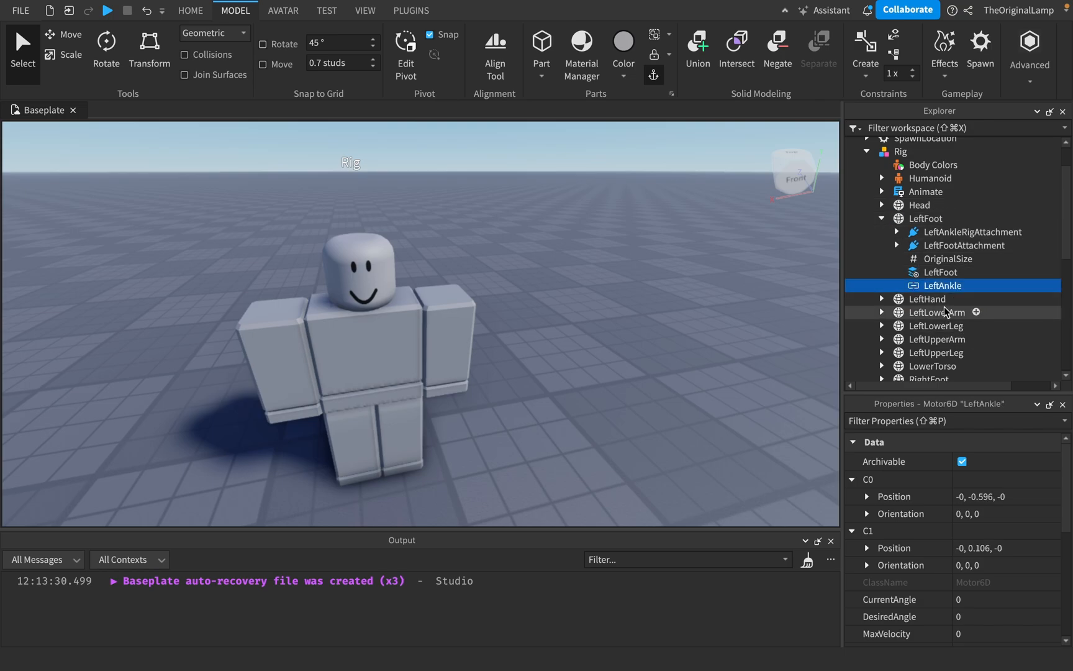
pyautogui.moveTo(924, 285)
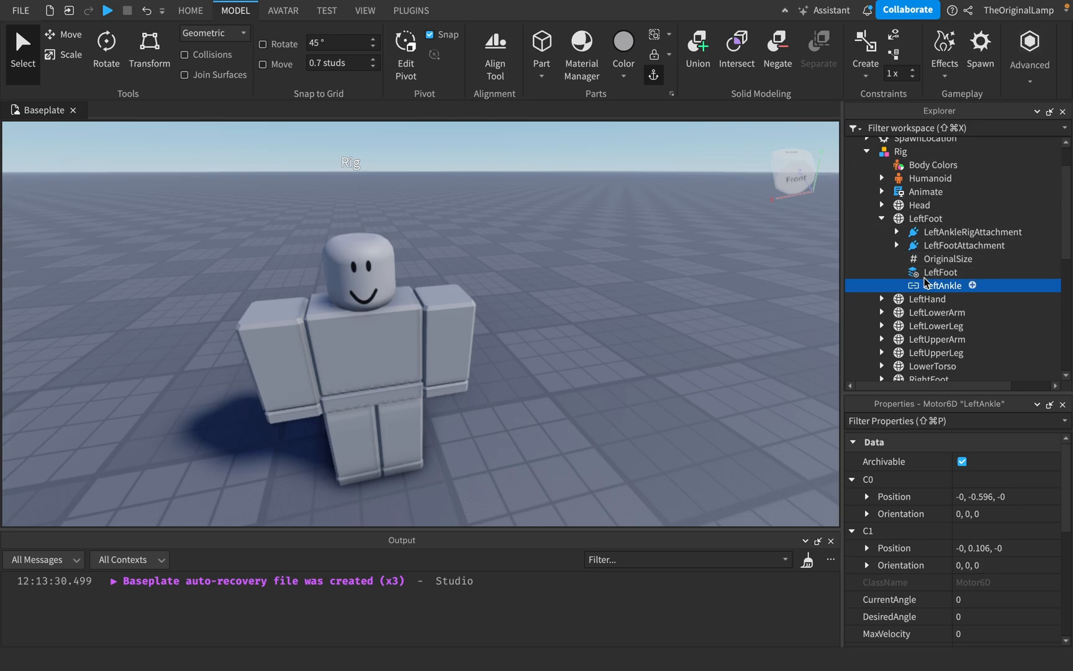
pyautogui.scroll(-3)
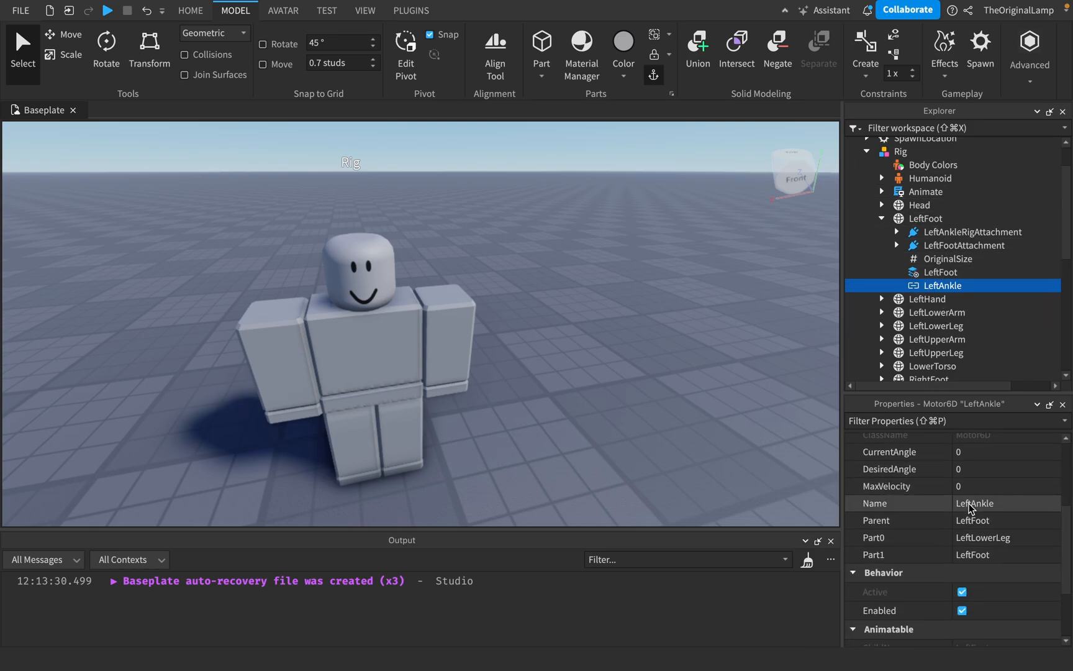
pyautogui.moveTo(876, 227)
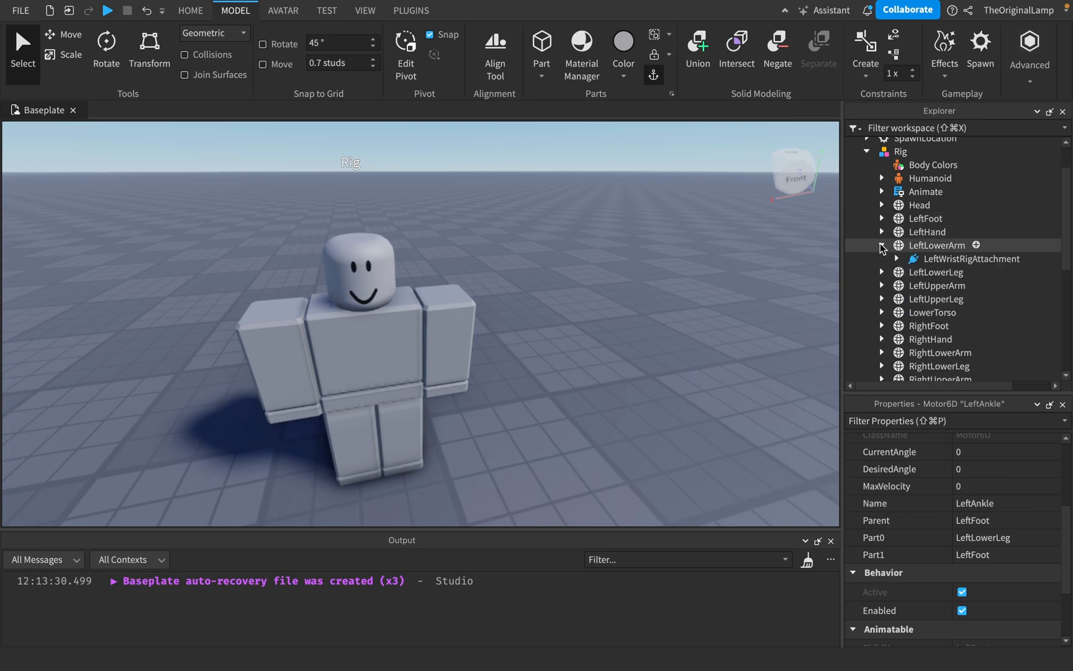
pyautogui.click(882, 272)
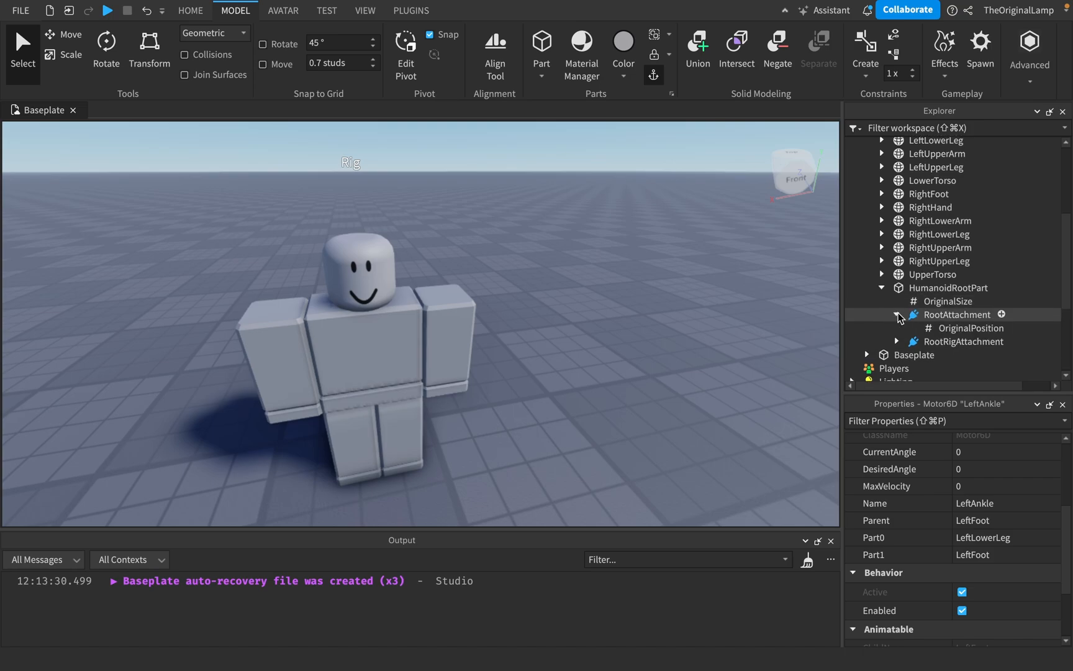
# - Inspect HumanoidRootPart, RootAttachment, RootRigAttachment and the Waist joint inside UpperTorso
pyautogui.click(897, 314)
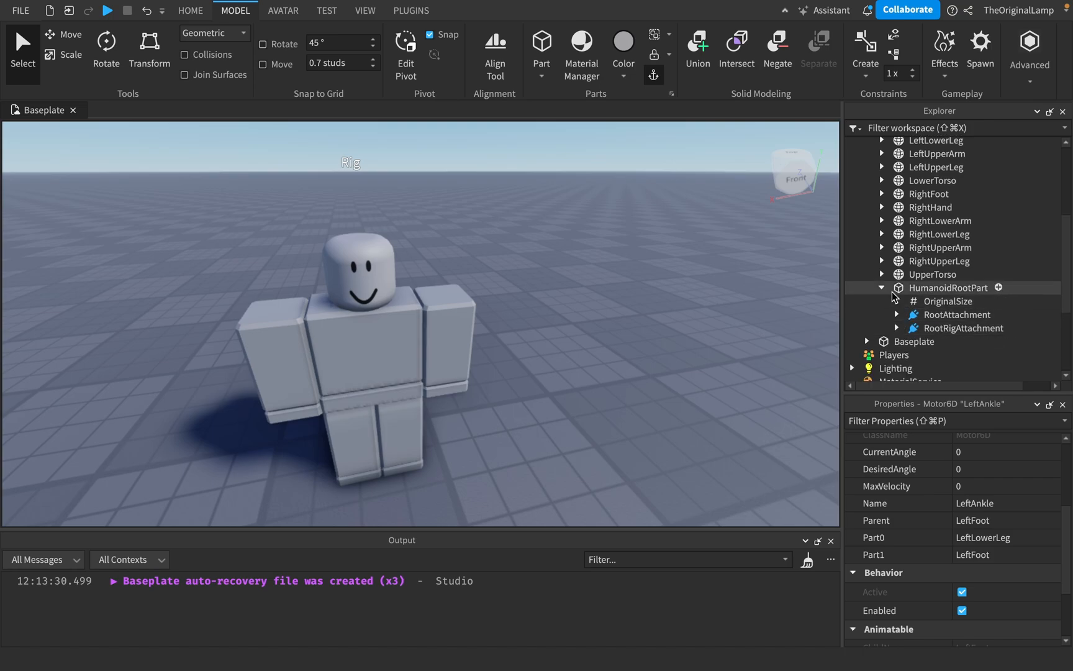
pyautogui.click(948, 287)
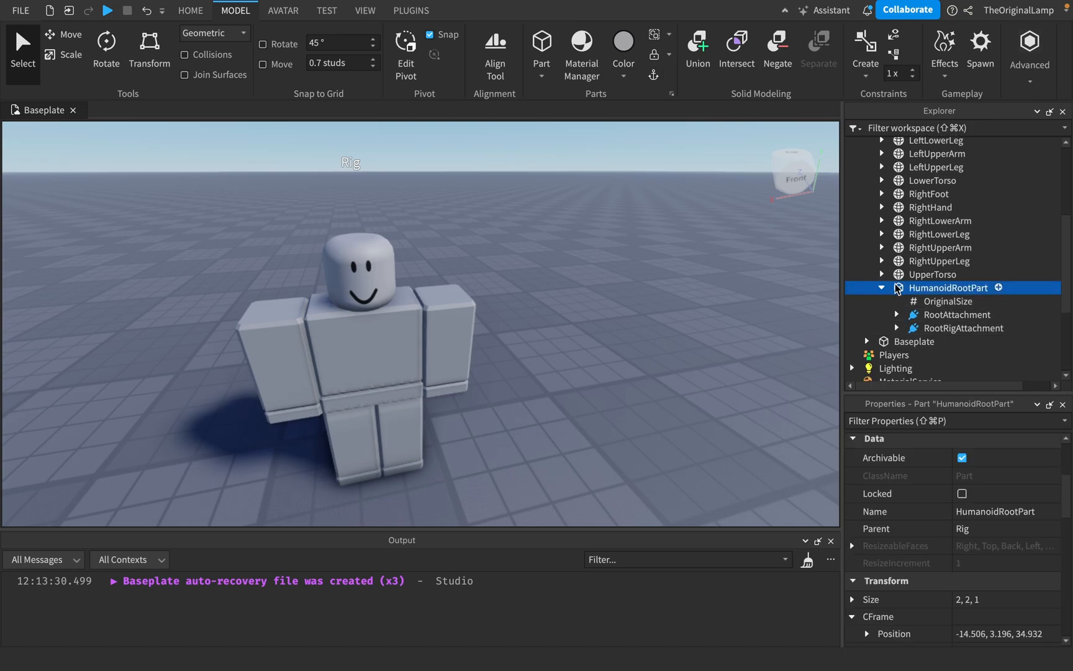
pyautogui.click(957, 314)
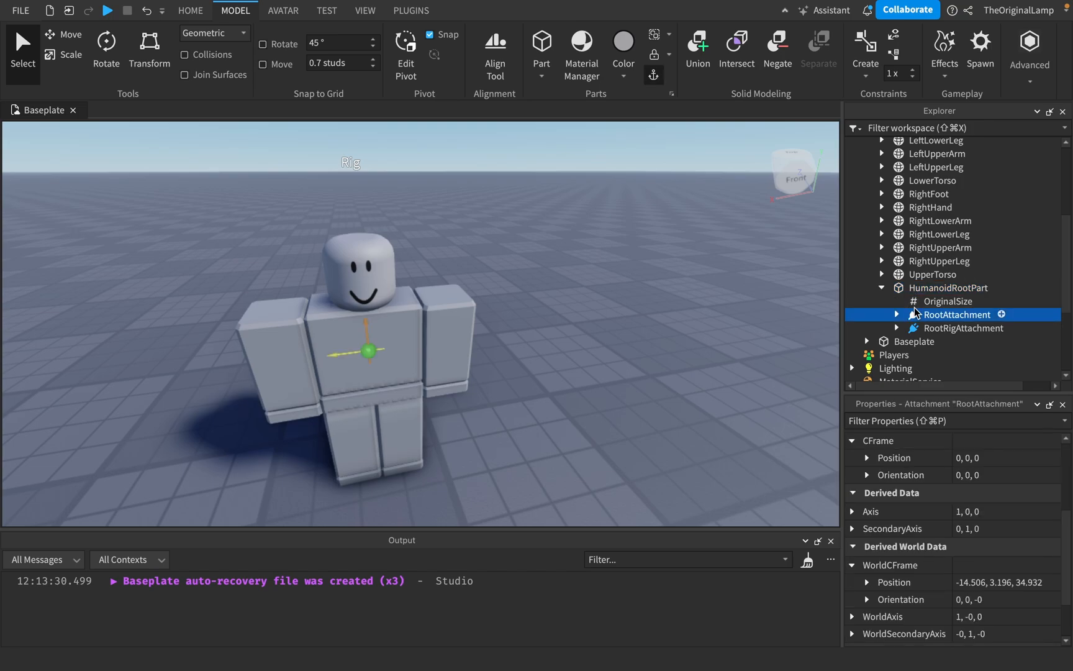
pyautogui.click(963, 328)
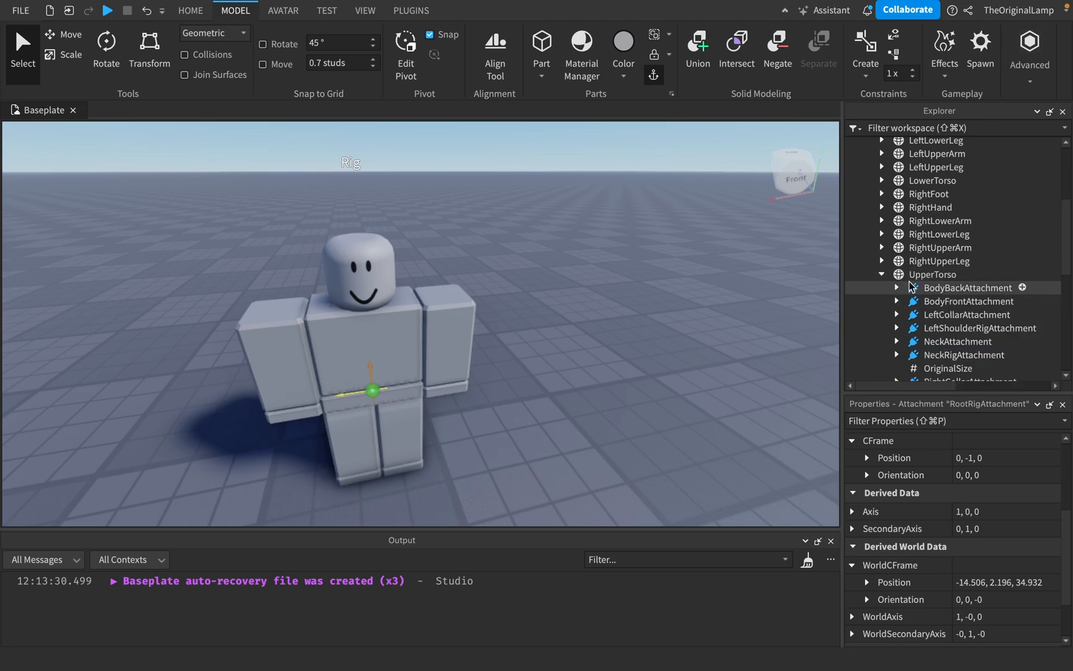
pyautogui.scroll(-3)
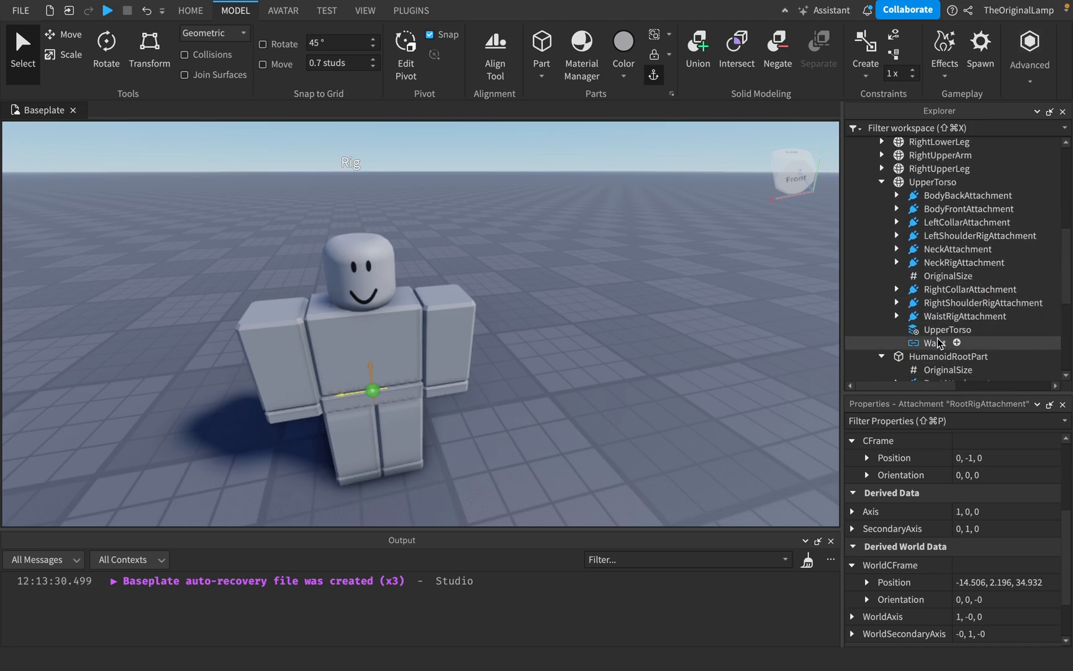
pyautogui.click(934, 342)
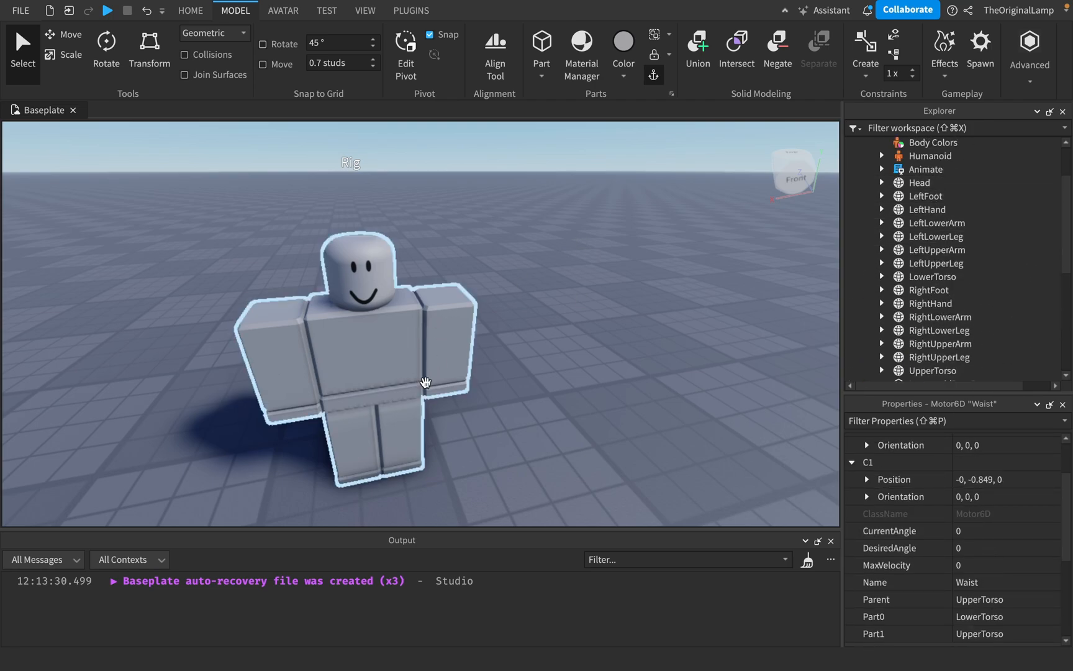
pyautogui.moveTo(469, 318)
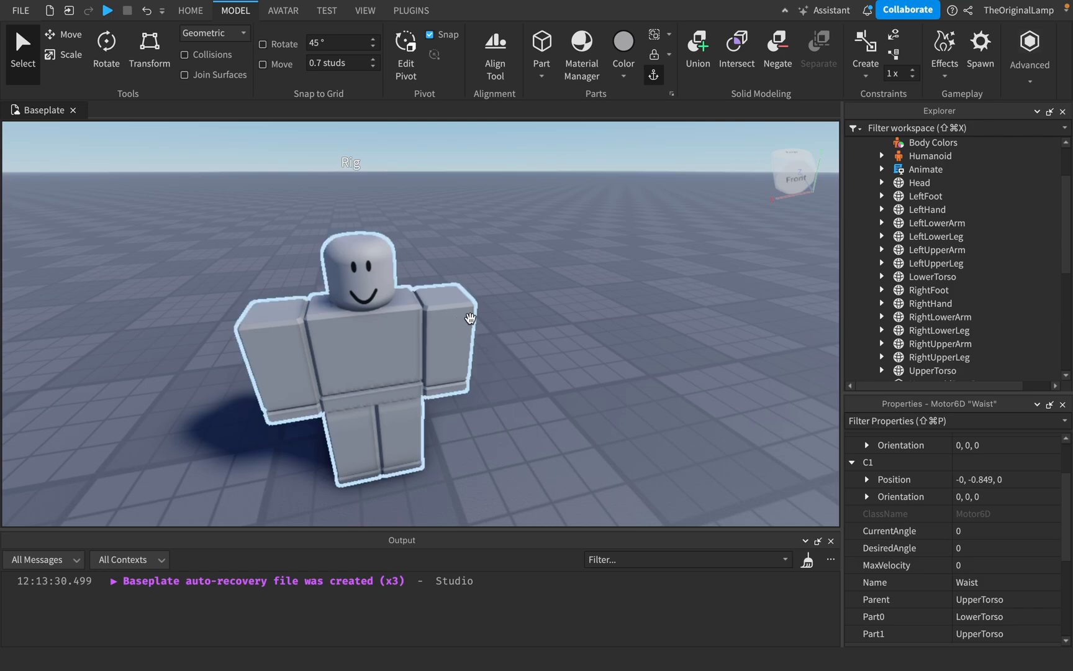
# - Delete the Rig from the workspace, leaving only the empty baseplate
pyautogui.click(466, 259)
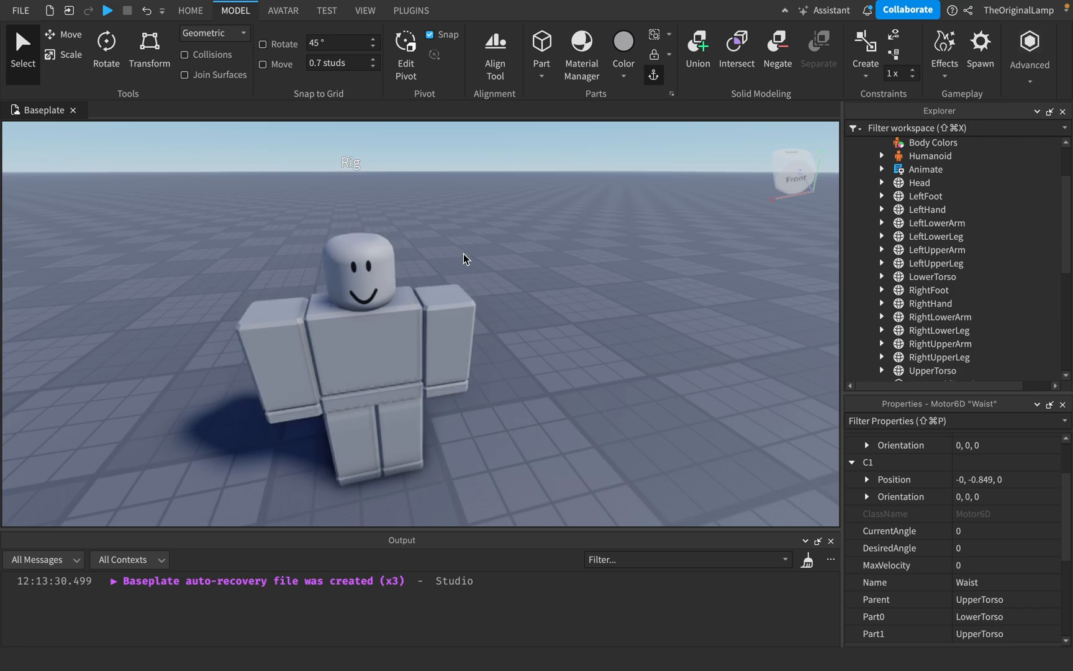
pyautogui.click(375, 387)
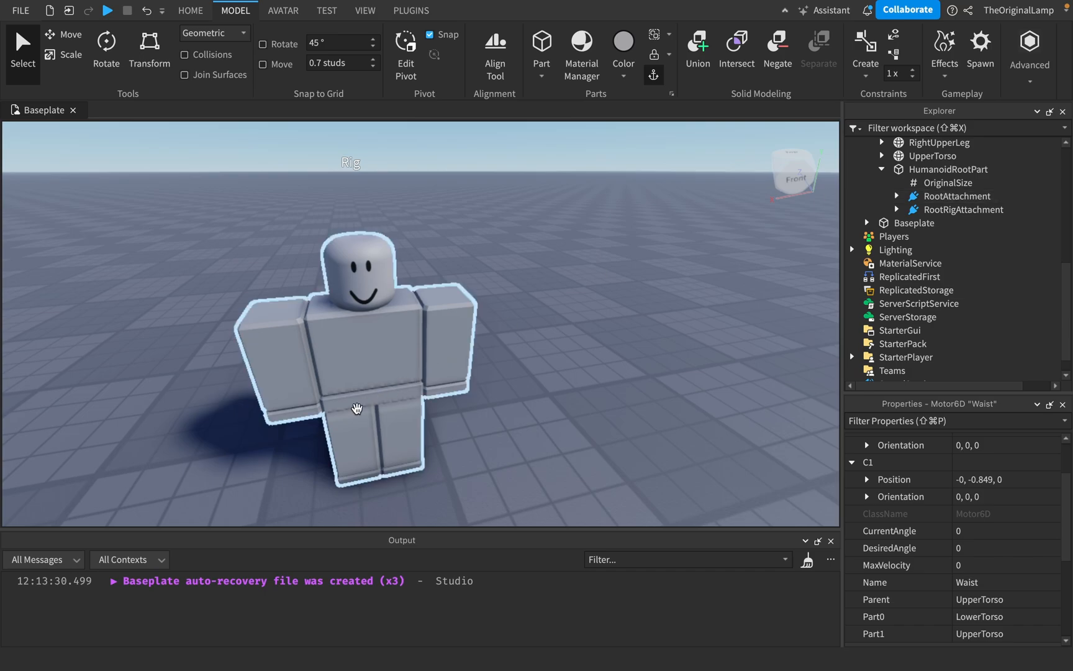
pyautogui.moveTo(367, 404)
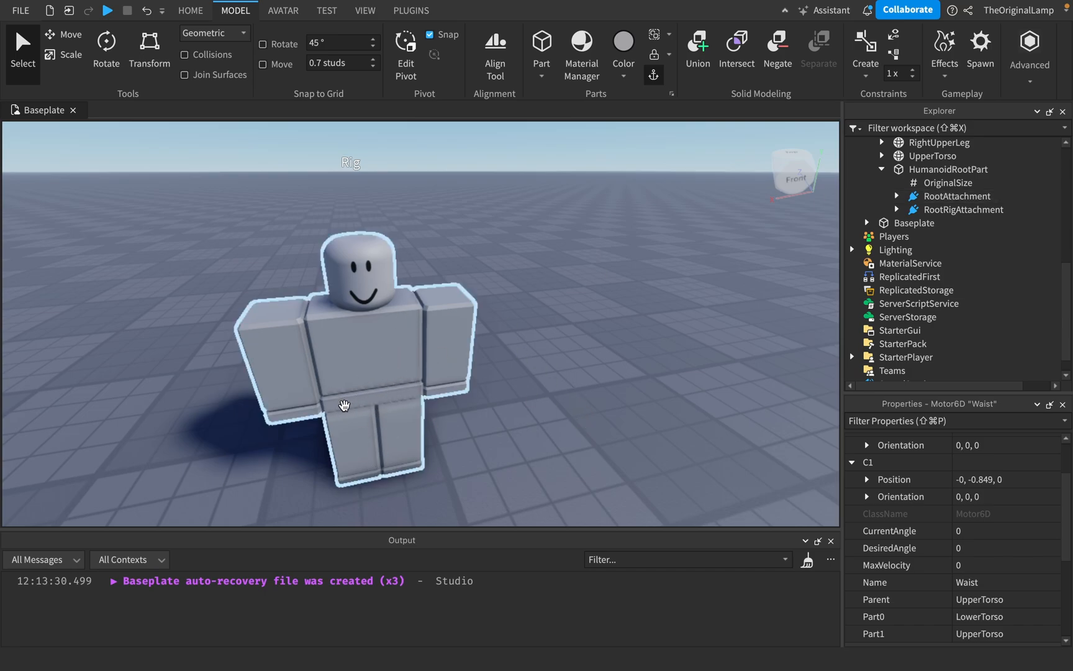
pyautogui.moveTo(444, 390)
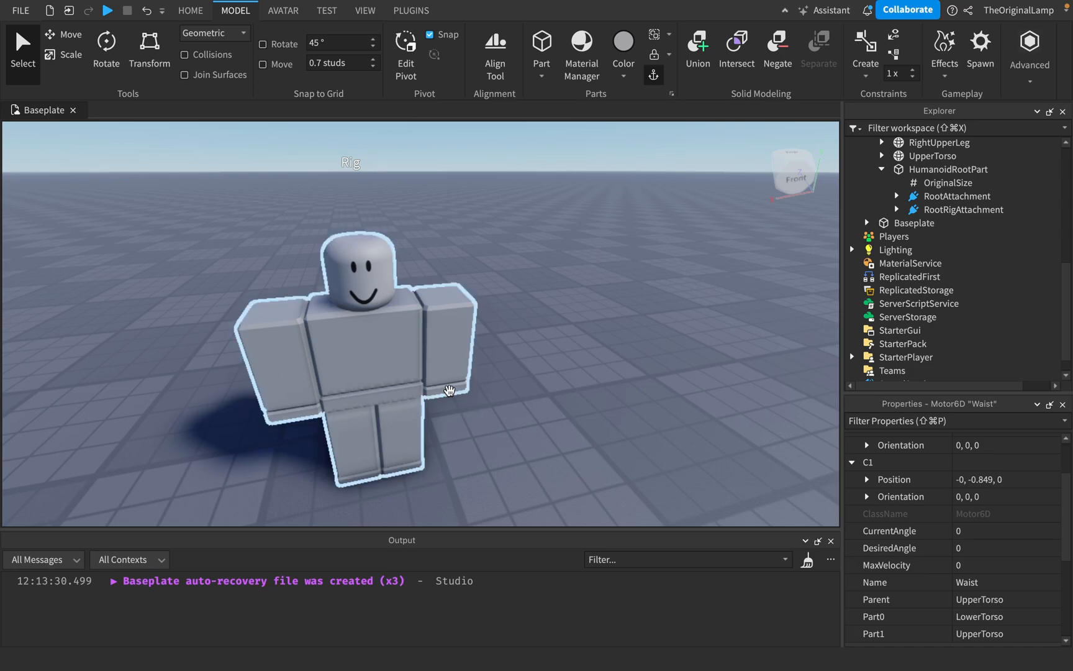
pyautogui.moveTo(435, 362)
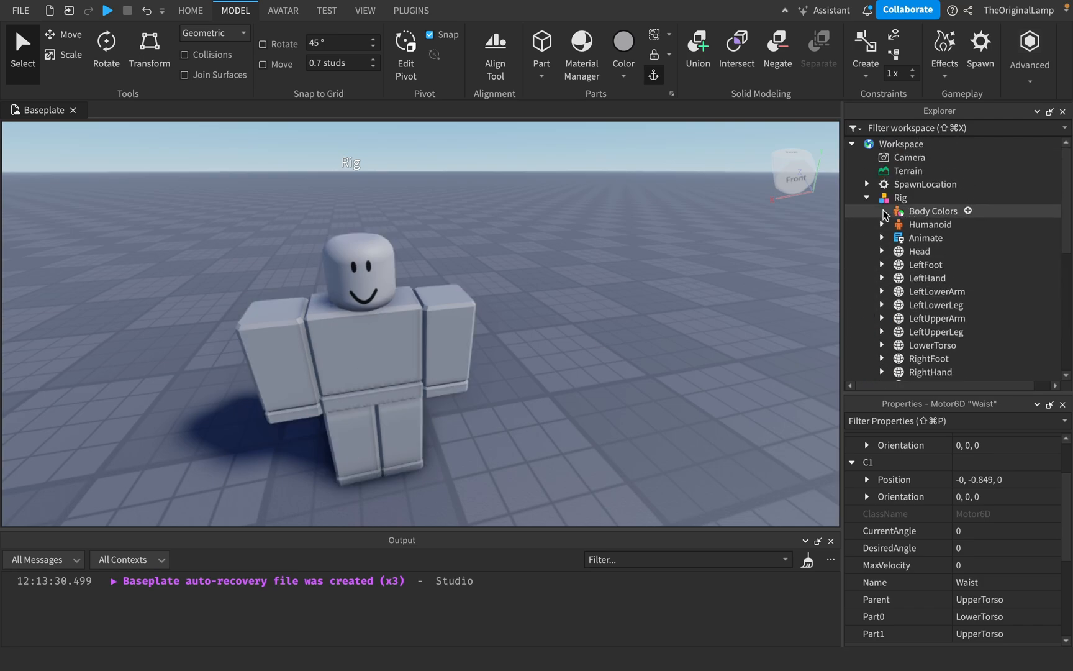
pyautogui.scroll(-3)
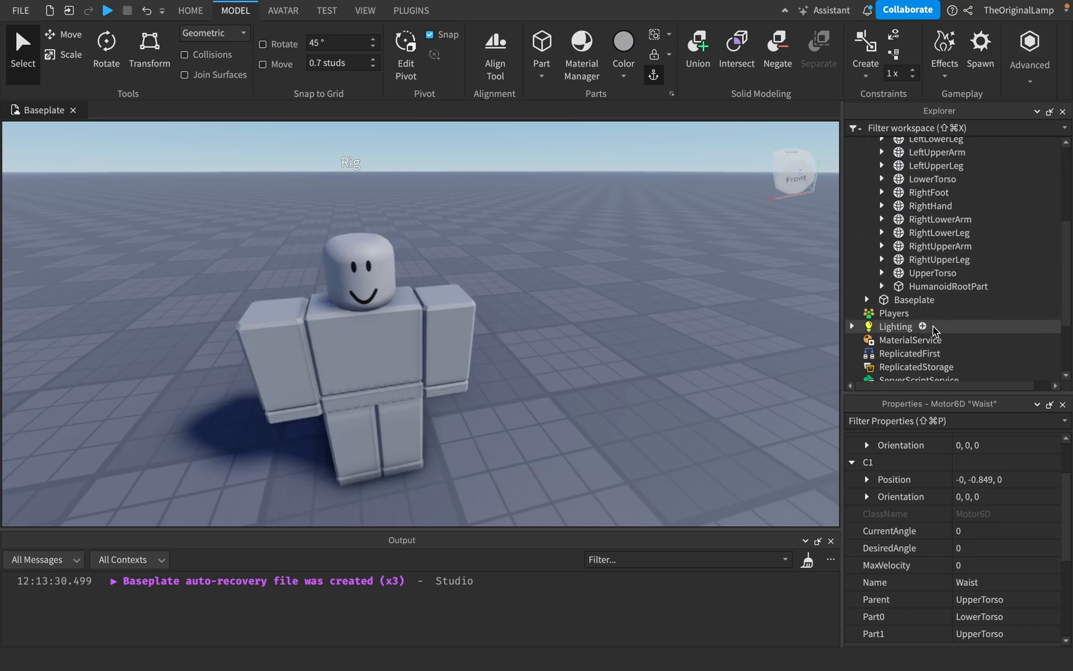
pyautogui.click(900, 196)
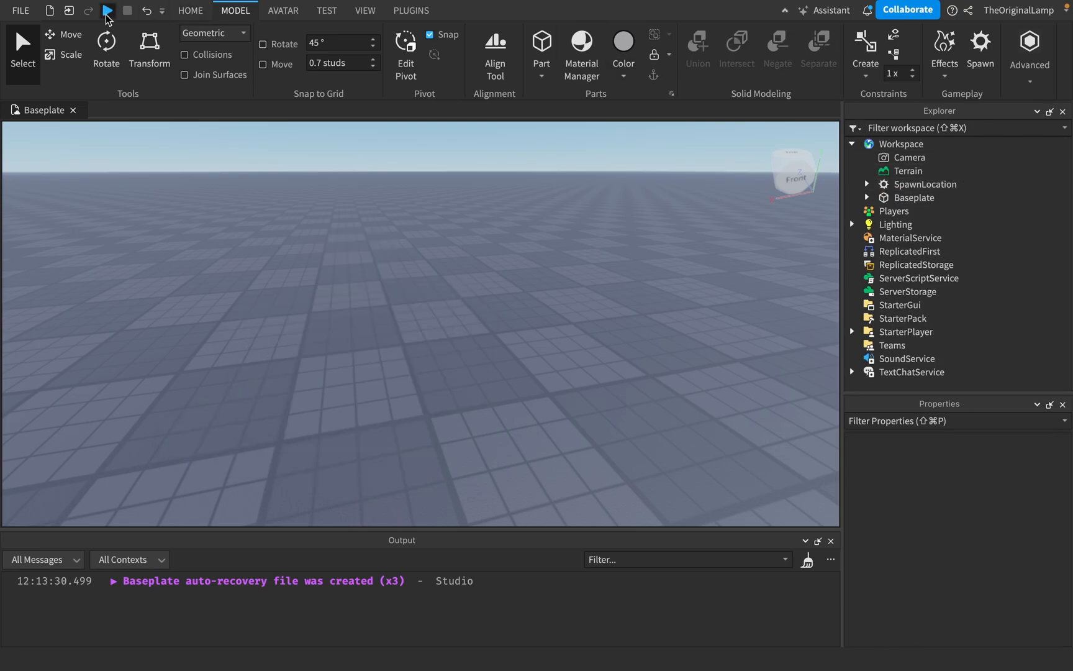
# - Start a playtest and inspect the live character's Pants and Shirt templates
pyautogui.click(108, 10)
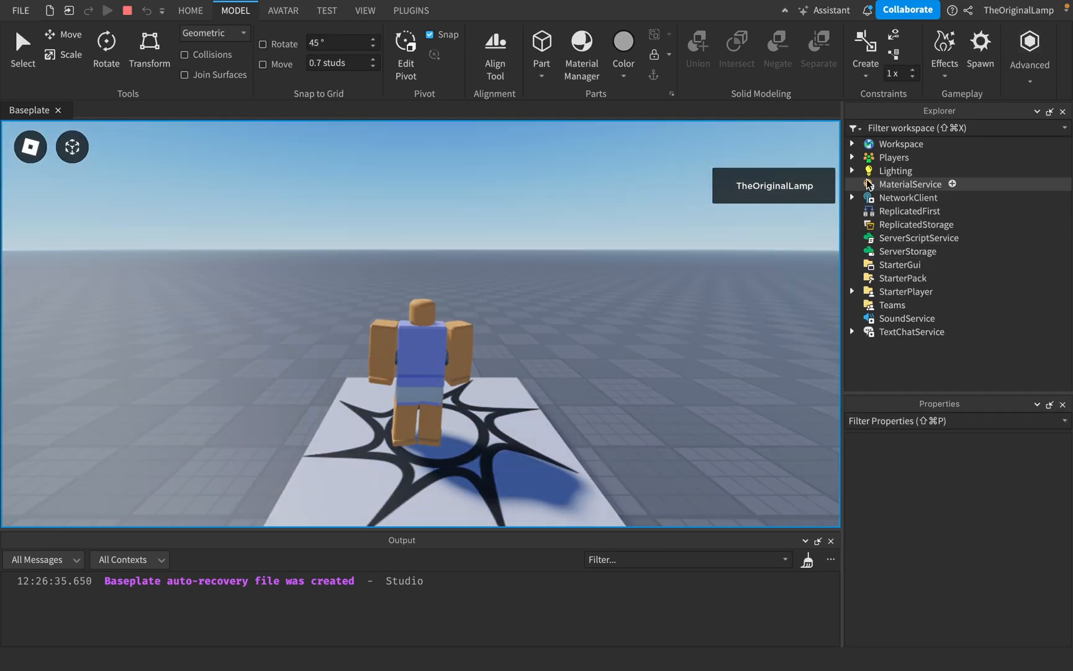
pyautogui.click(852, 143)
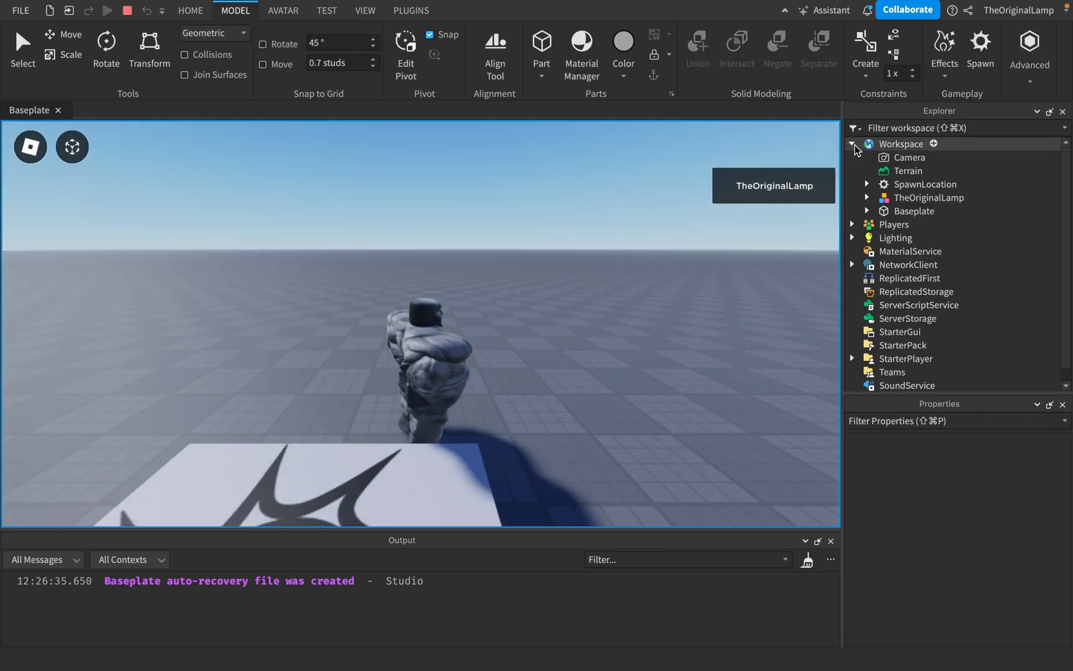
pyautogui.click(920, 205)
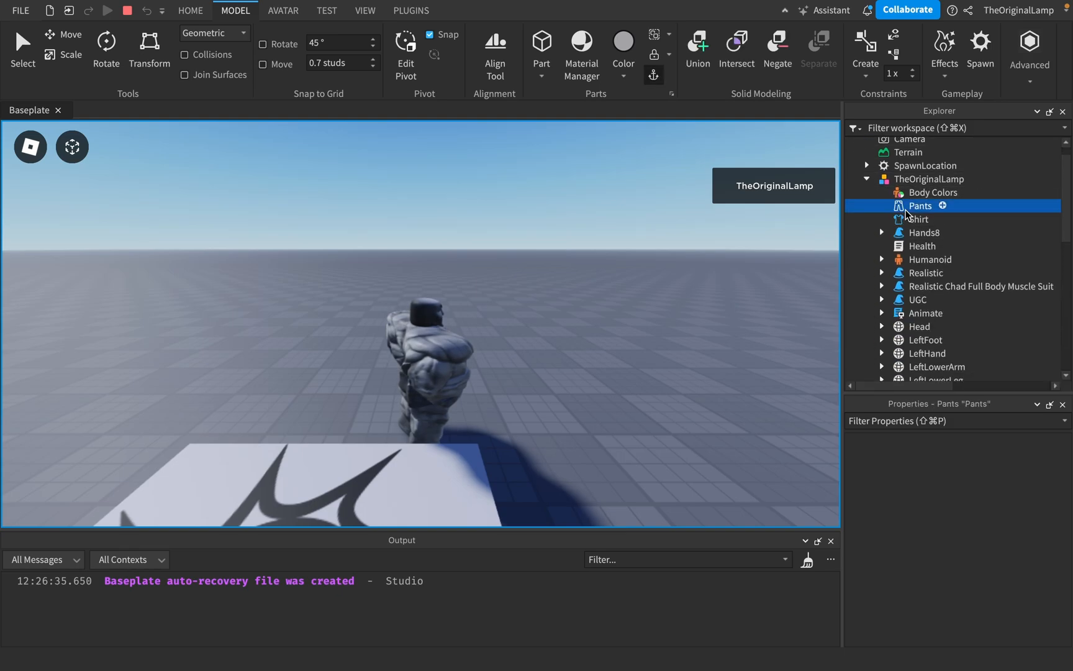
pyautogui.click(917, 219)
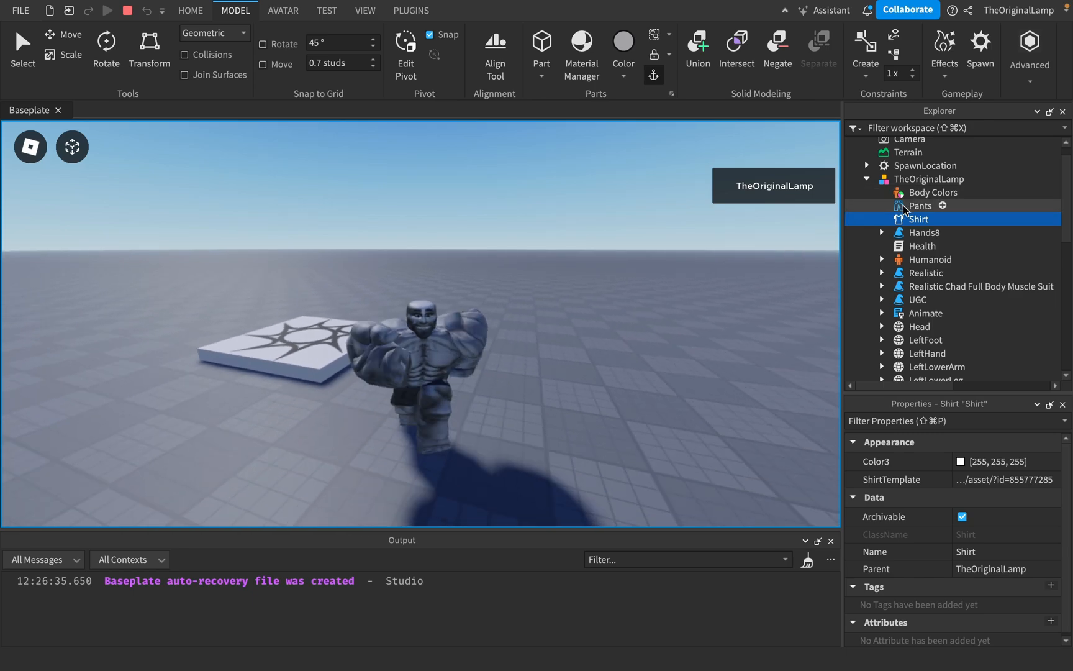
pyautogui.click(920, 206)
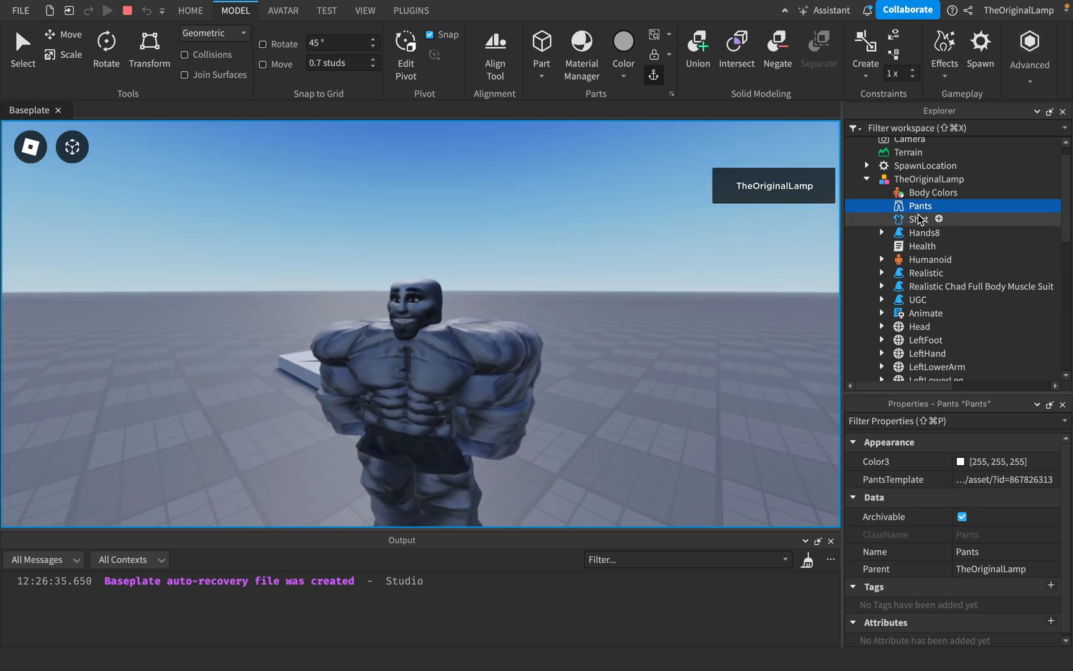
# - Inspect Hands8, the Health script, Humanoid, and the Realistic, Muscle Suit and UGC accessories
pyautogui.click(924, 232)
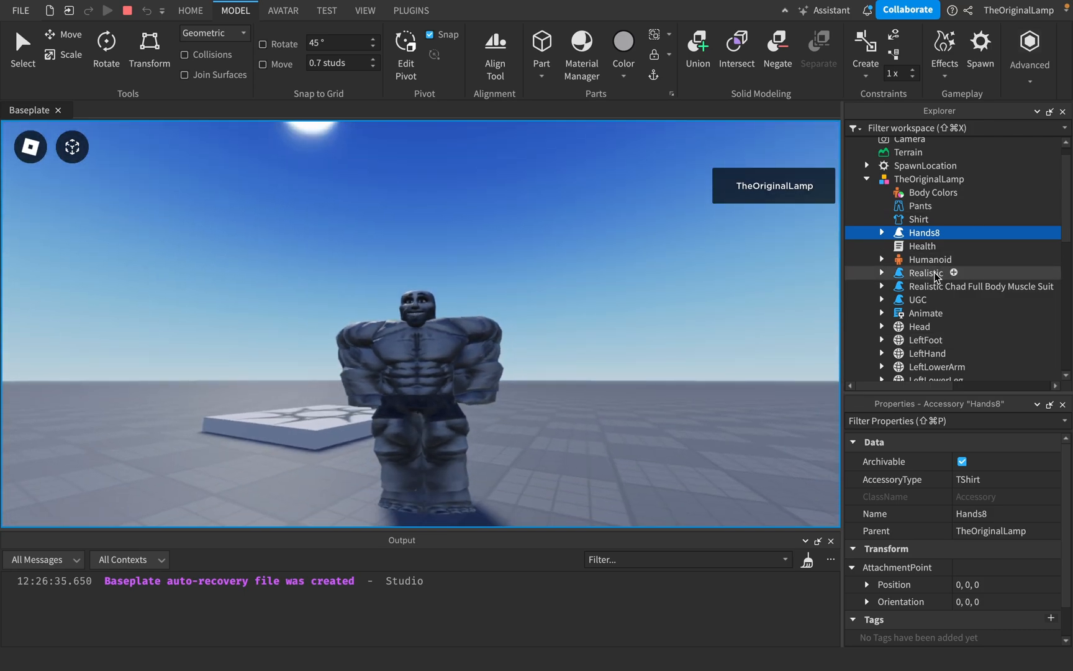
pyautogui.click(922, 246)
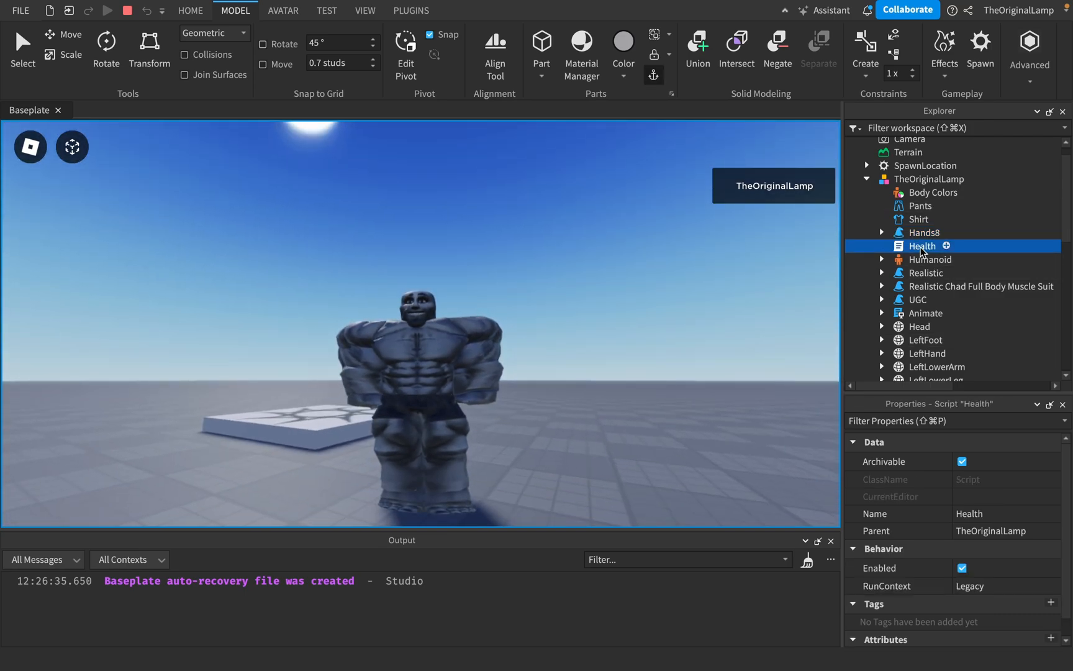
pyautogui.doubleClick(922, 246)
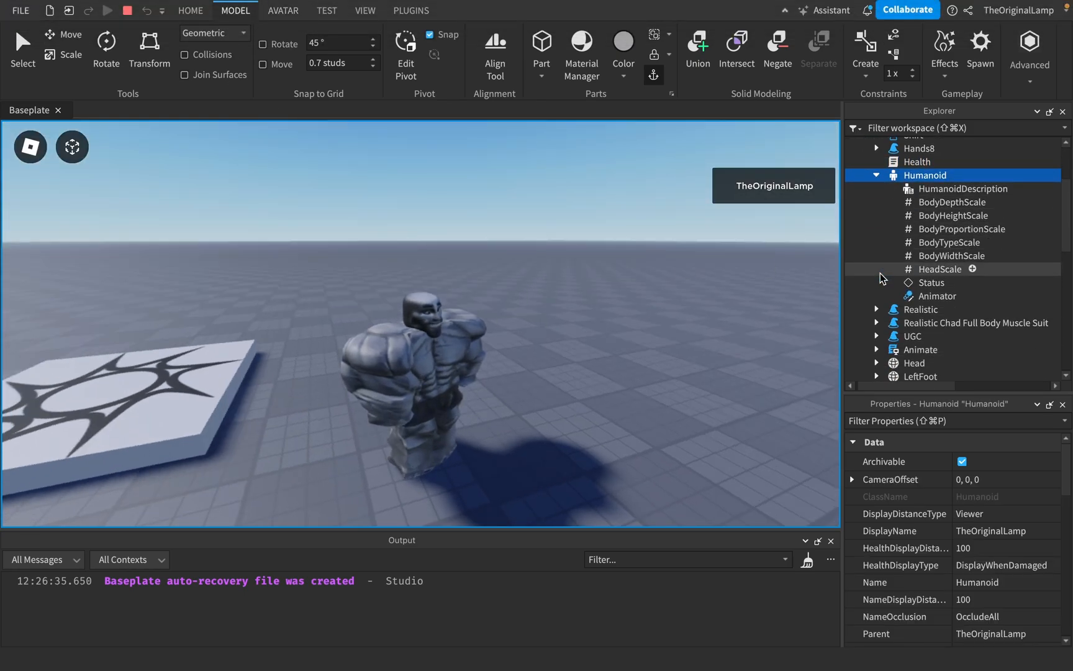
pyautogui.click(977, 222)
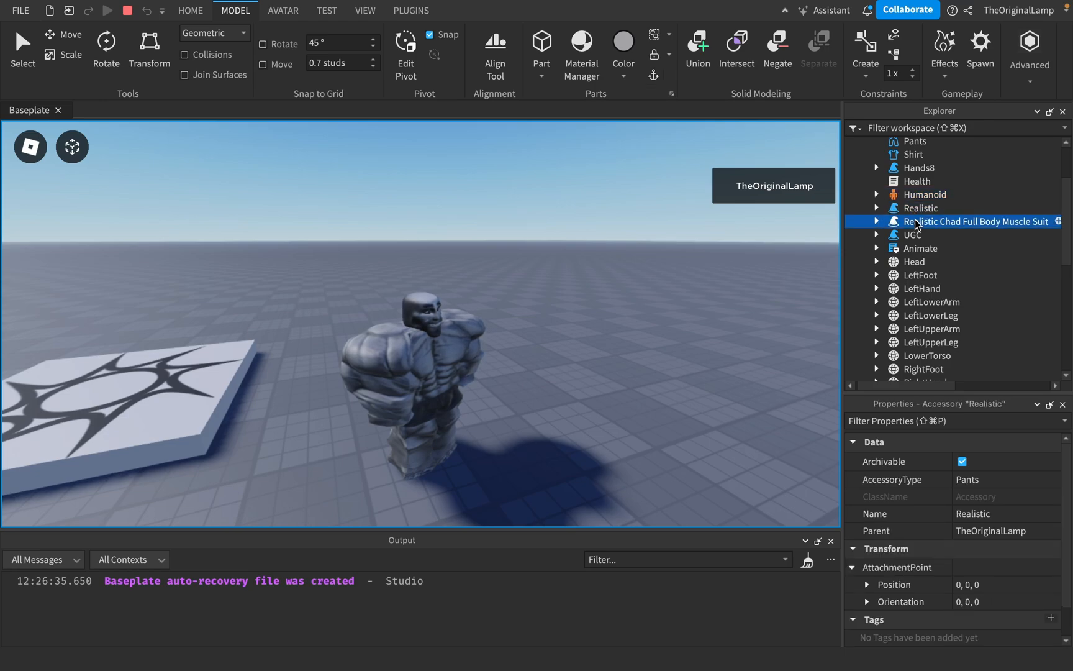
pyautogui.click(976, 221)
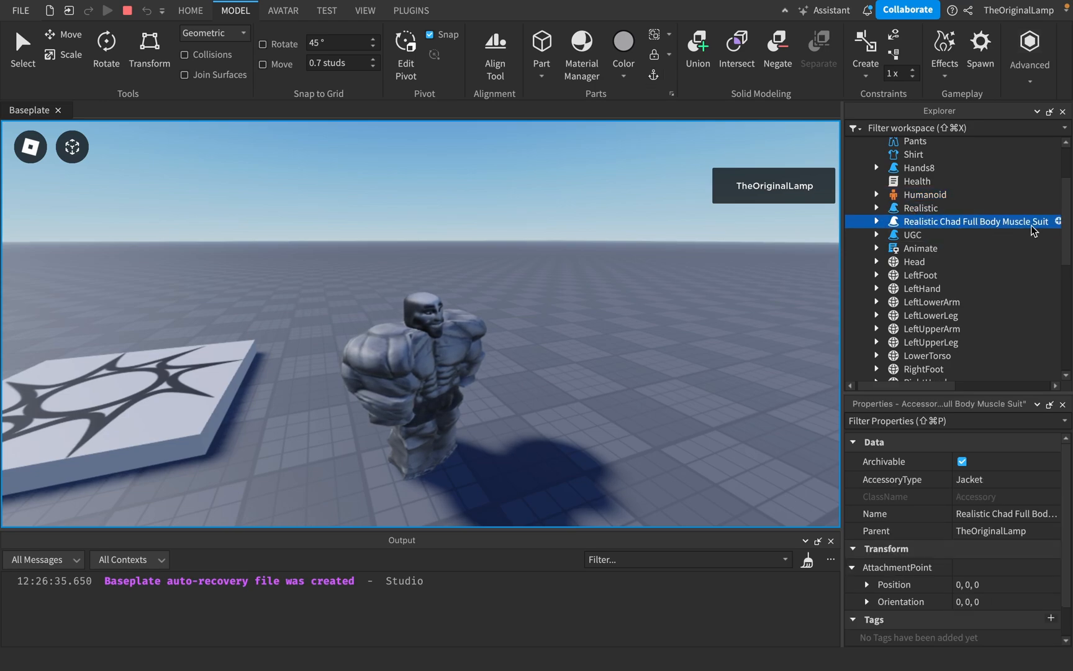
pyautogui.click(912, 234)
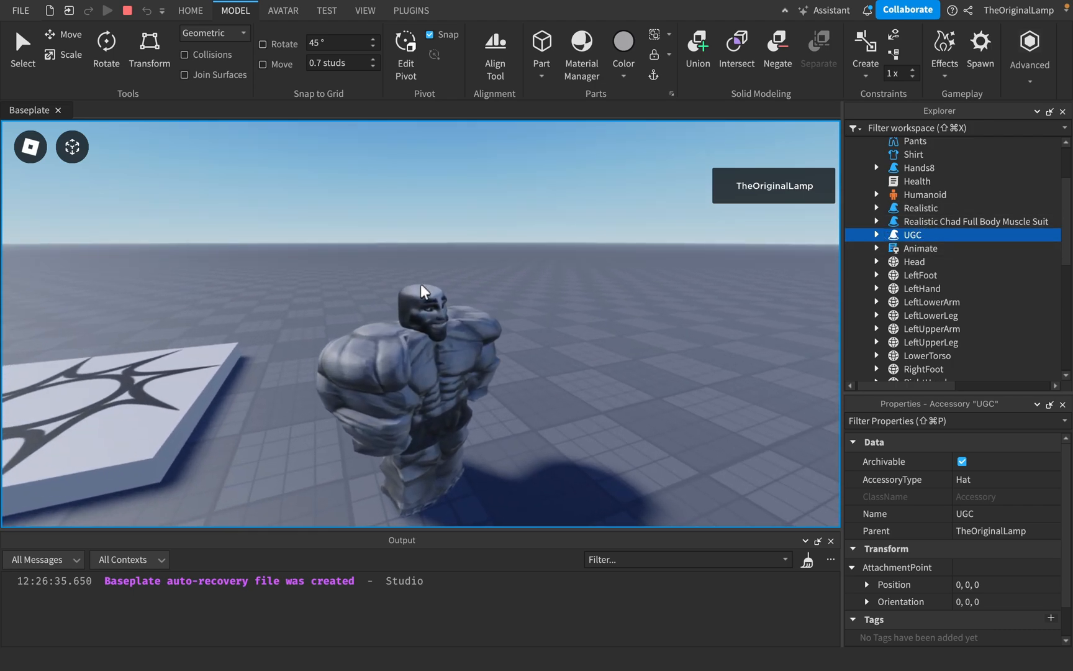
pyautogui.scroll(-3)
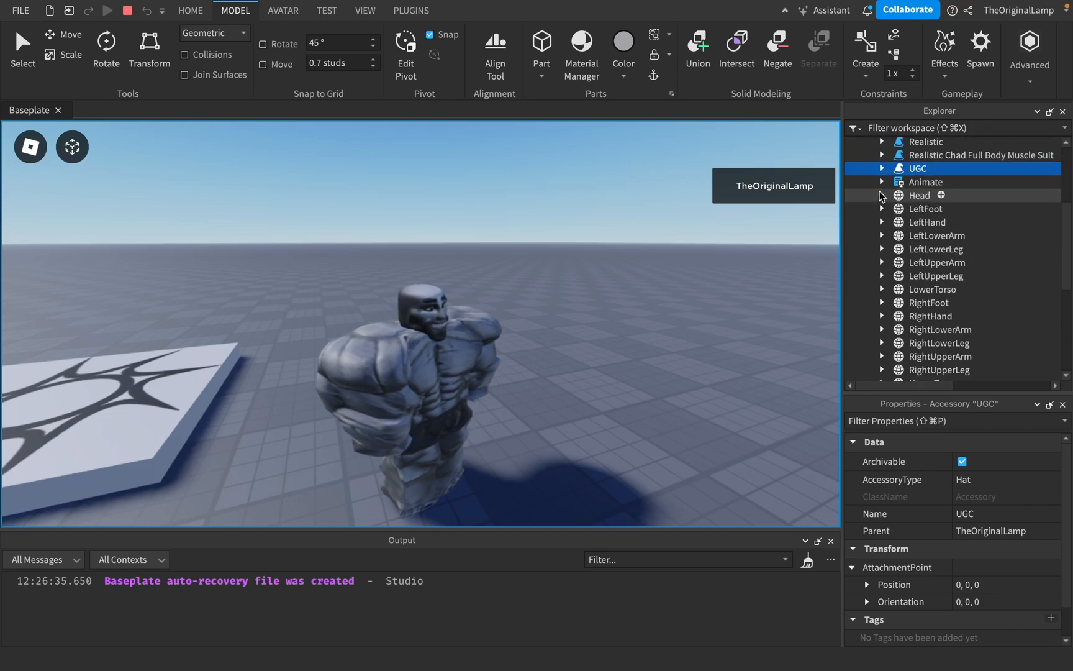
# - Expand Head and HumanoidRootPart to view the Climbing and Swimming sounds, then collapse them
pyautogui.click(882, 195)
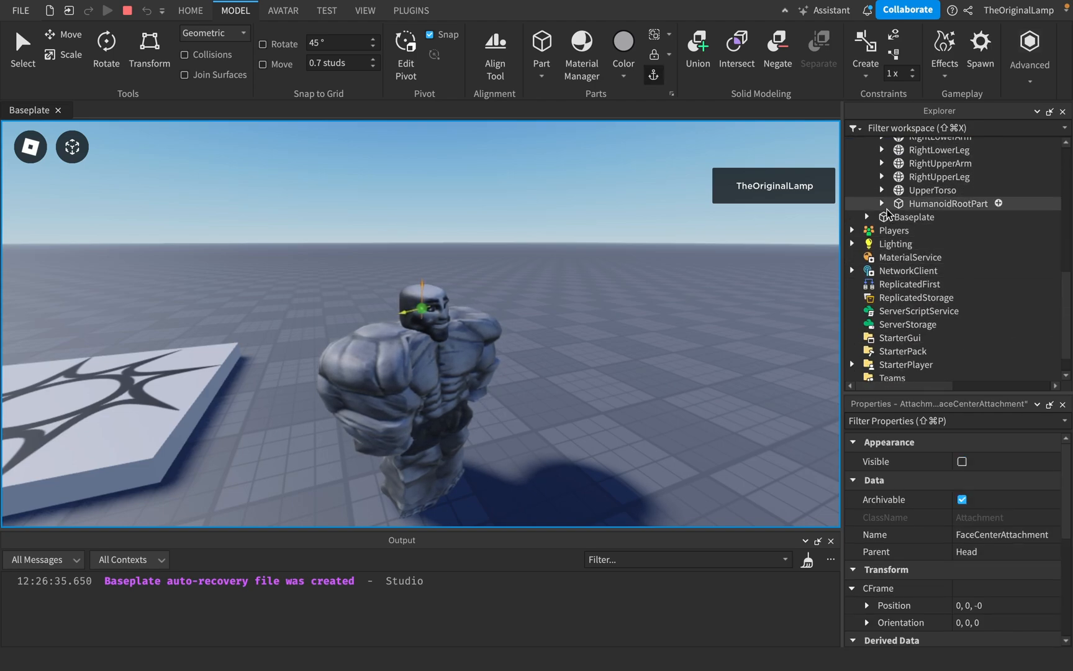
pyautogui.click(882, 203)
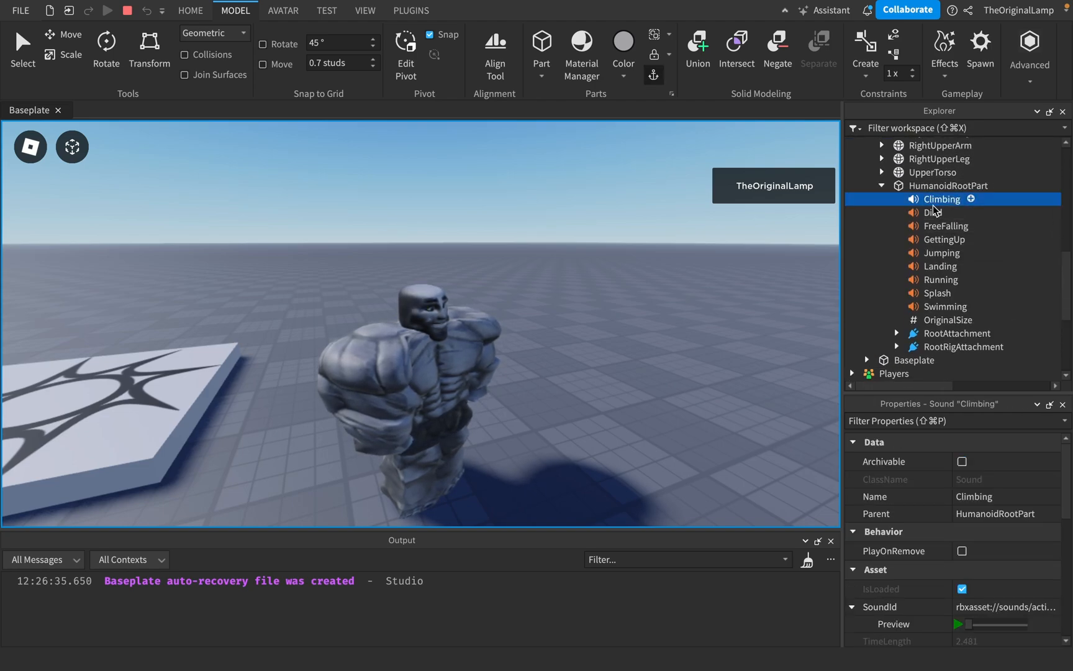
pyautogui.moveTo(978, 285)
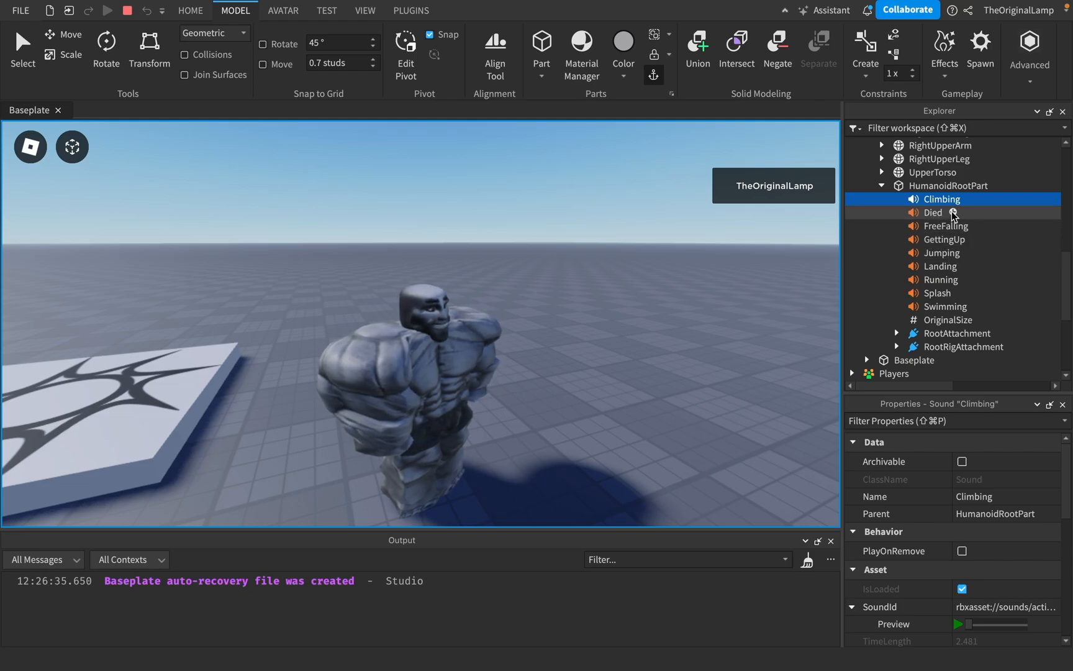
pyautogui.moveTo(720, 292)
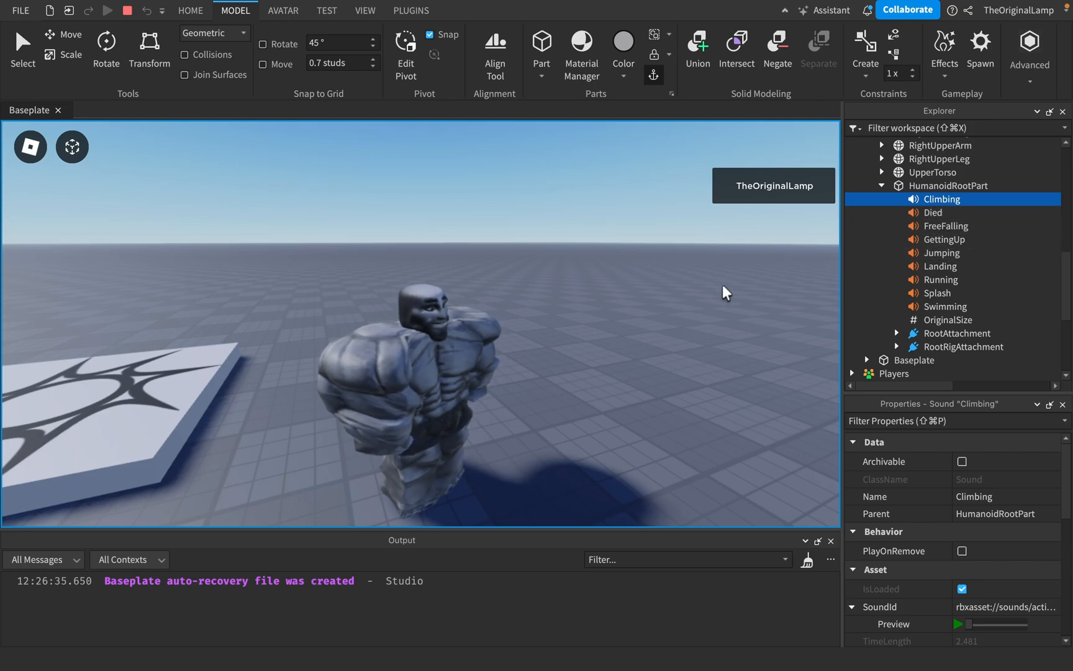
pyautogui.moveTo(986, 202)
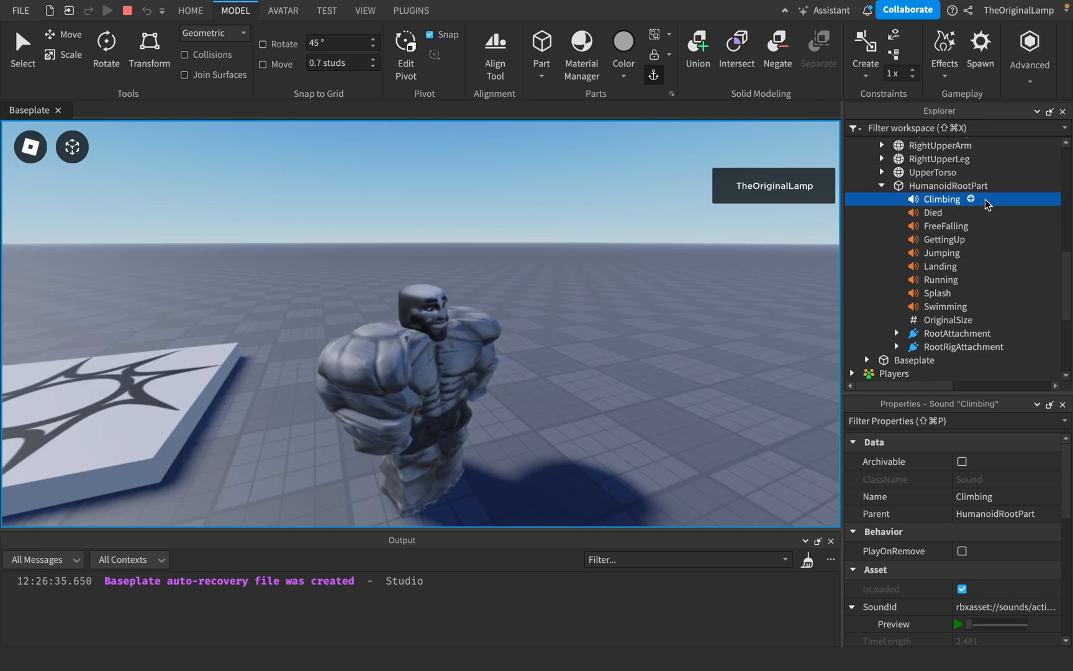
pyautogui.click(945, 306)
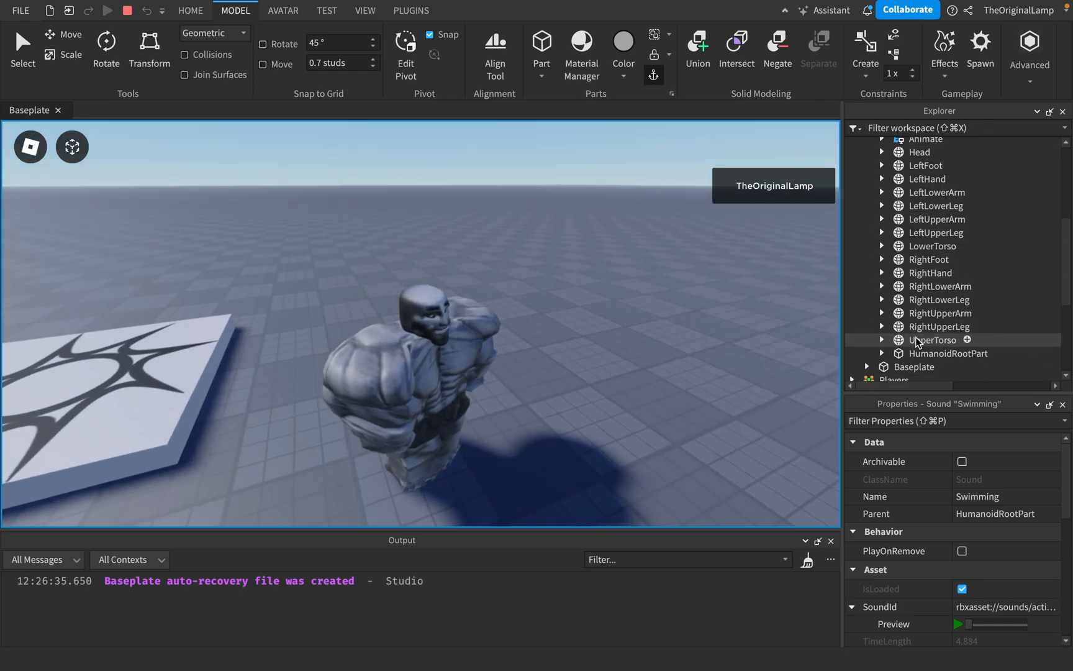
# - Select the invisible HumanoidRootPart in the scene and switch the playtest from Client to Server
pyautogui.click(947, 354)
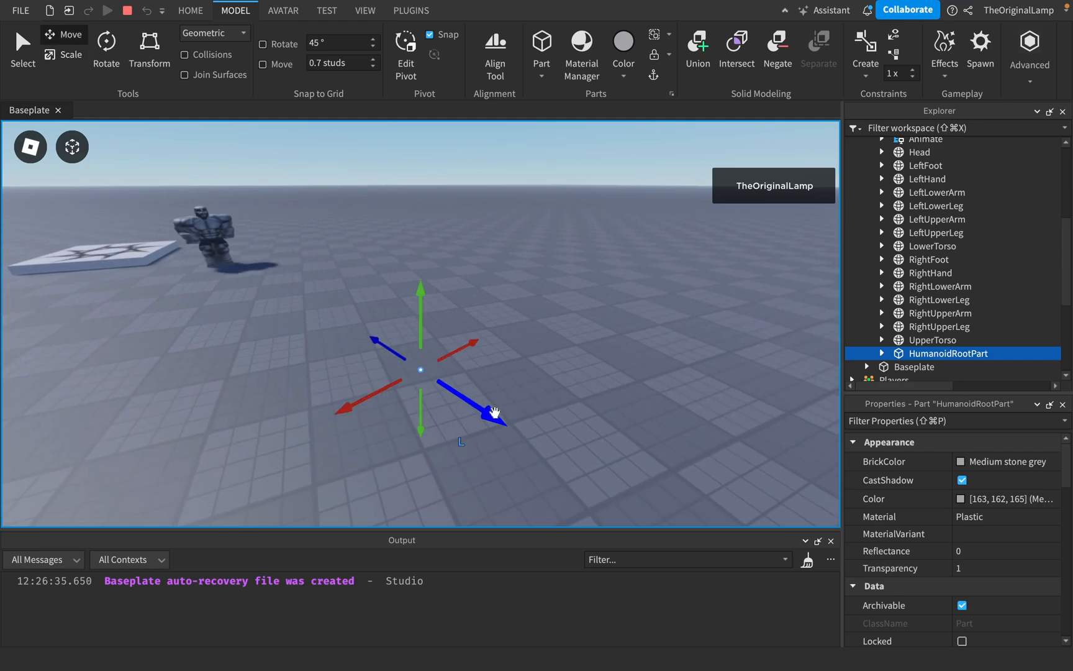
pyautogui.moveTo(493, 411); pyautogui.dragTo(496, 339)
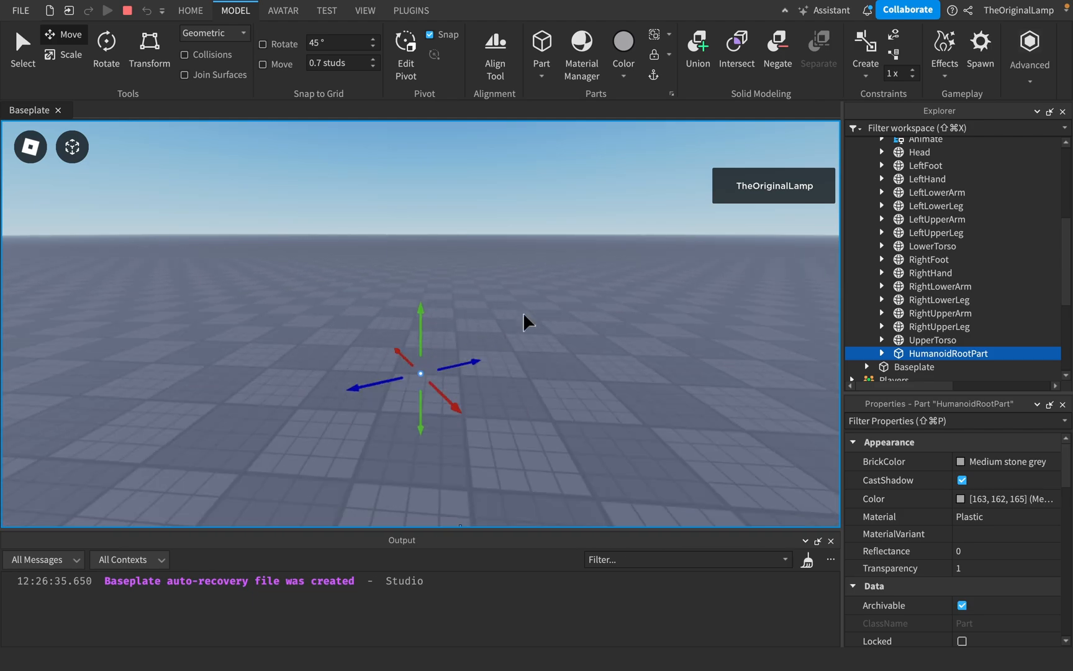
pyautogui.click(190, 11)
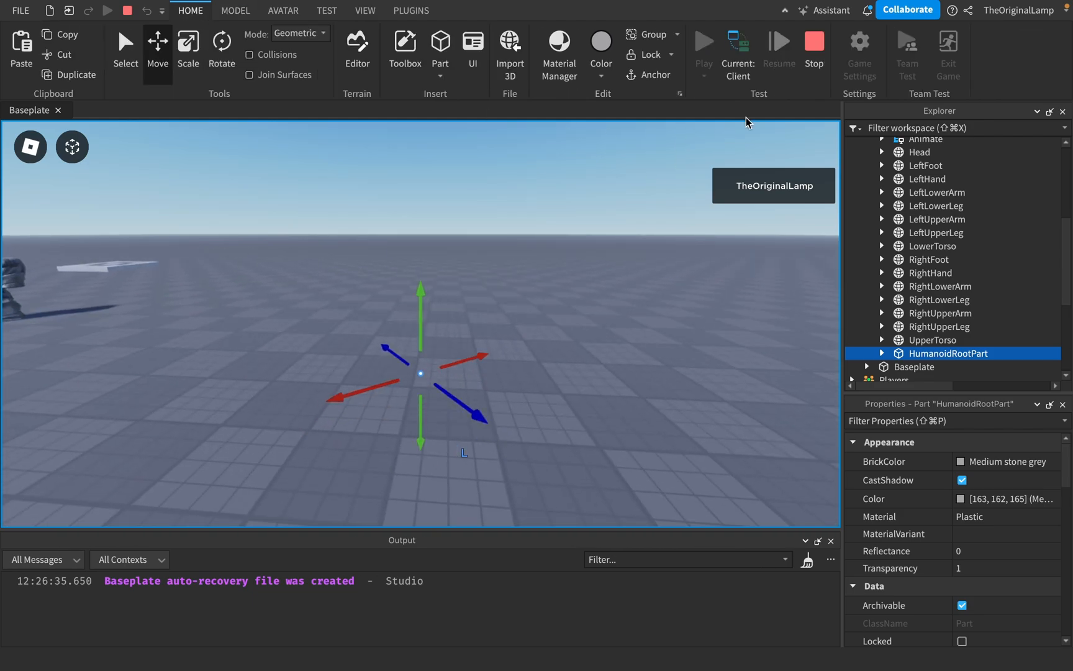
pyautogui.click(703, 43)
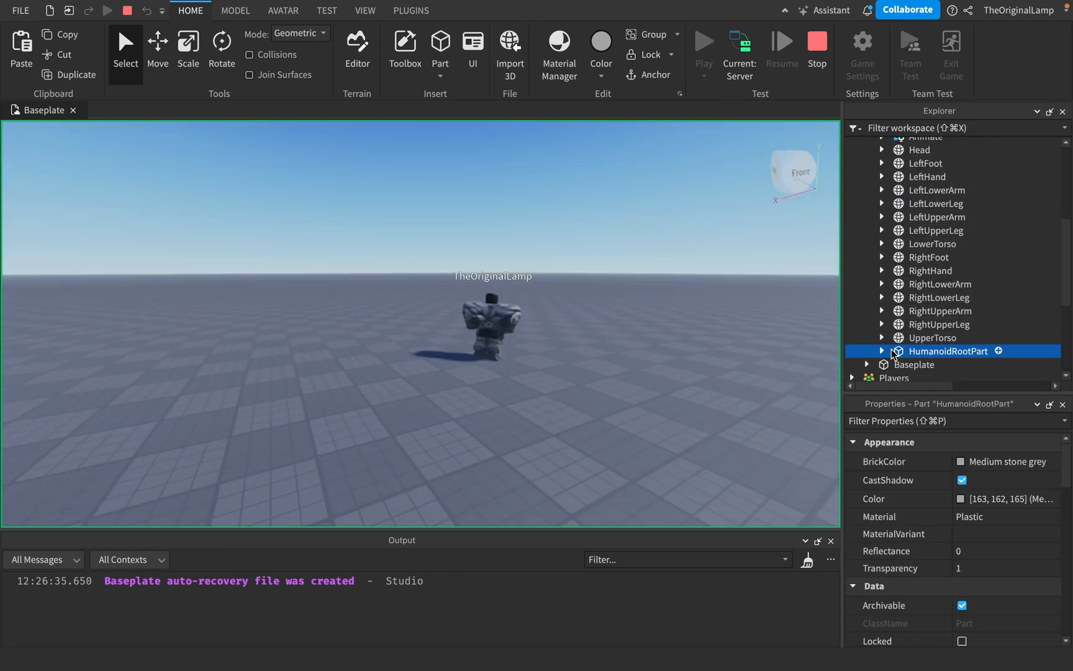
# - Read HumanoidRootPart's Size 2, 2.1, 1 and Position -52.393, 4.149, 79.572, then deselect
pyautogui.click(157, 46)
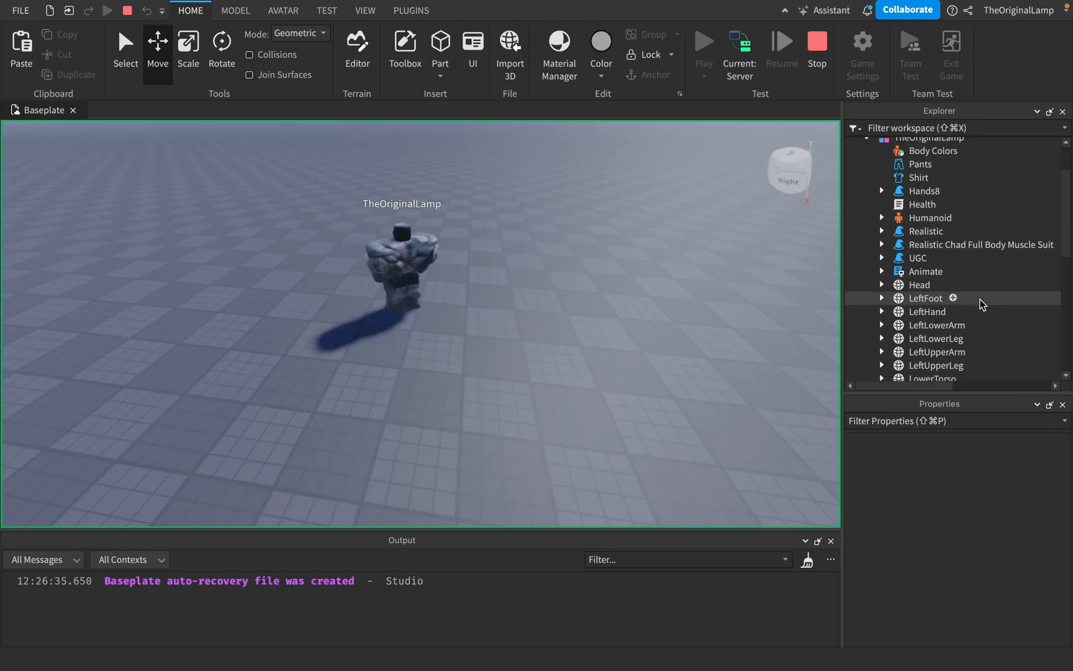
pyautogui.click(948, 320)
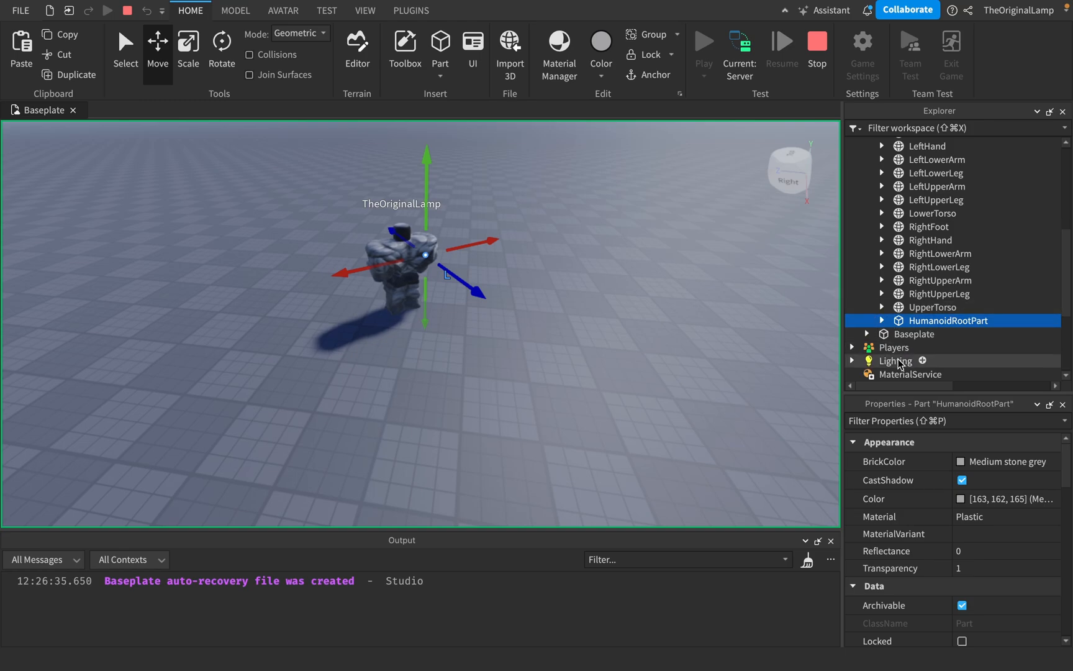
pyautogui.scroll(-3)
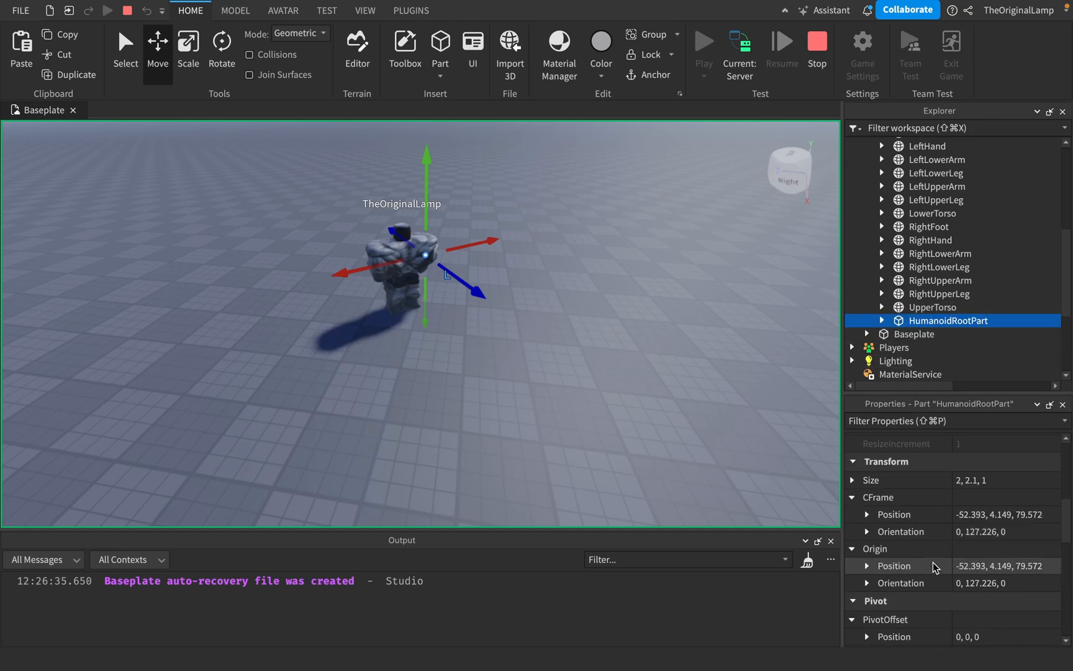
pyautogui.moveTo(733, 323)
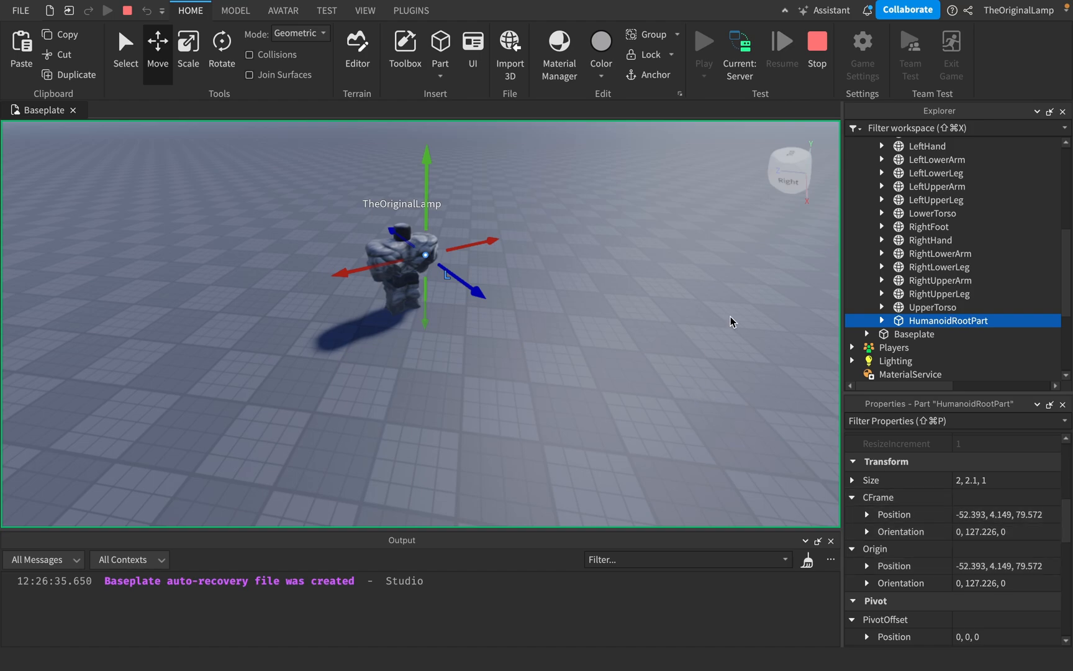
pyautogui.moveTo(840, 294)
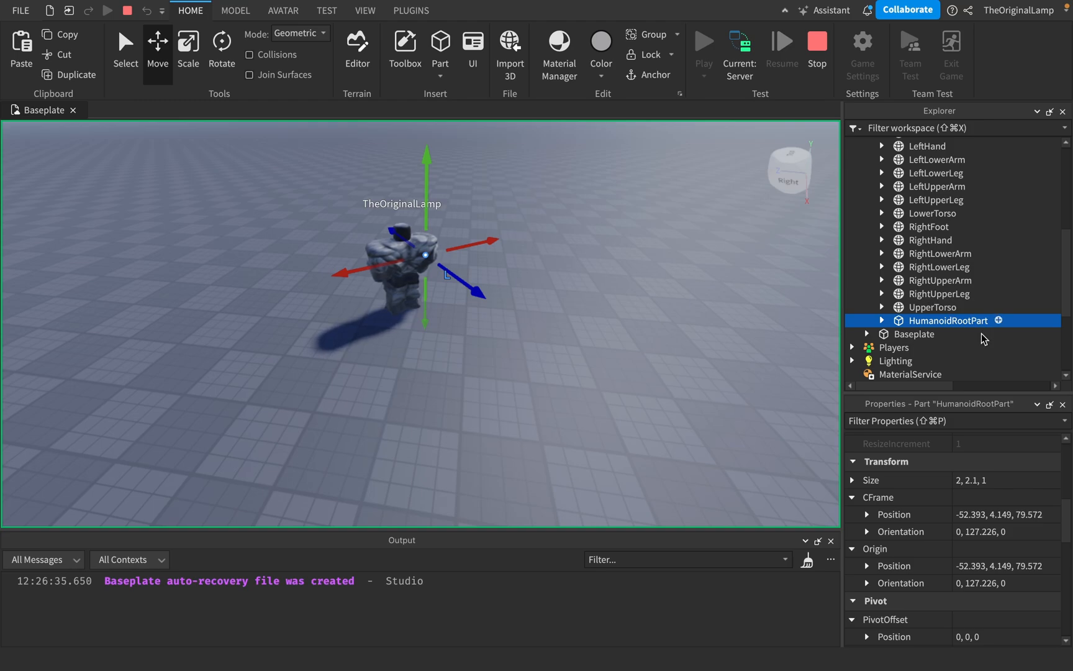
pyautogui.moveTo(938, 347)
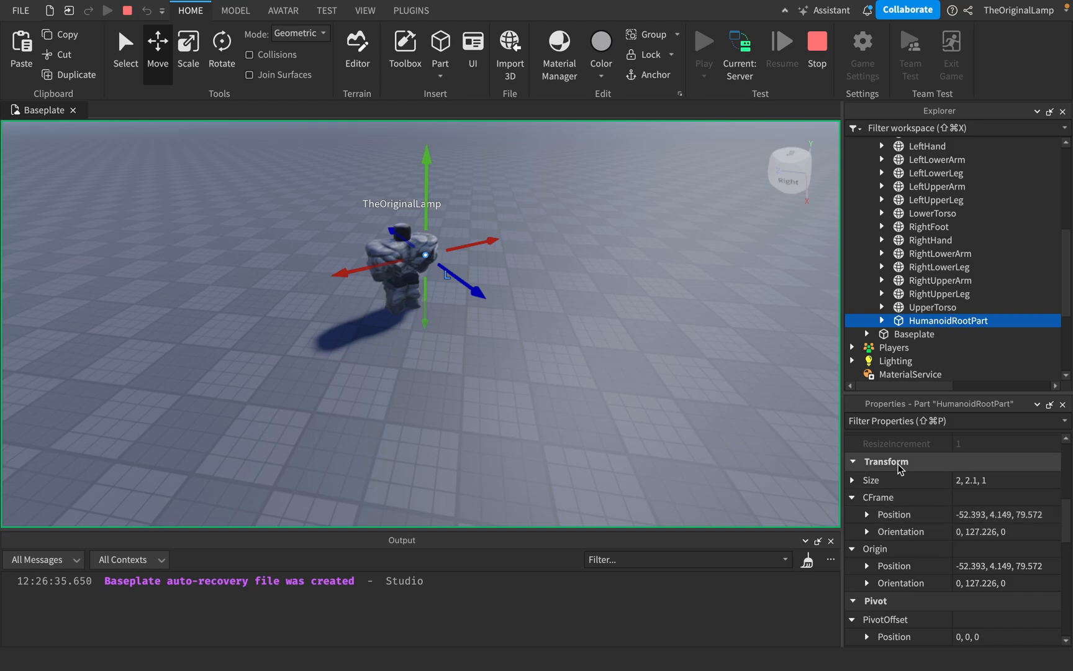
pyautogui.moveTo(857, 314)
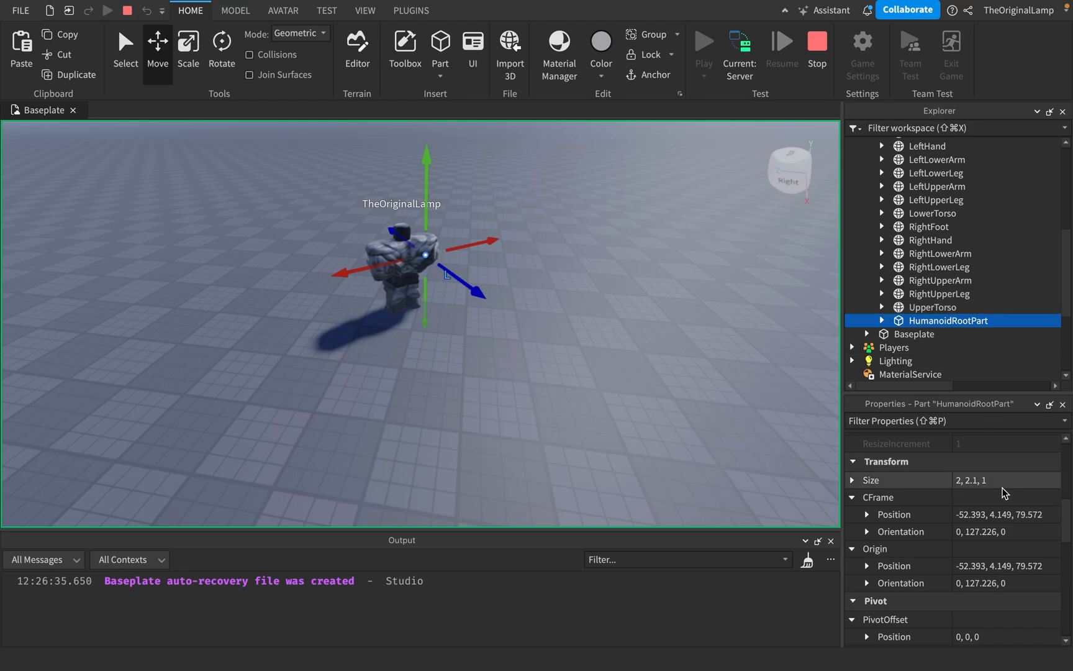
pyautogui.moveTo(959, 314)
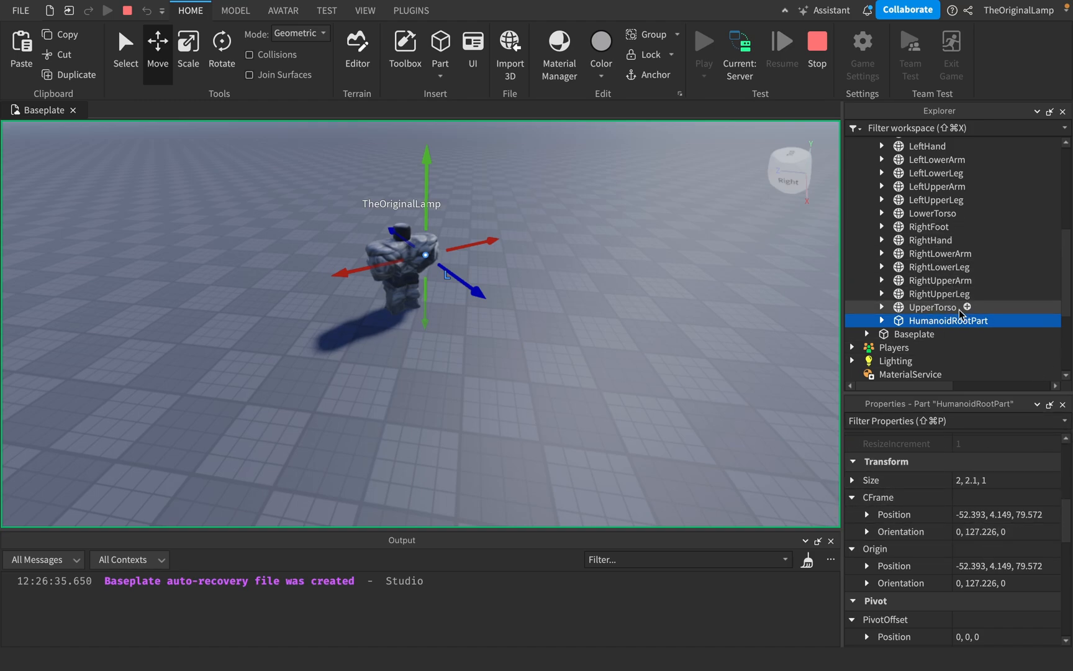
pyautogui.click(452, 260)
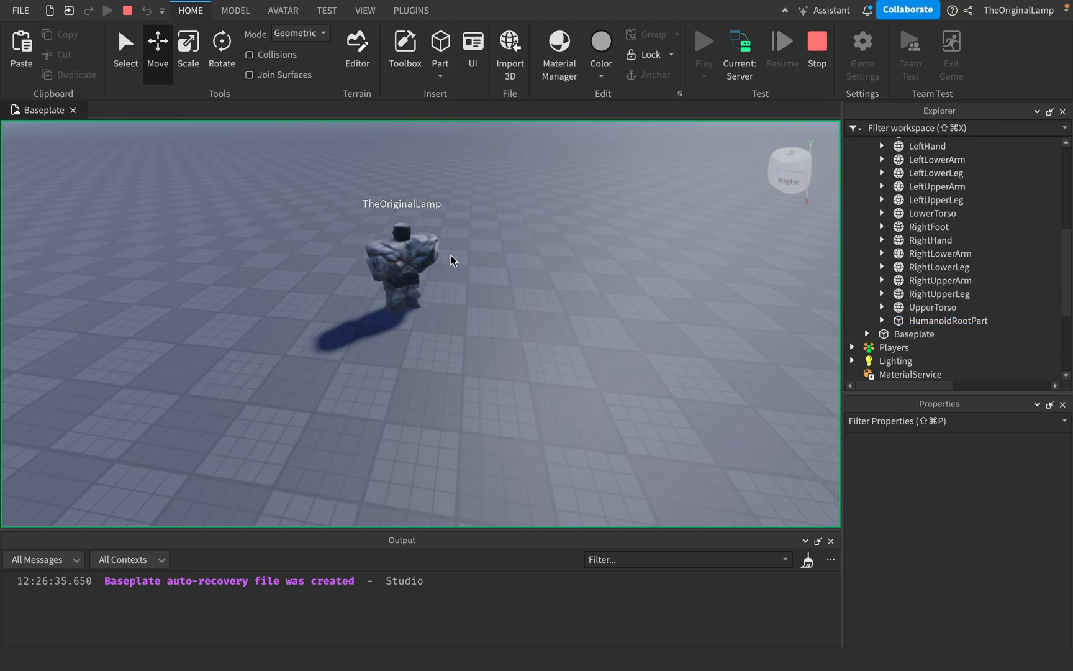